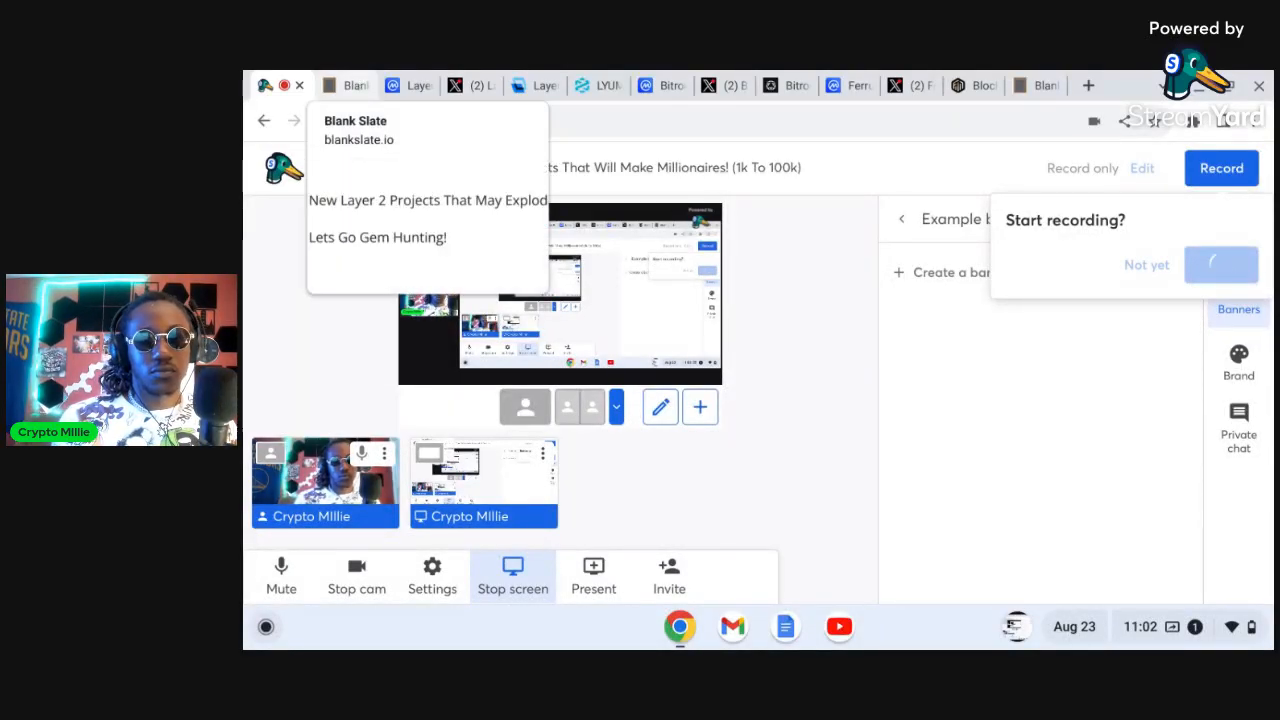
# - Show the Blank Slate title note 'New Layer 2 Projects That May Explode. Lets Go Gem Hunting!'
pyautogui.click(345, 85)
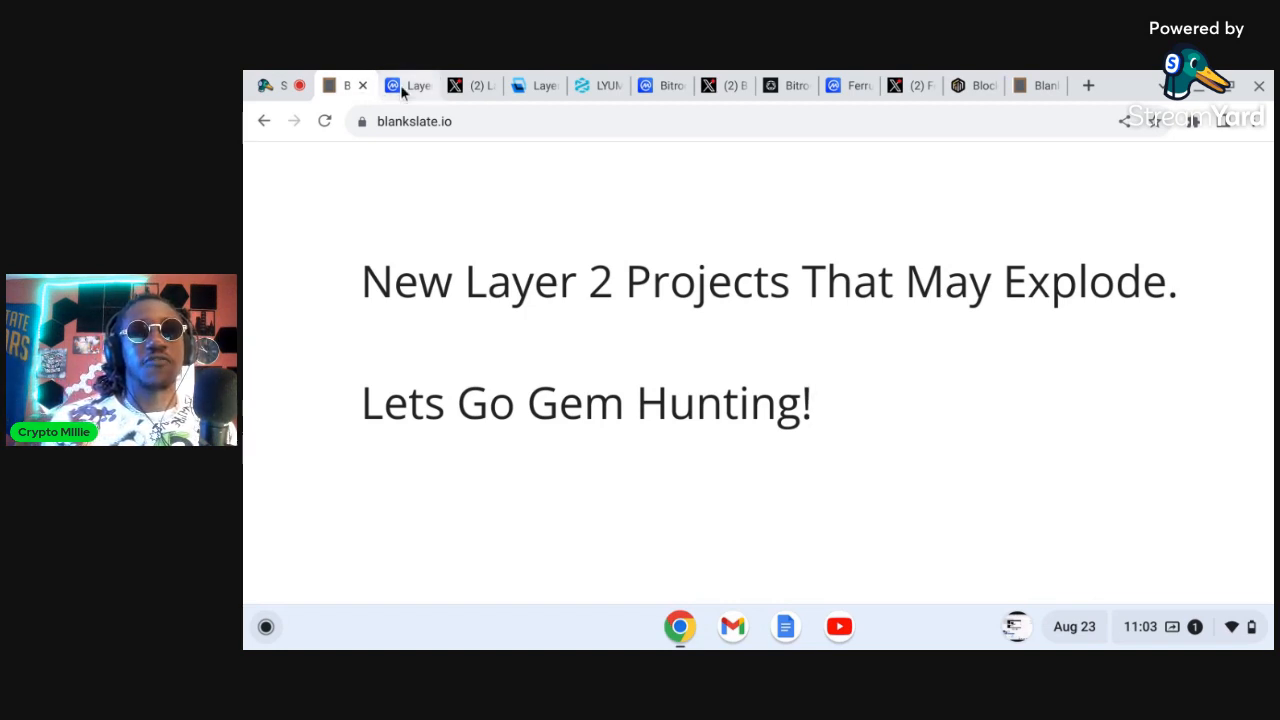
# - Review Layerium (LYUM) on CoinMarketCap at $0.02138: price performance and watchlist popularity
pyautogui.click(415, 85)
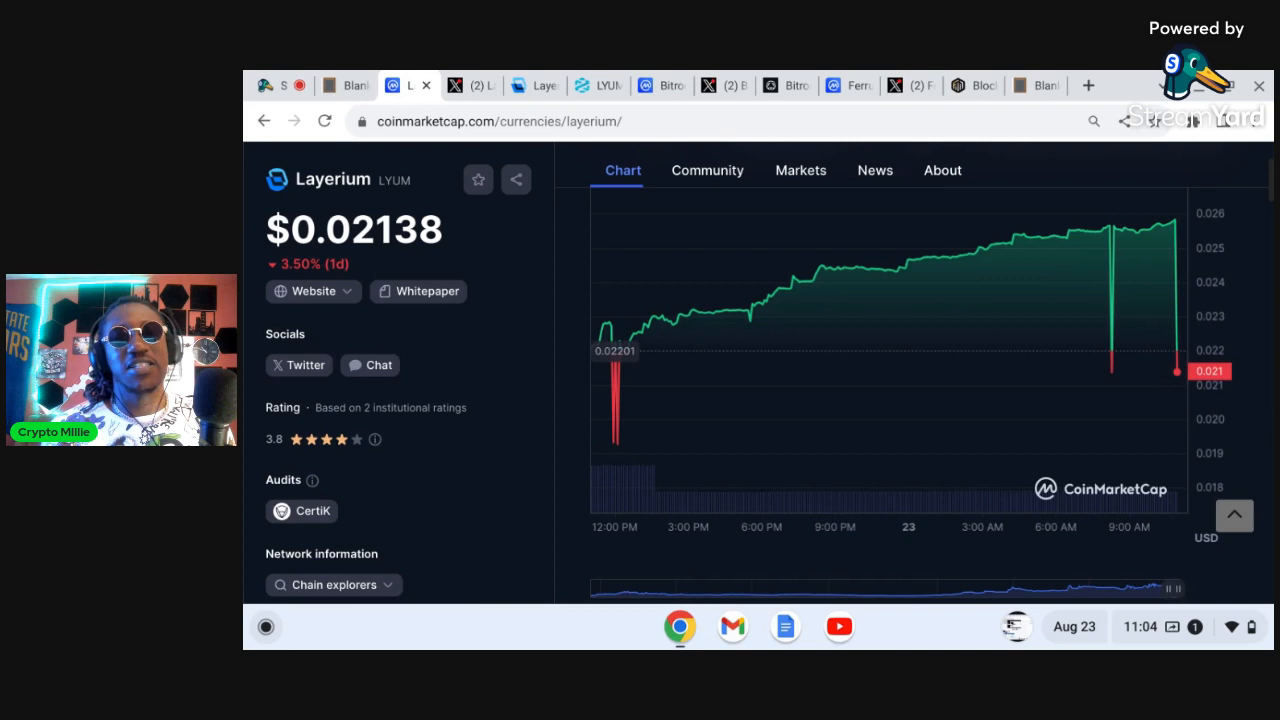
pyautogui.moveTo(863, 75)
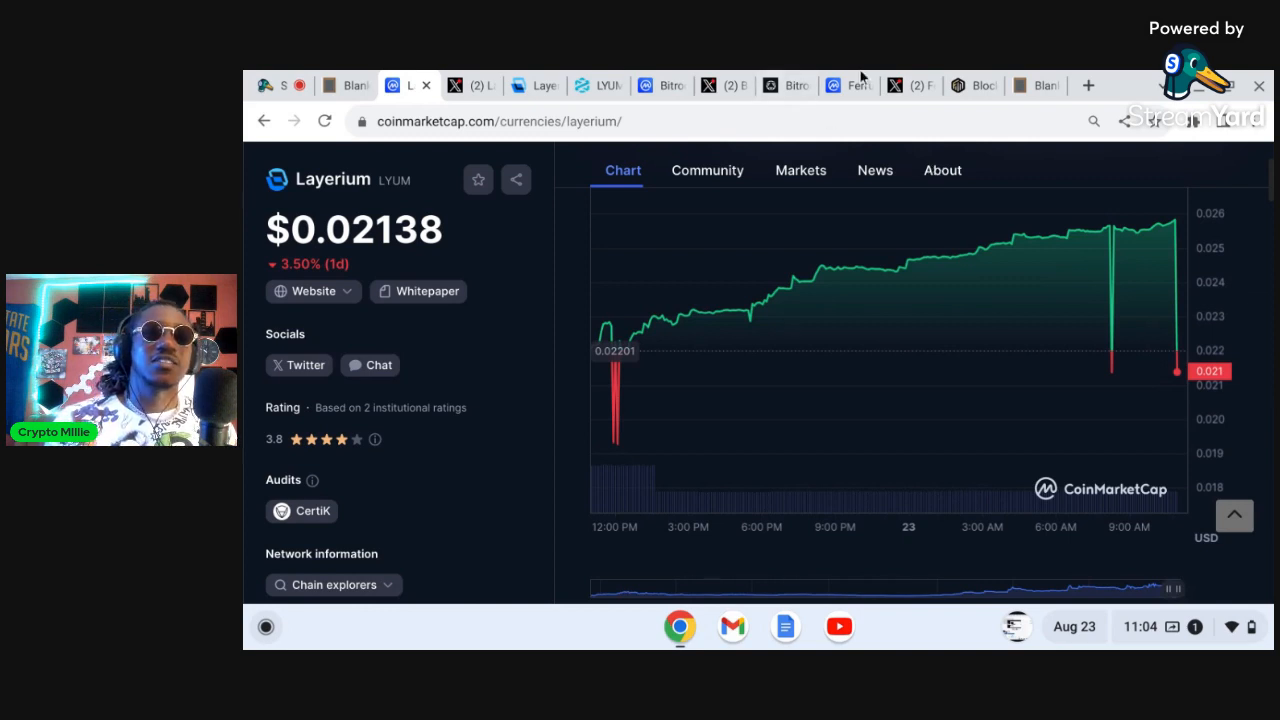
pyautogui.moveTo(1108, 330)
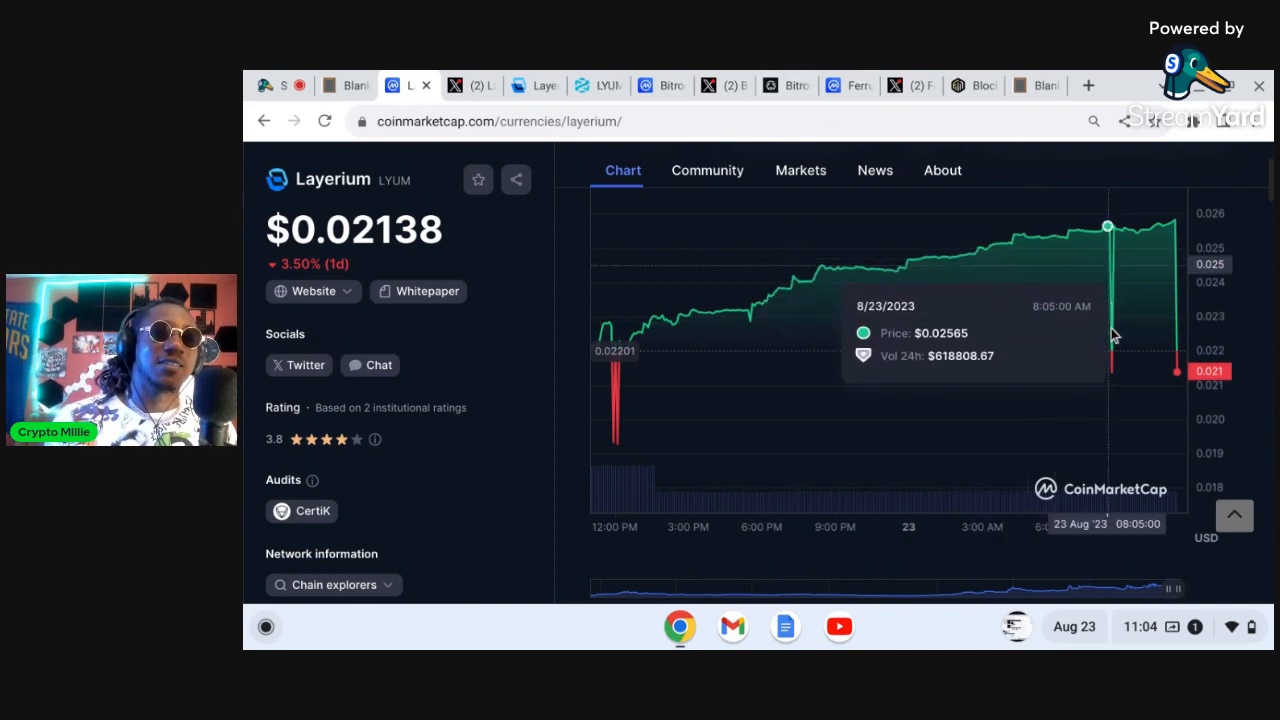
pyautogui.moveTo(490, 314)
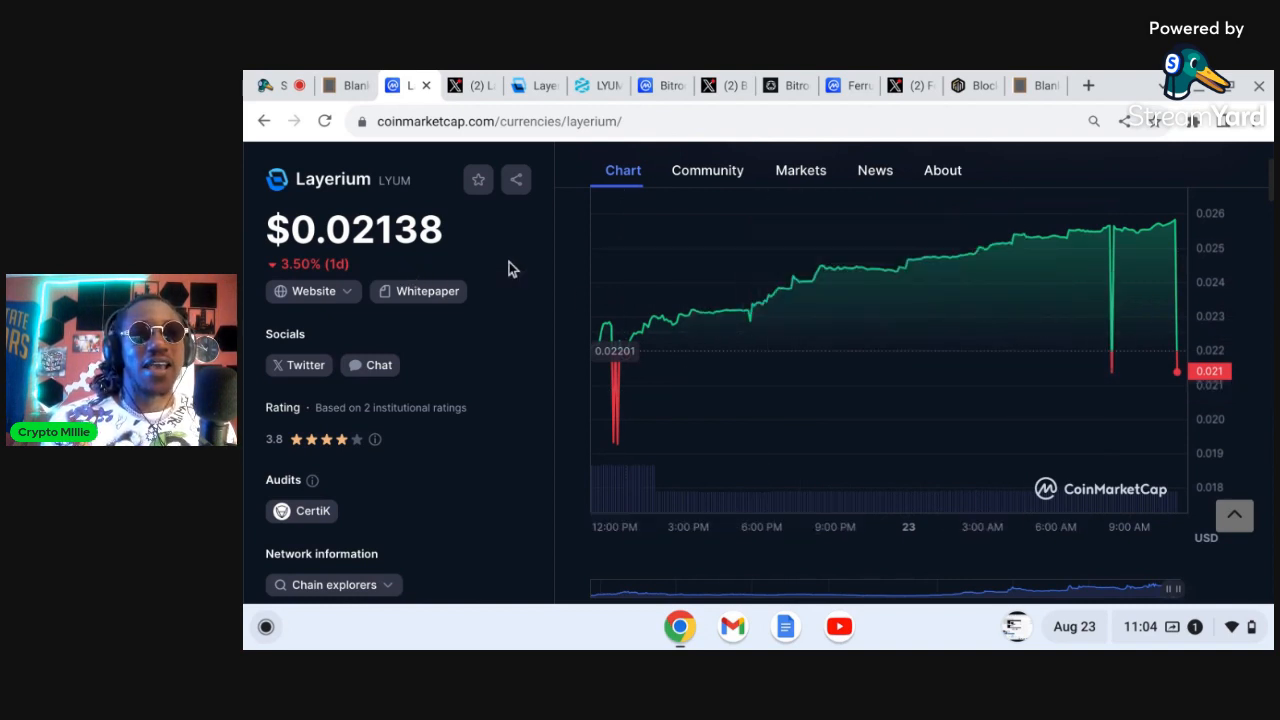
pyautogui.scroll(-3)
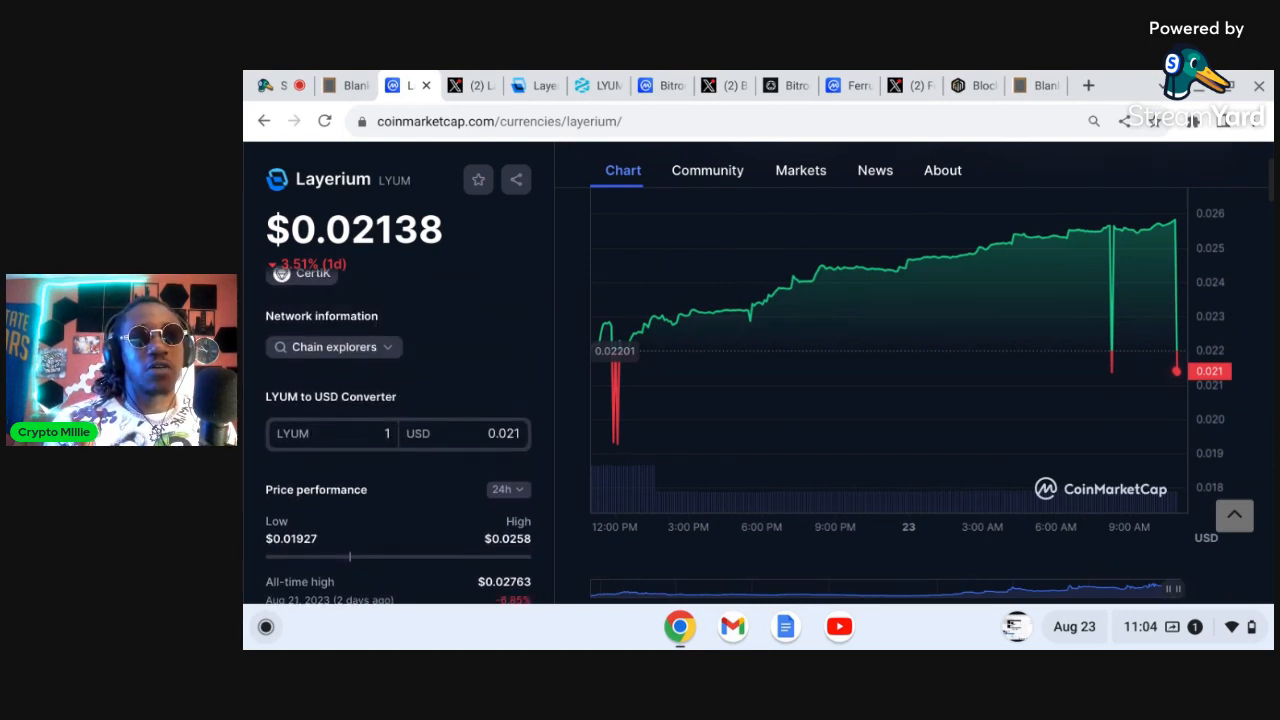
pyautogui.scroll(-3)
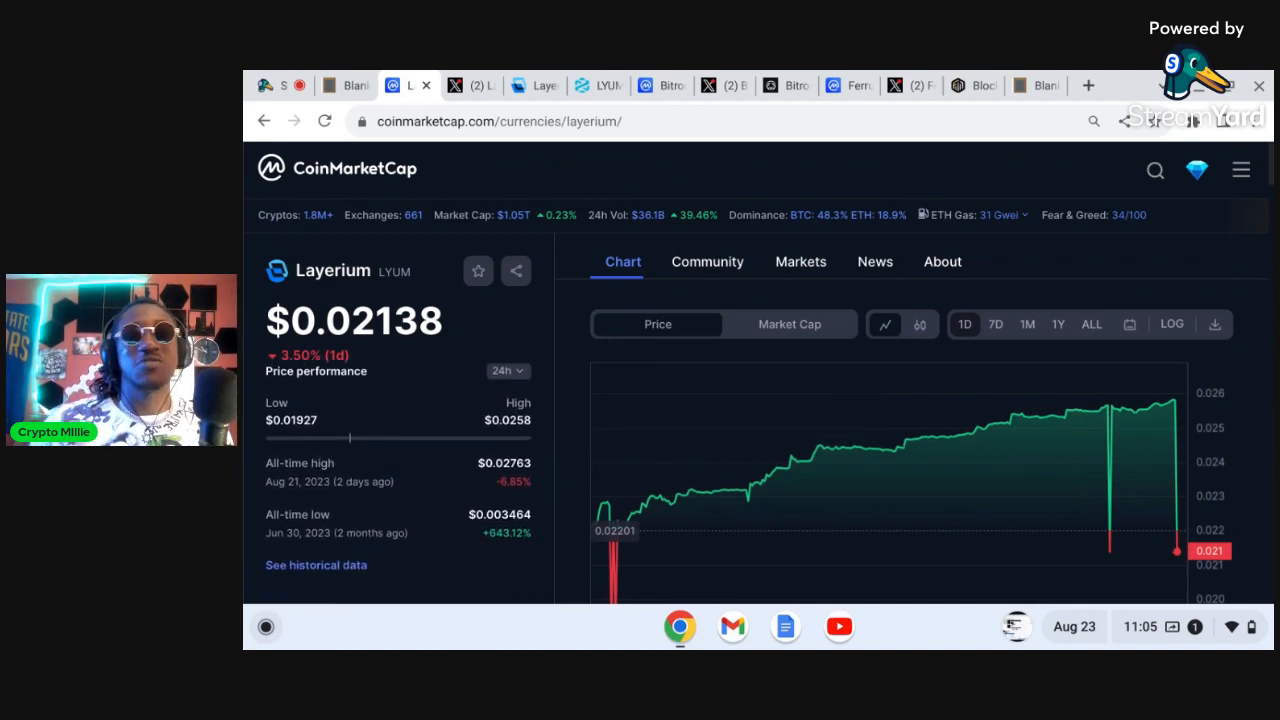
pyautogui.moveTo(510, 396)
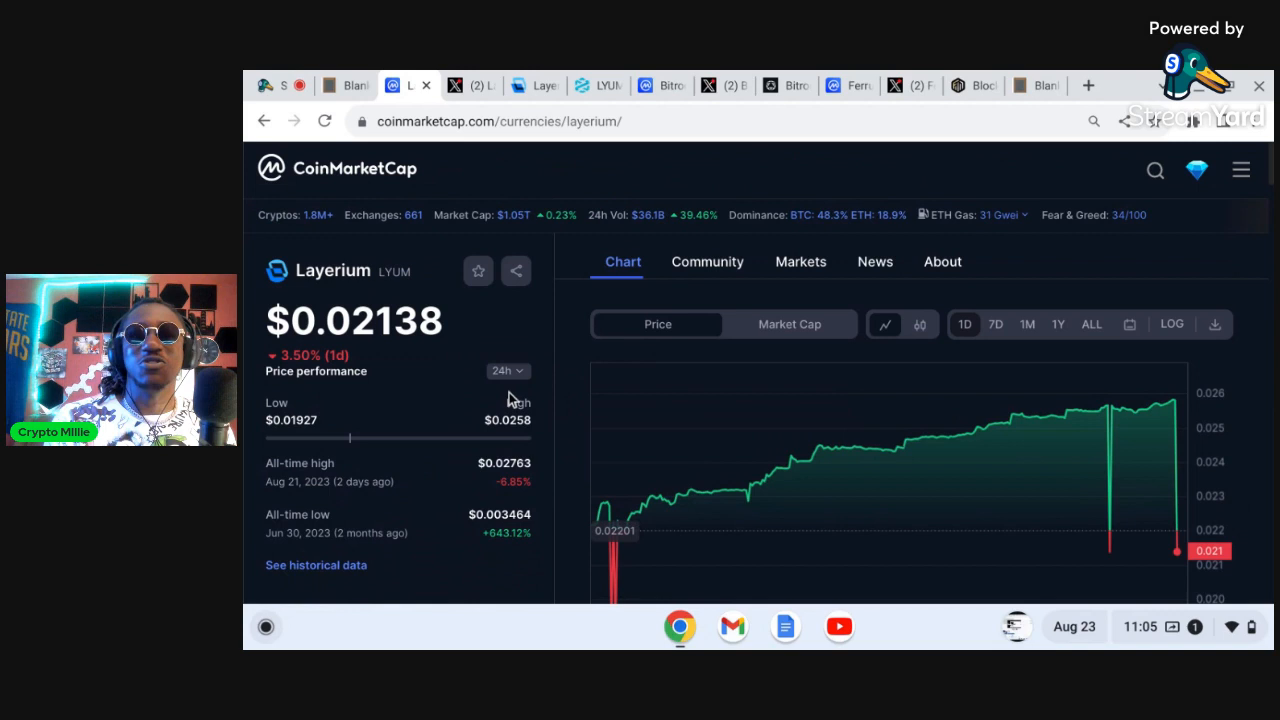
pyautogui.scroll(-3)
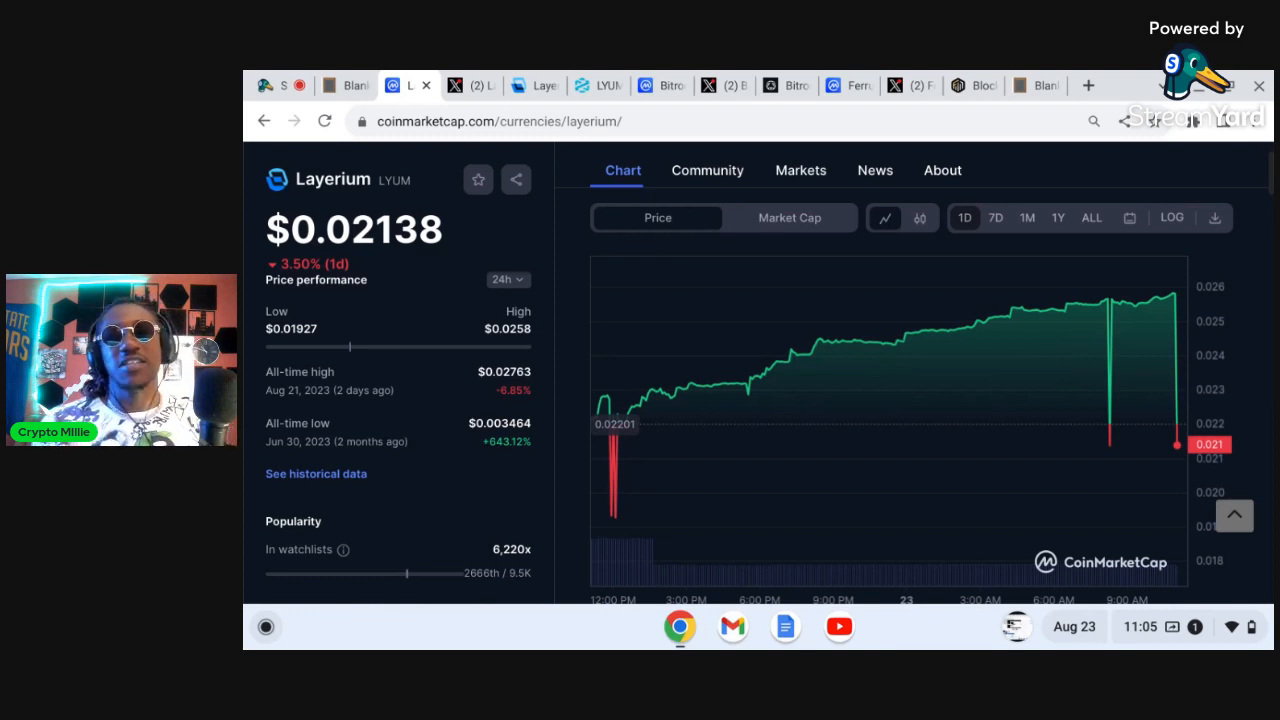
pyautogui.moveTo(470, 85)
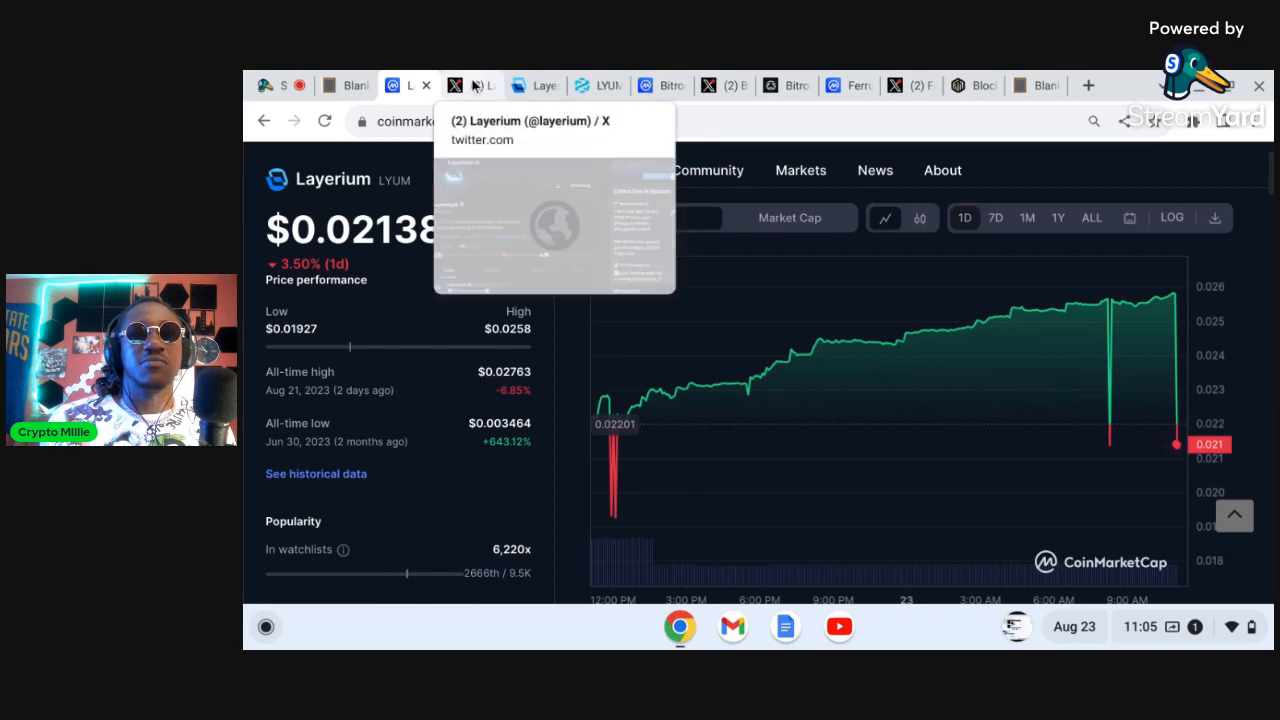
# - View Layerium's X profile, a Next Gen Layer 2 Blockchain with 14K followers
pyautogui.click(470, 85)
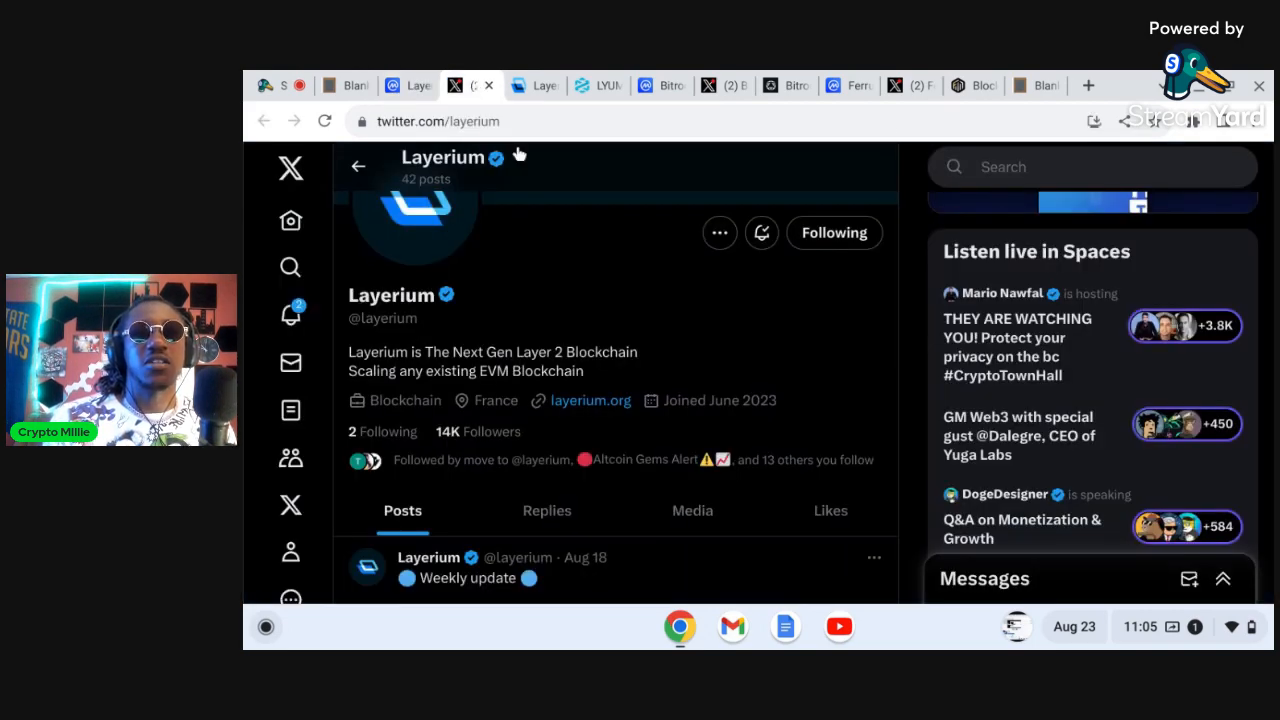
pyautogui.moveTo(662, 323)
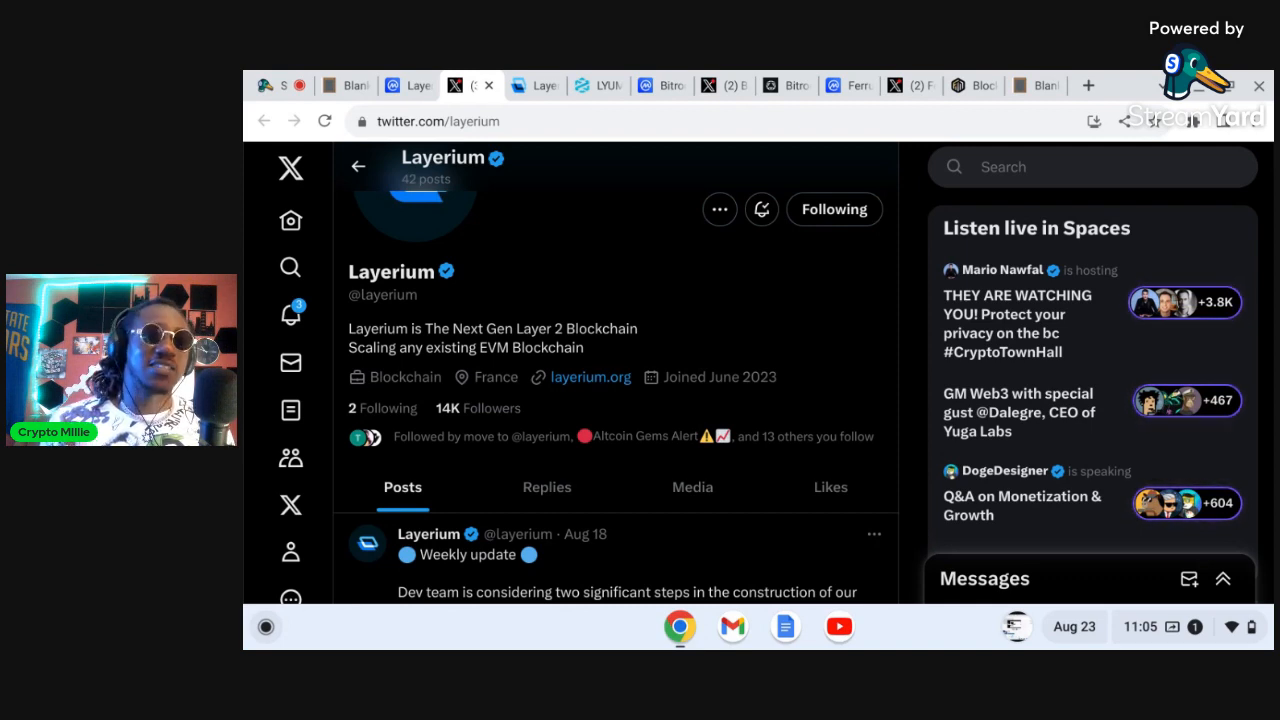
pyautogui.moveTo(626, 204)
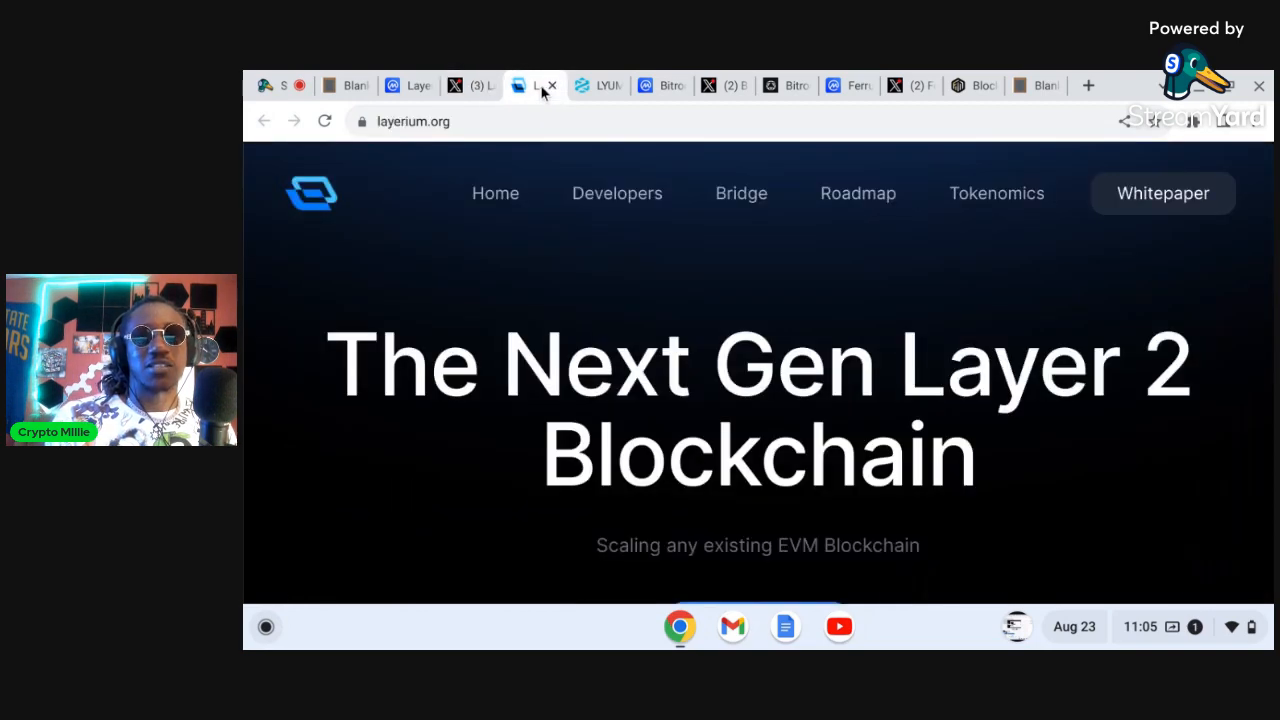
# - Scroll layerium.org through the scalability problem and the Universality-to-Interoperability feature sections
pyautogui.scroll(-3)
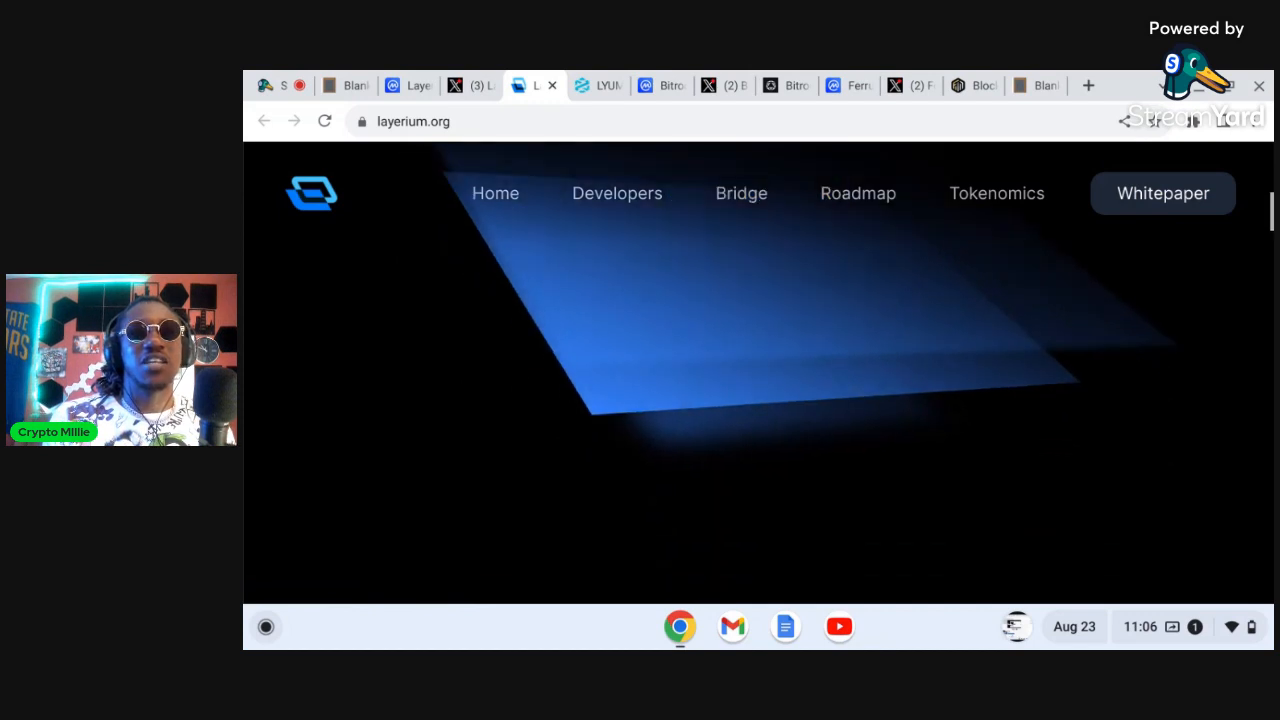
pyautogui.scroll(-3)
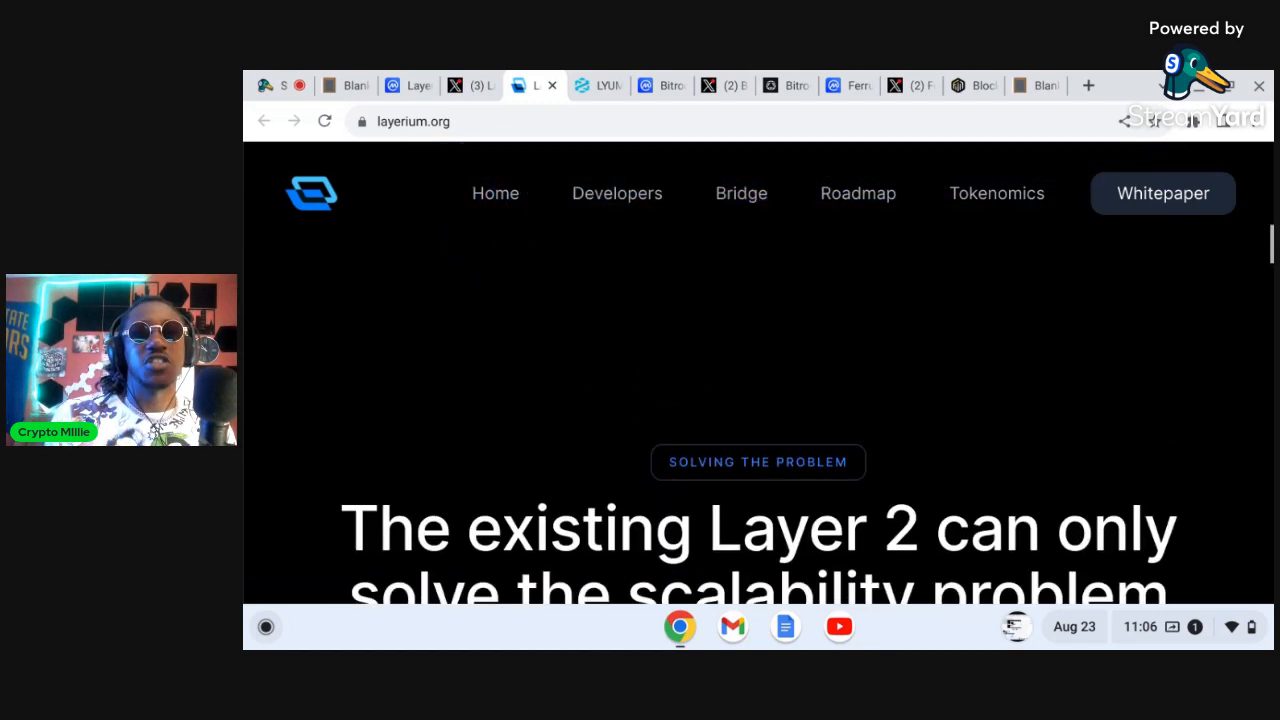
pyautogui.scroll(-3)
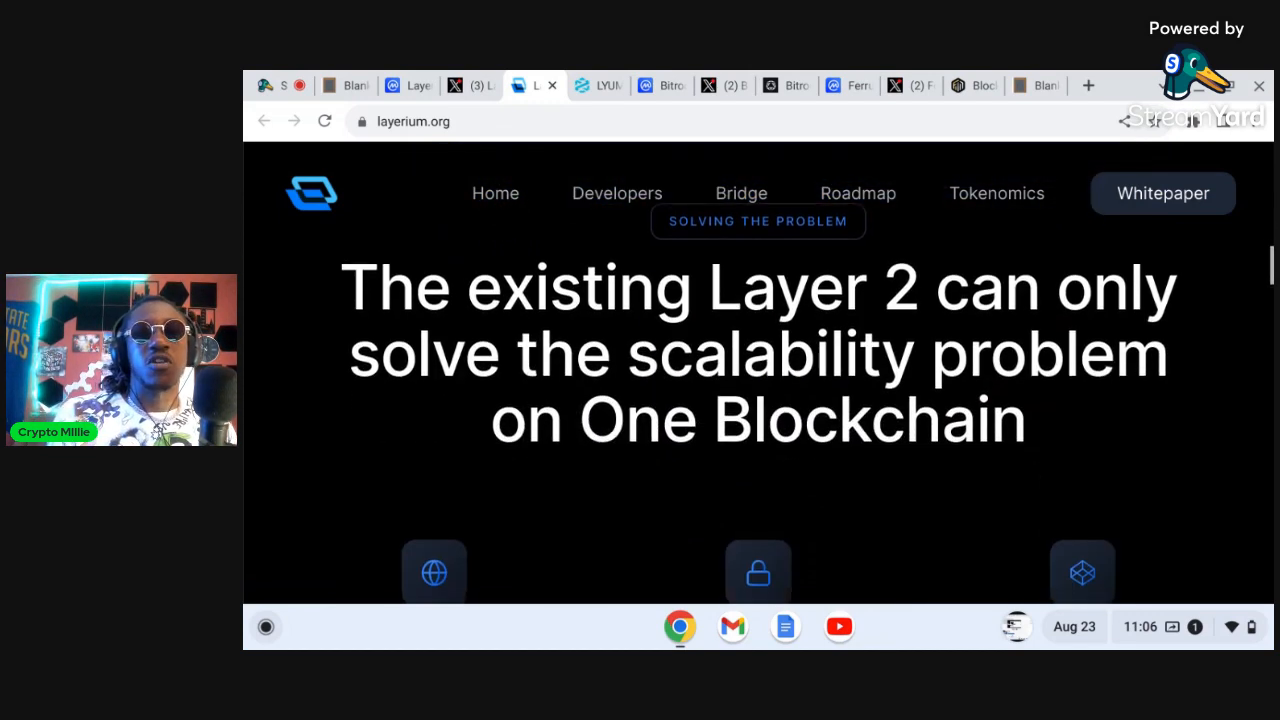
pyautogui.scroll(-3)
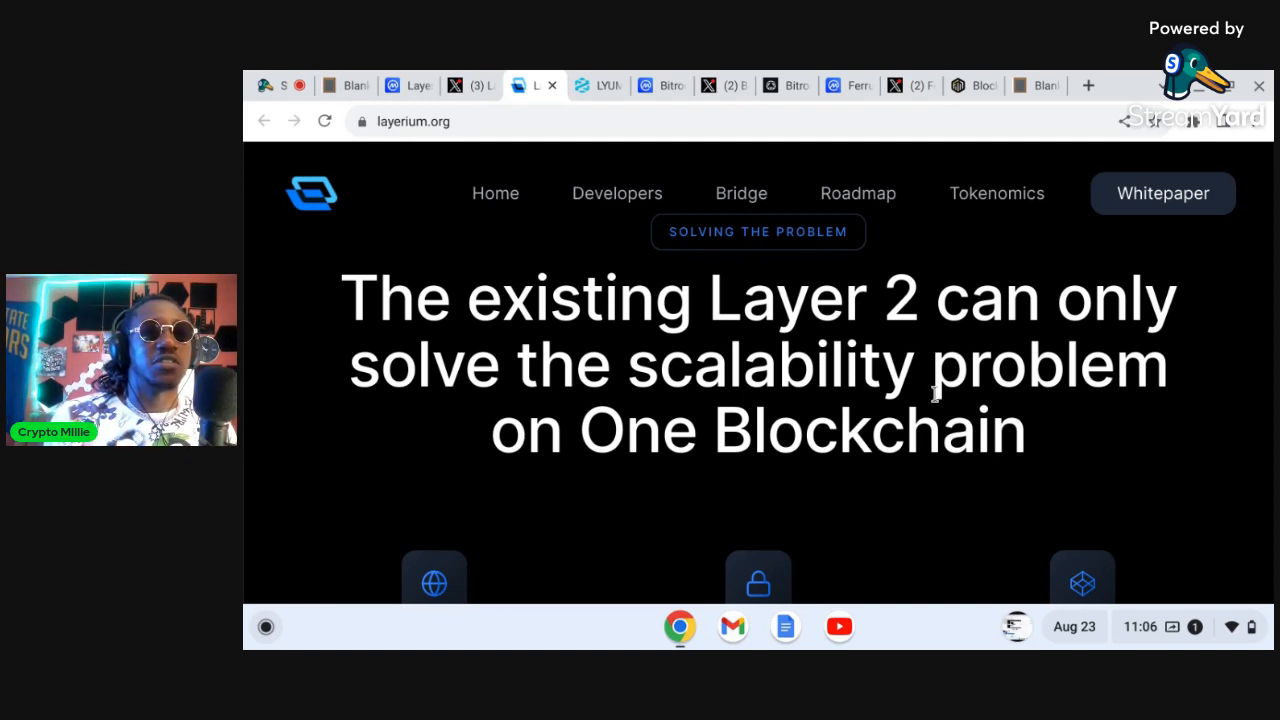
pyautogui.scroll(-3)
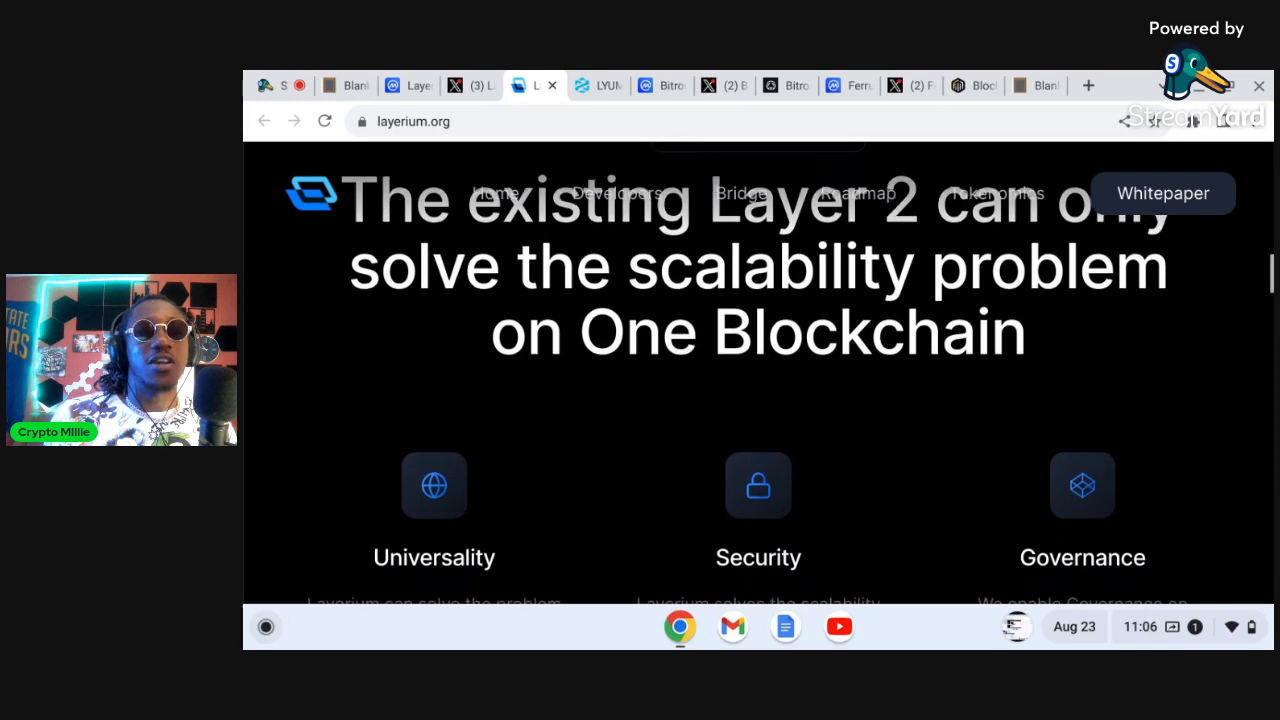
pyautogui.scroll(-3)
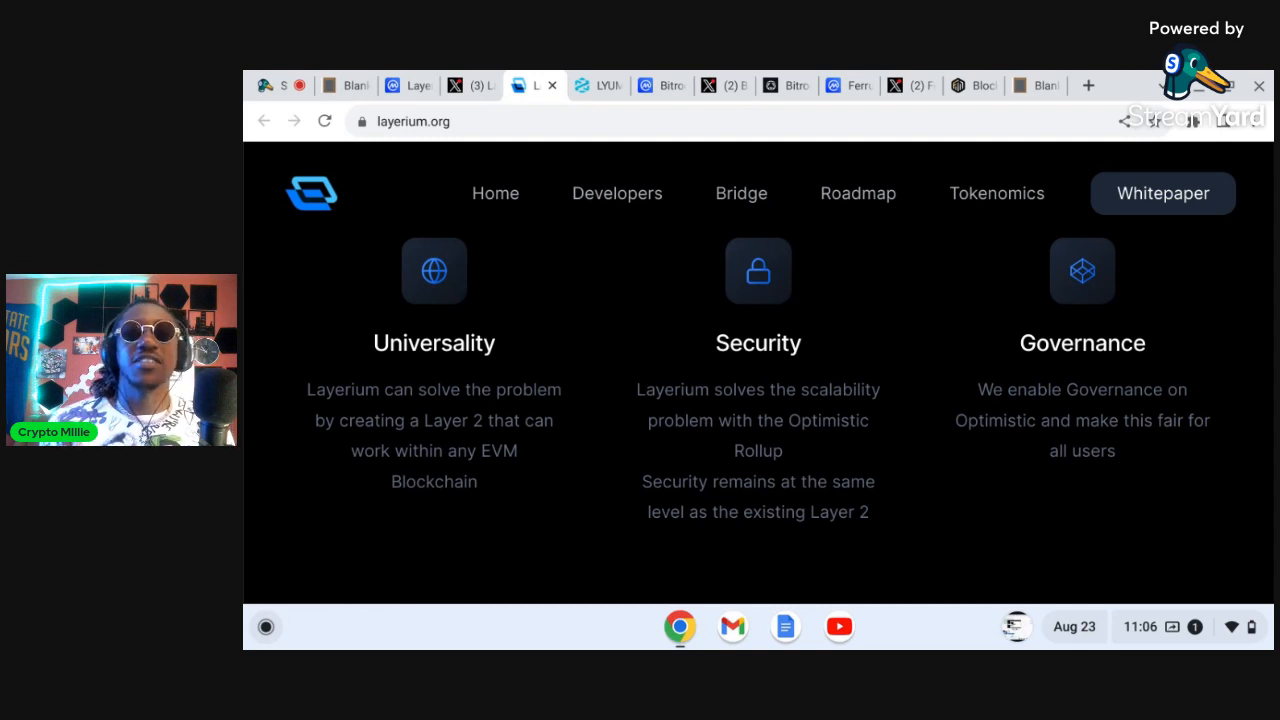
pyautogui.scroll(-3)
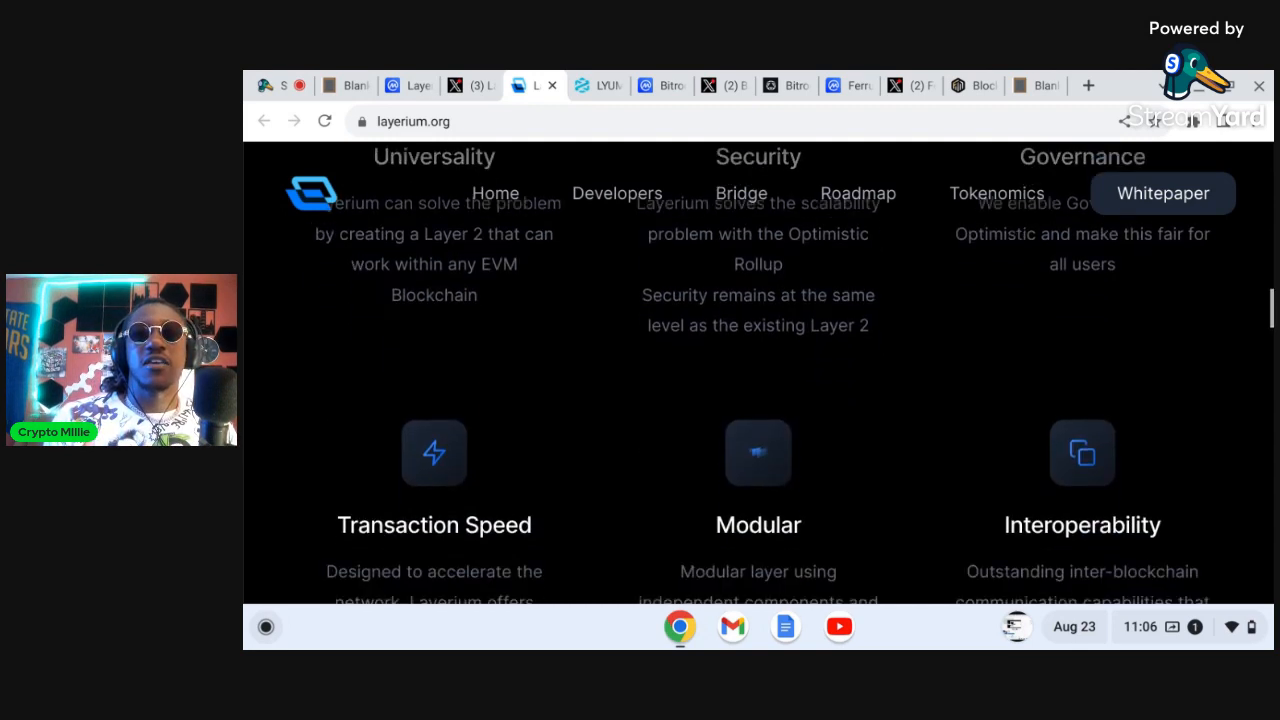
pyautogui.scroll(-3)
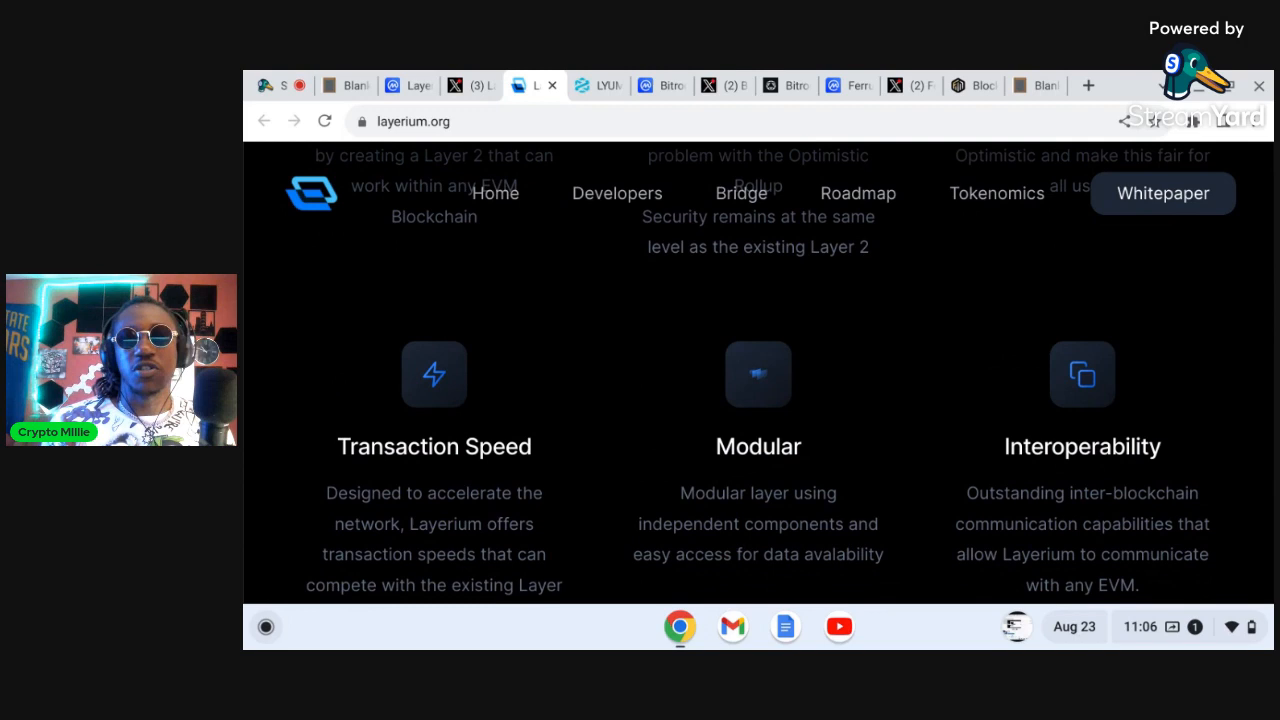
pyautogui.scroll(-3)
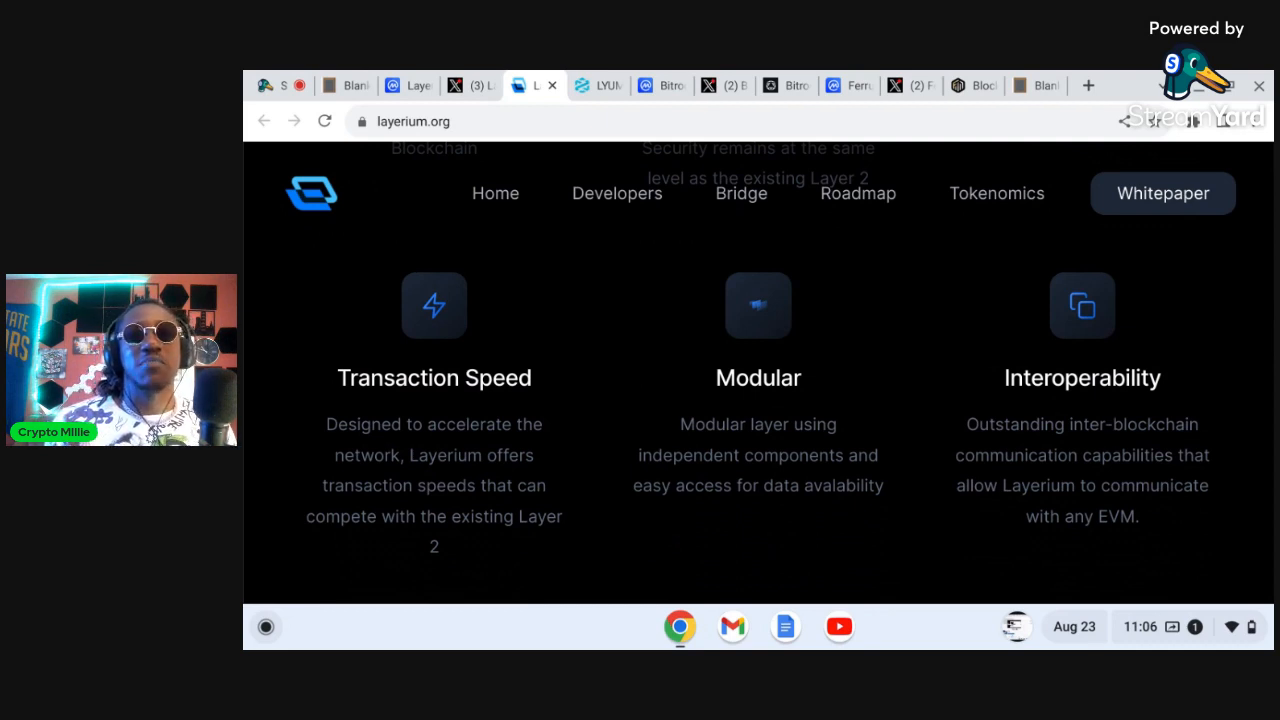
pyautogui.scroll(-3)
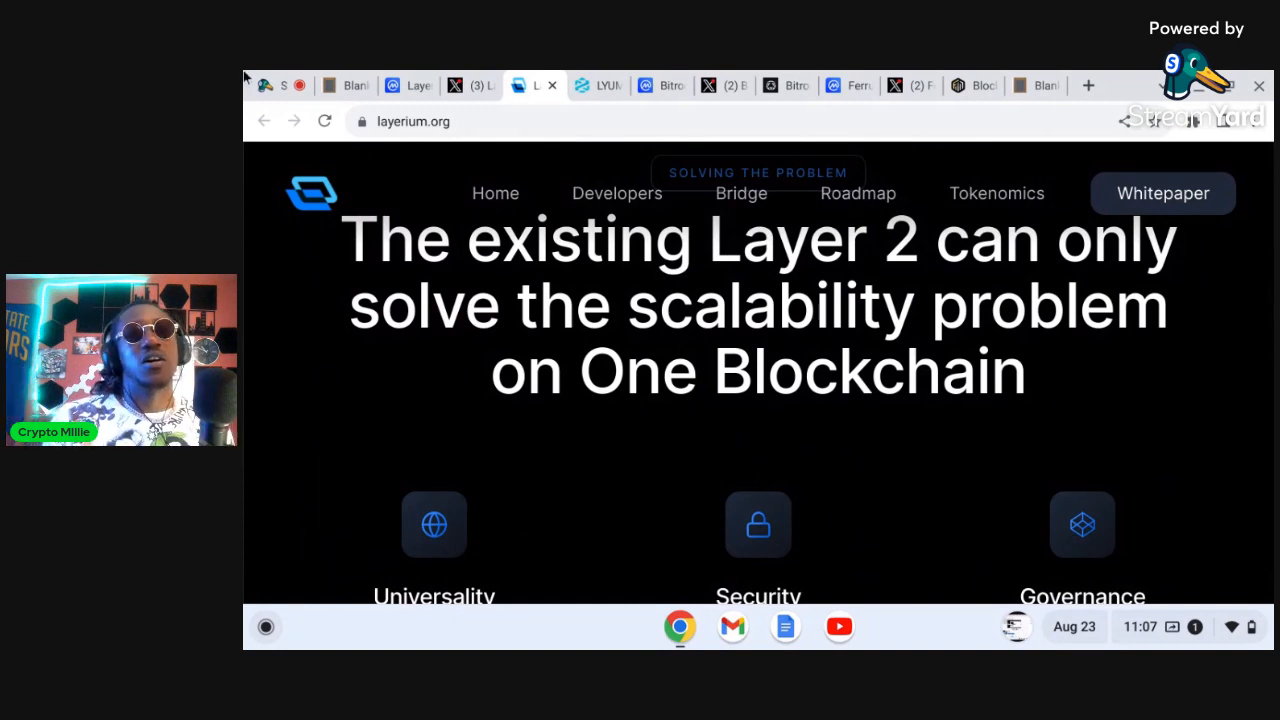
# - Switch Layerium's CoinMarketCap chart to ALL, showing about a 641% overall gain
pyautogui.click(402, 85)
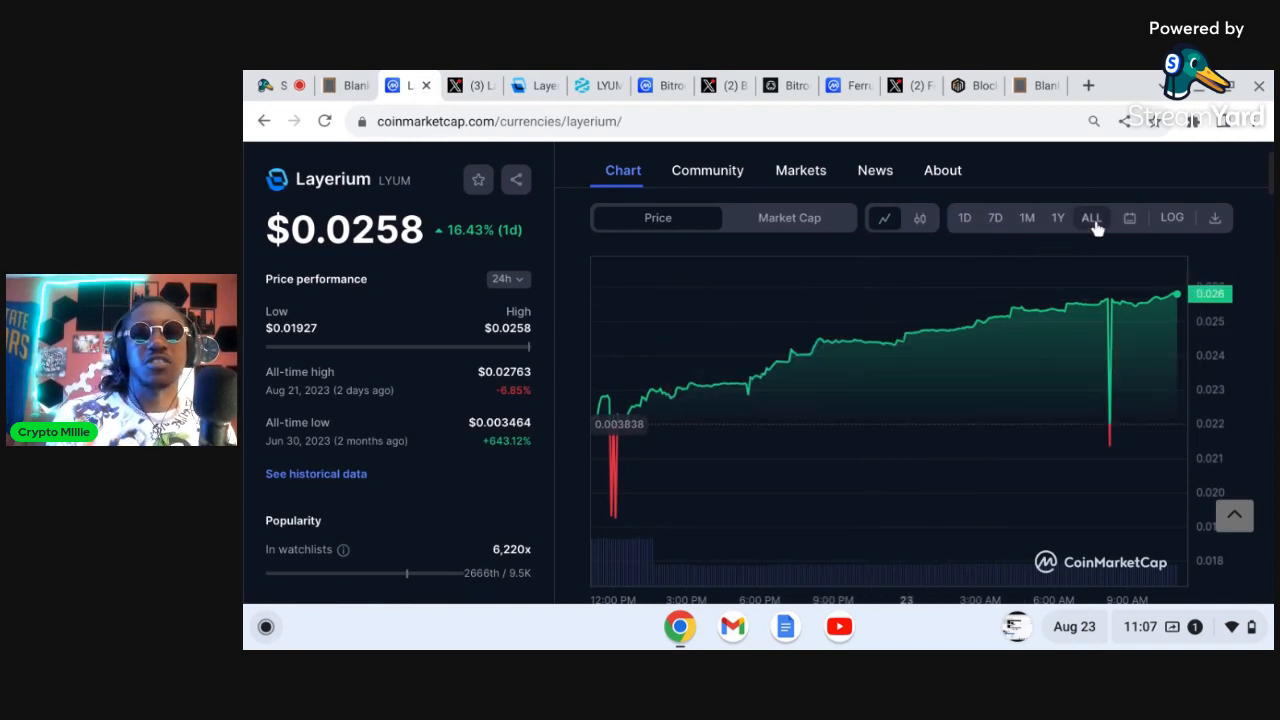
pyautogui.click(1092, 217)
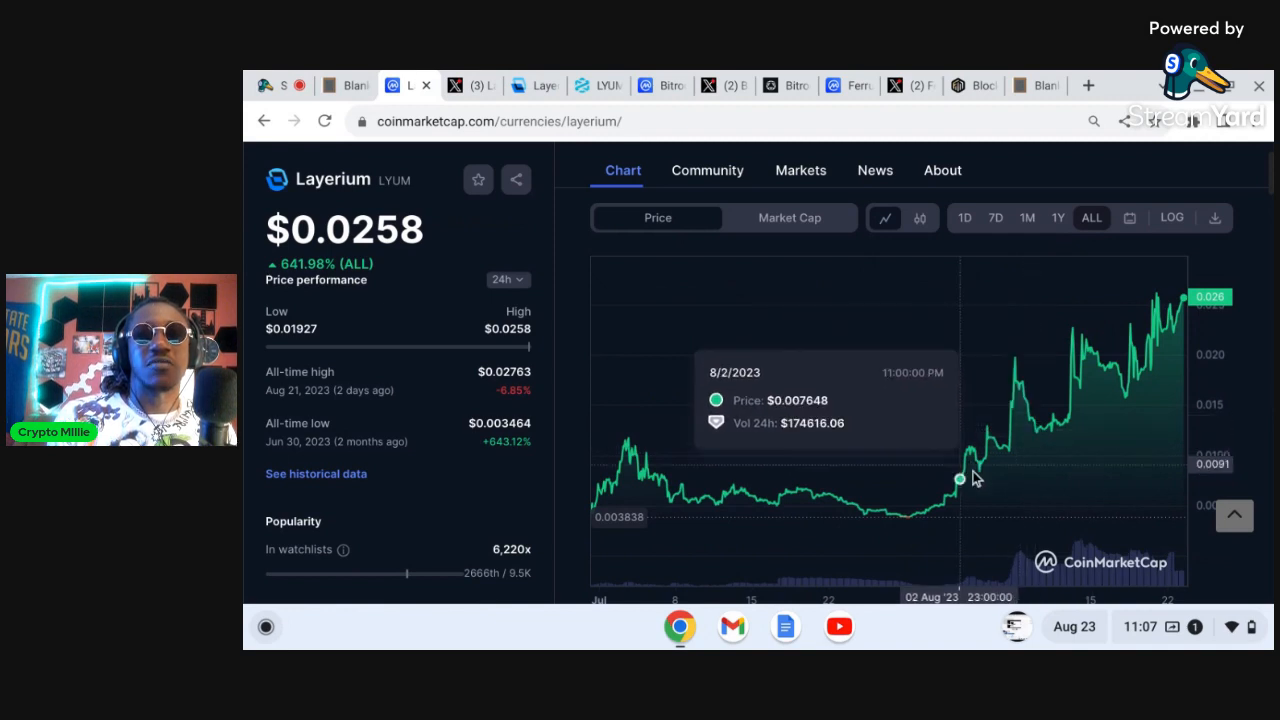
pyautogui.moveTo(1184, 318)
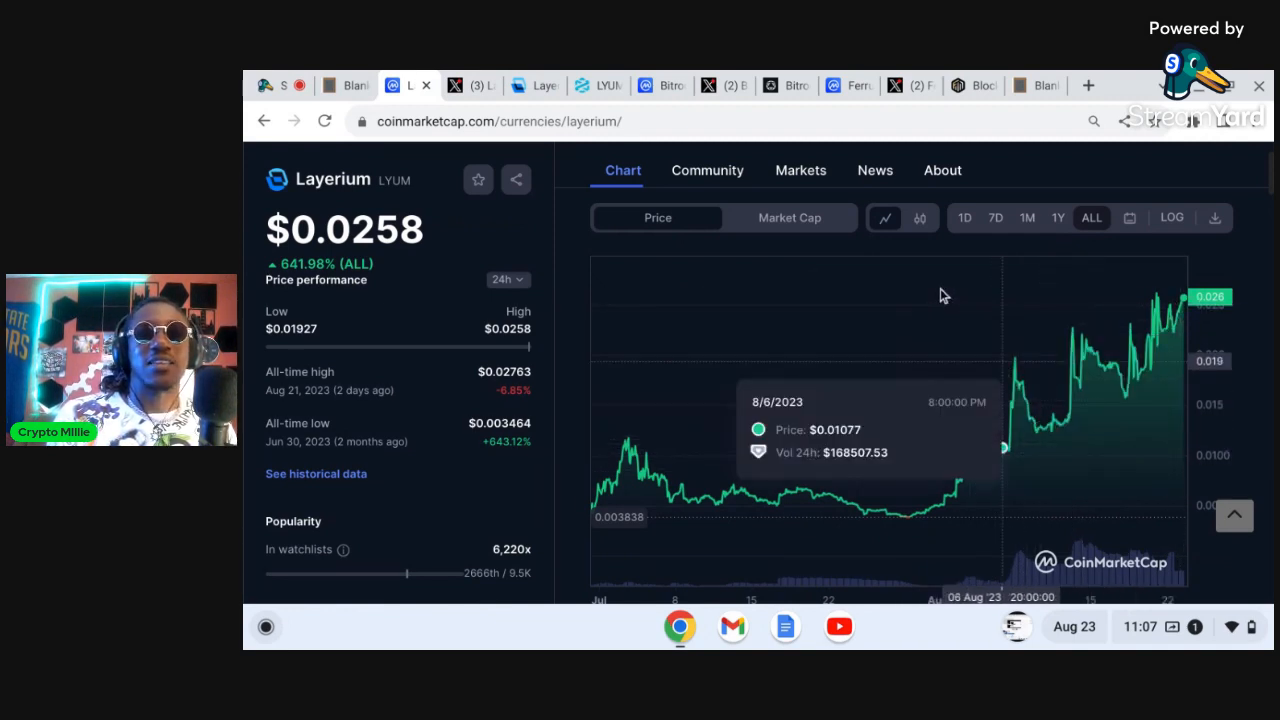
pyautogui.moveTo(568, 326)
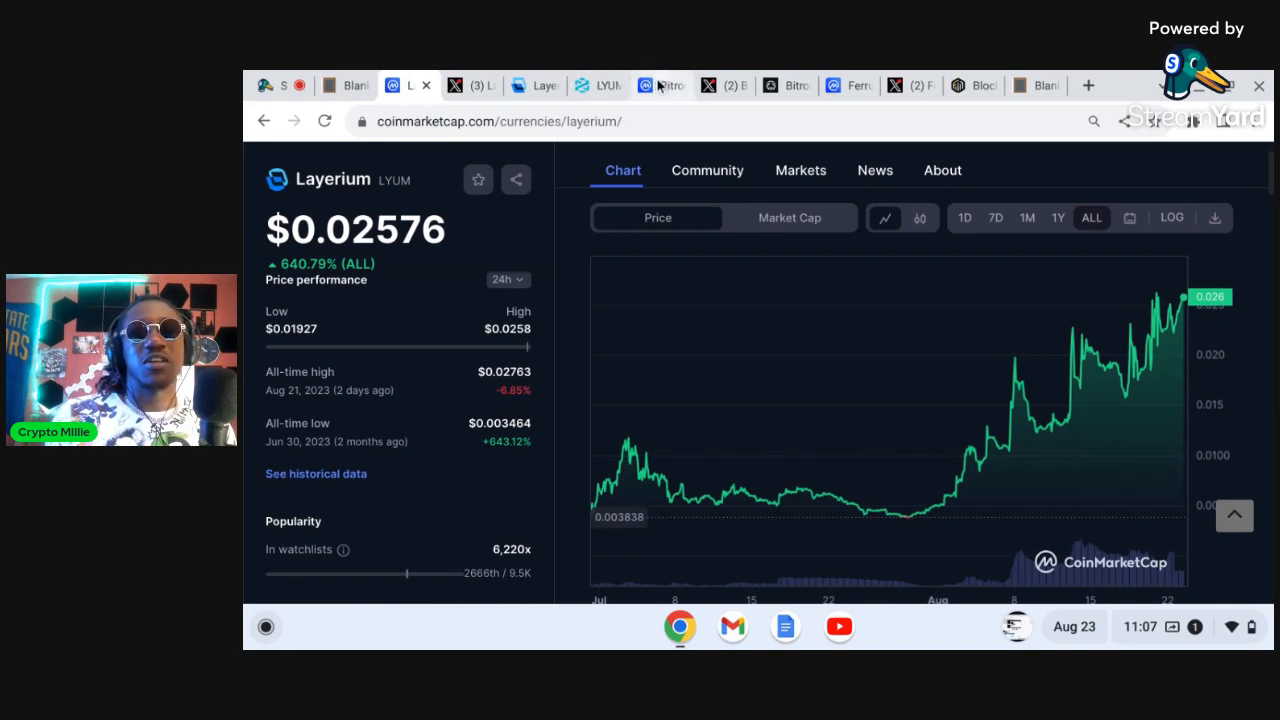
# - Open Bitrock (BROCK) on CoinMarketCap at $0.1656 and show its full price history
pyautogui.click(657, 85)
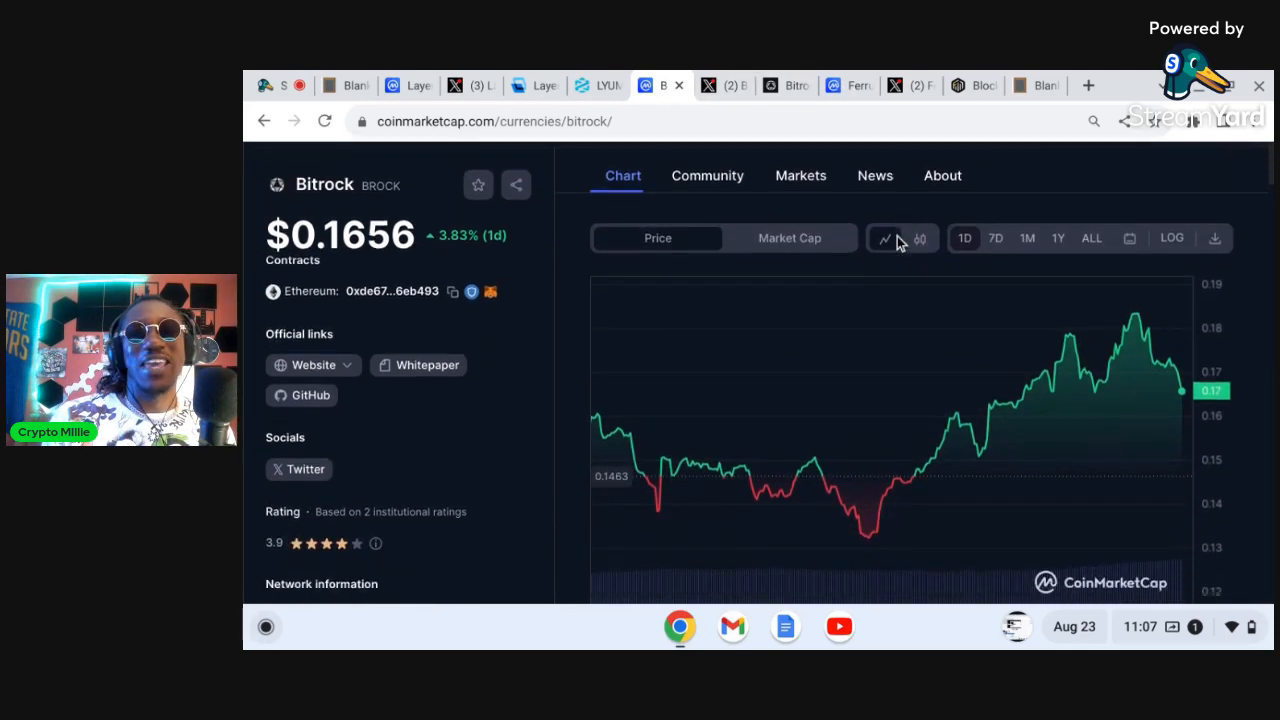
pyautogui.scroll(-3)
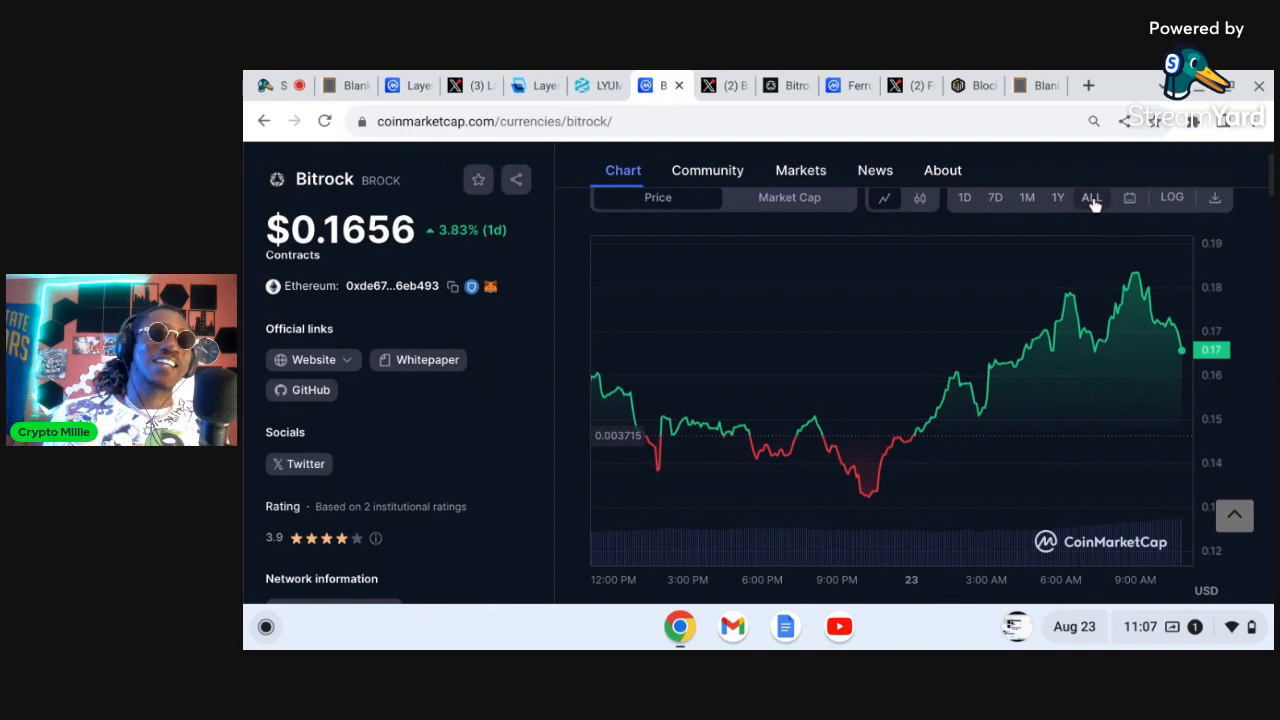
pyautogui.click(1091, 197)
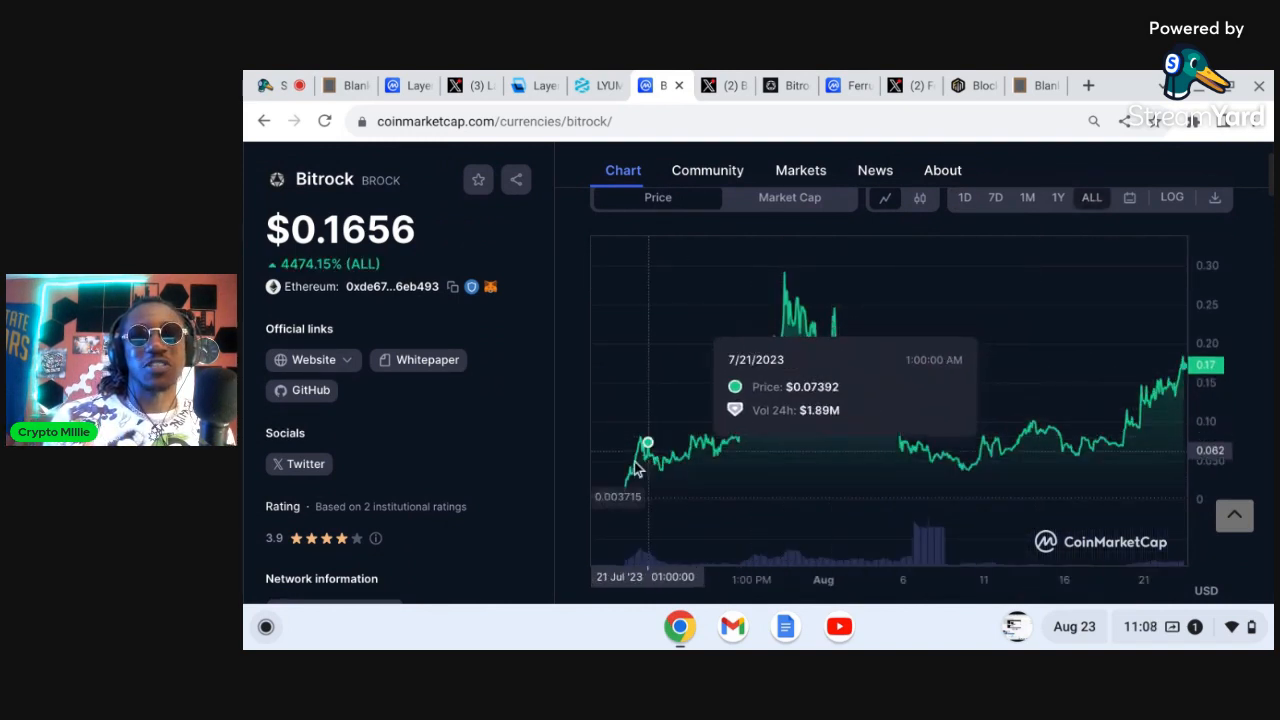
pyautogui.moveTo(932, 431)
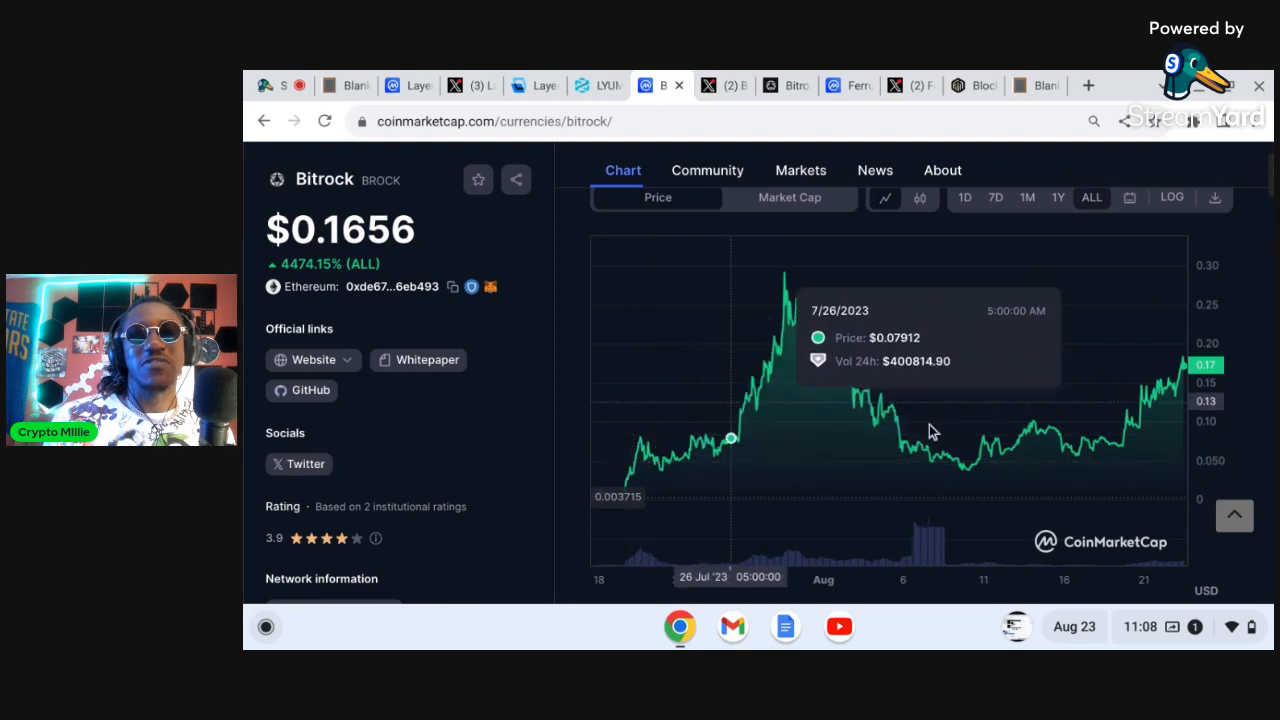
pyautogui.moveTo(895, 416)
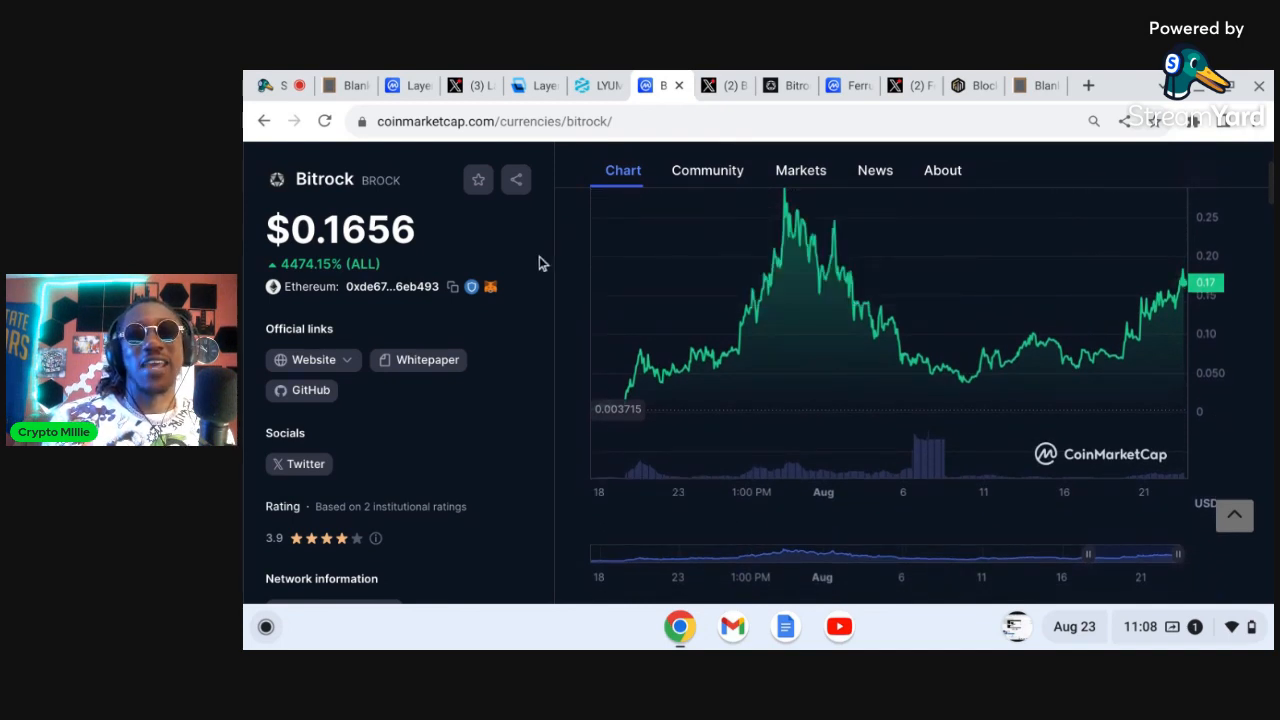
pyautogui.scroll(-3)
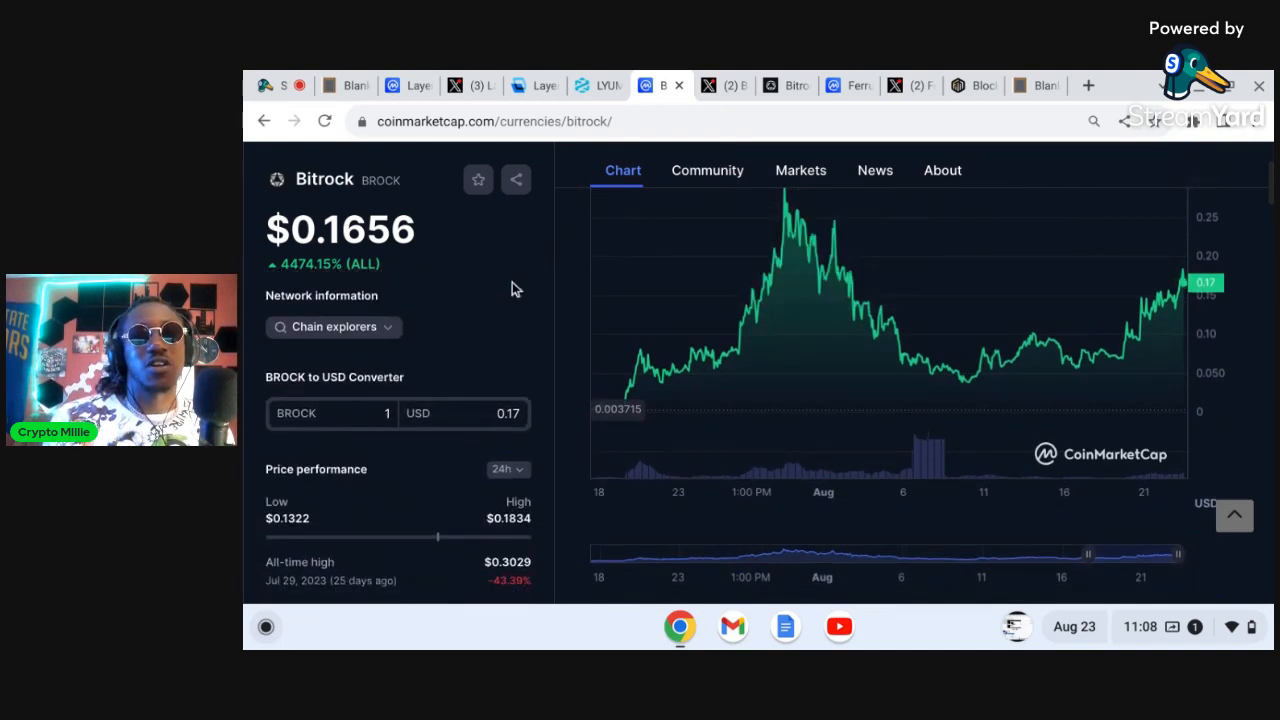
pyautogui.scroll(-3)
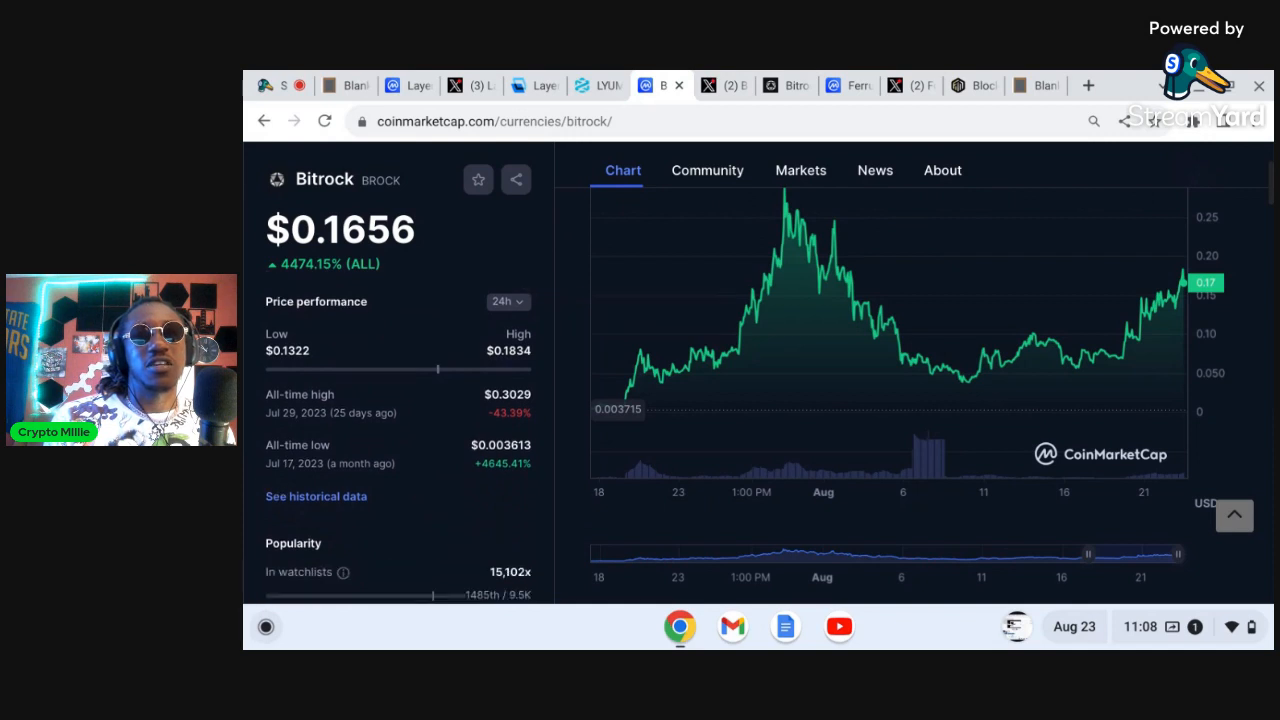
pyautogui.scroll(-3)
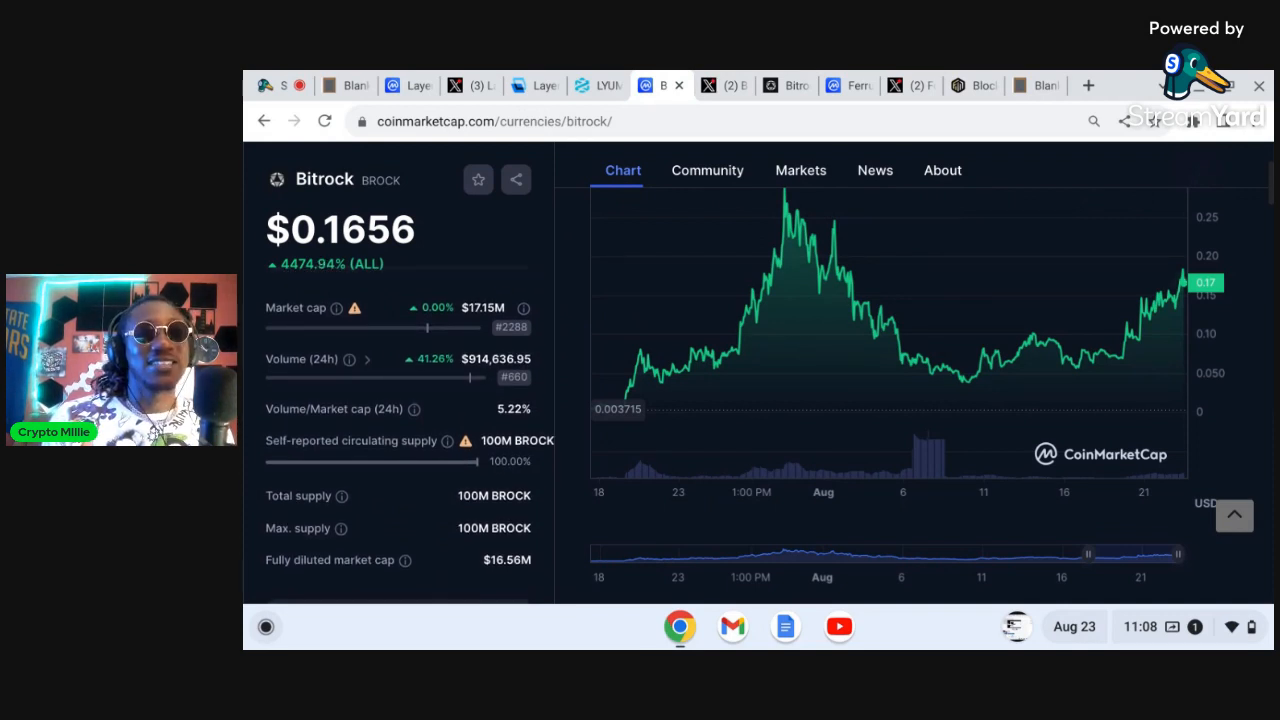
pyautogui.scroll(-3)
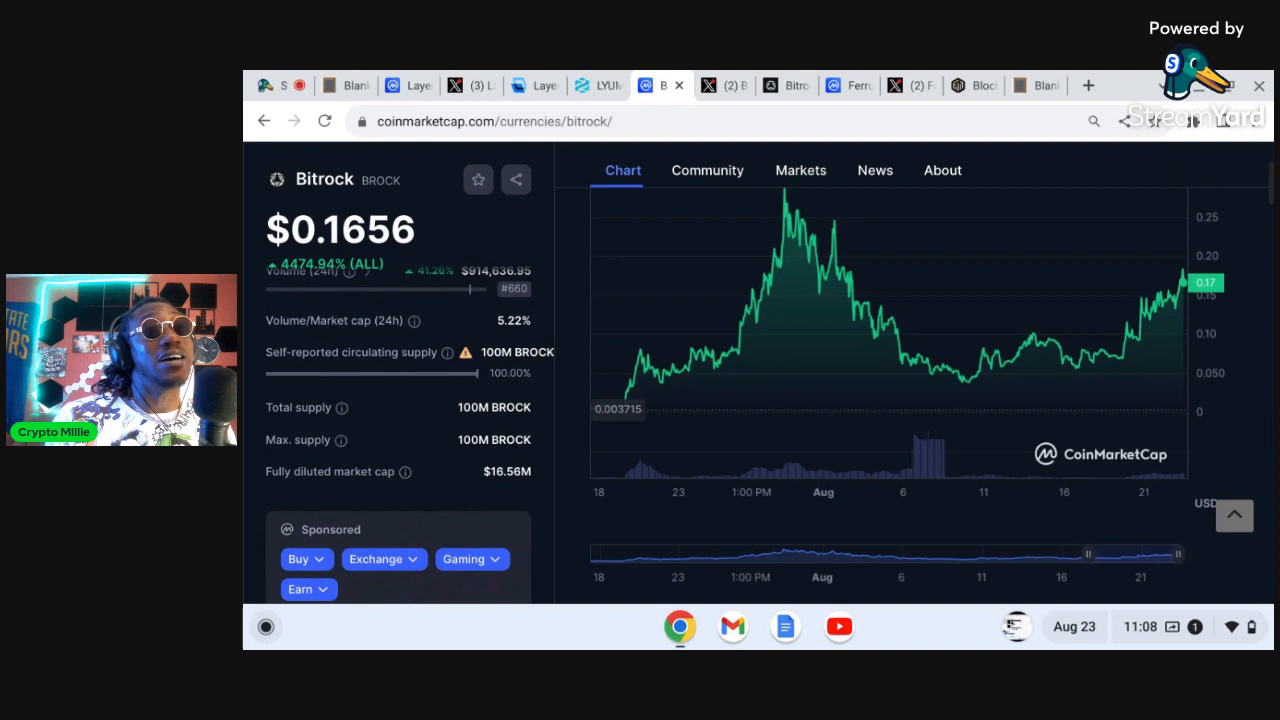
pyautogui.moveTo(513, 288)
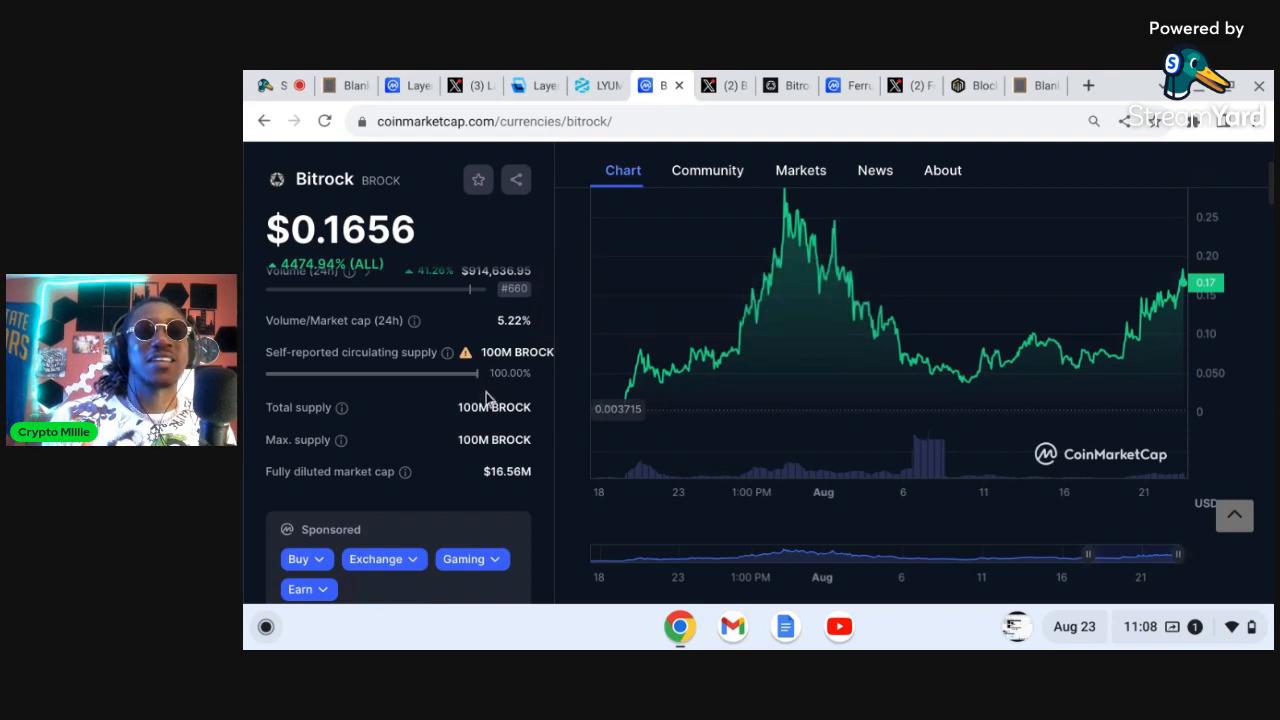
# - Review Bitrock's supply details and bring up its X profile with 10.2K followers
pyautogui.scroll(-3)
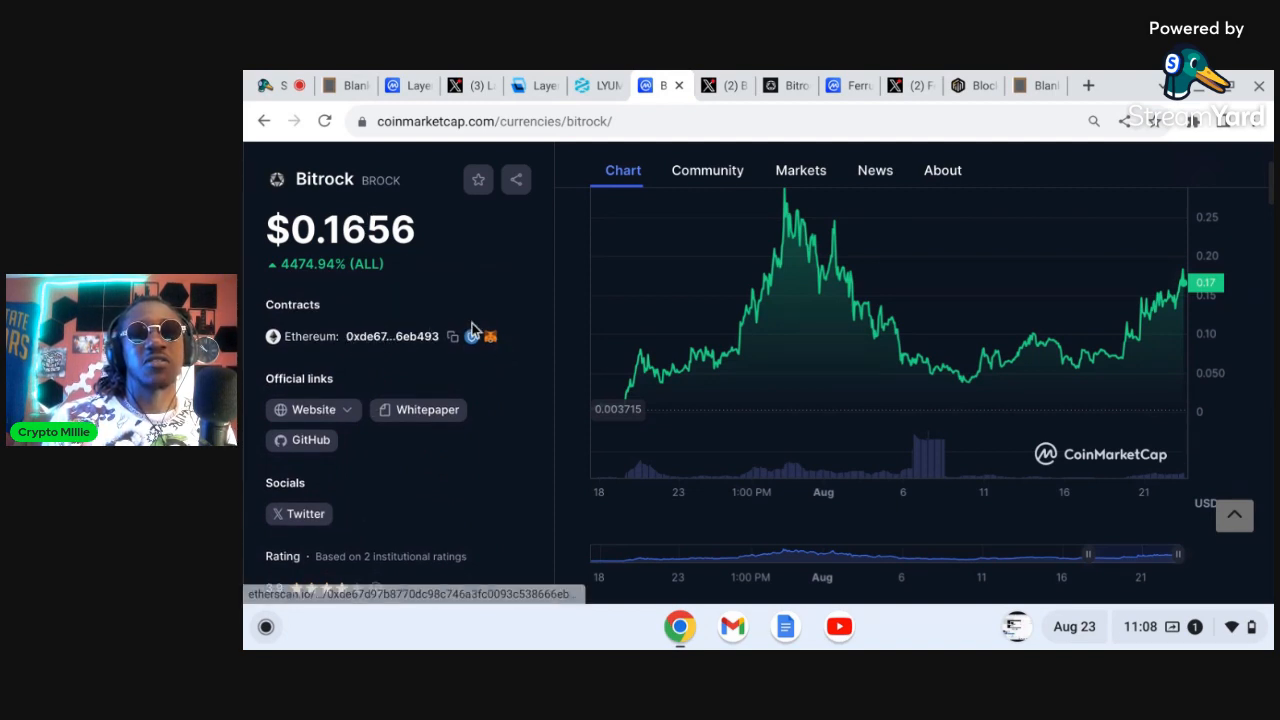
pyautogui.scroll(-3)
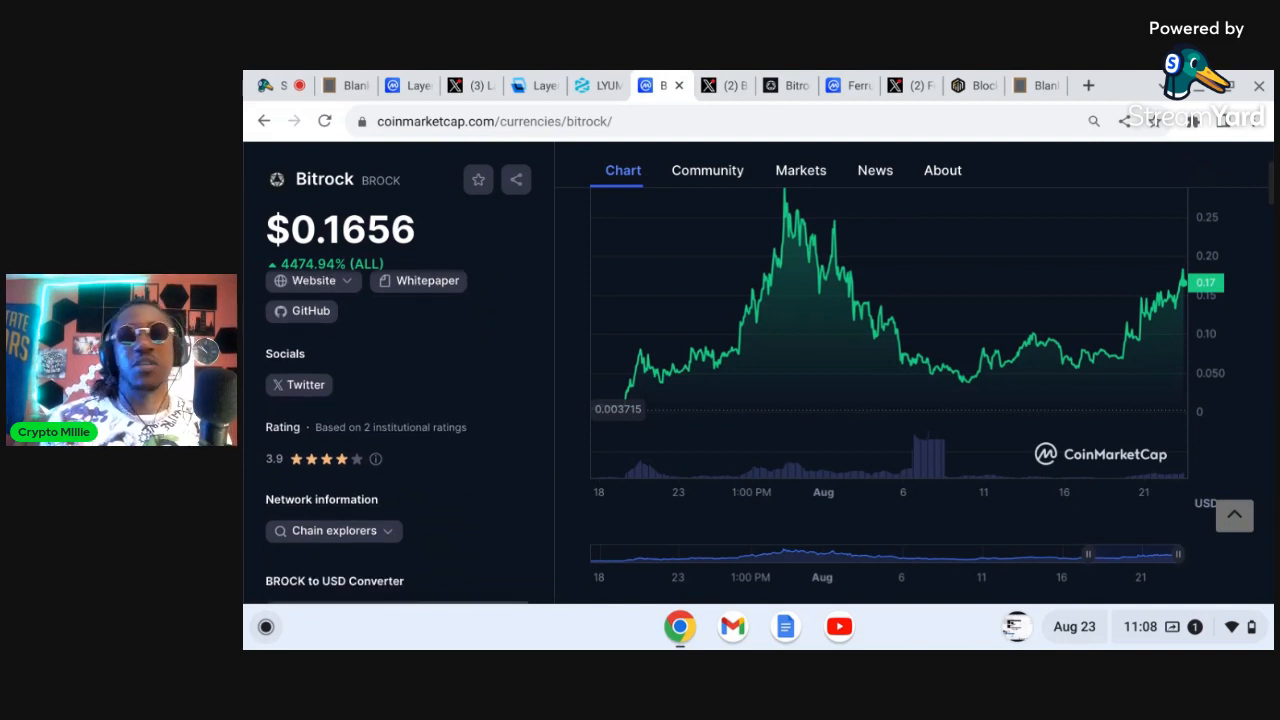
pyautogui.scroll(-3)
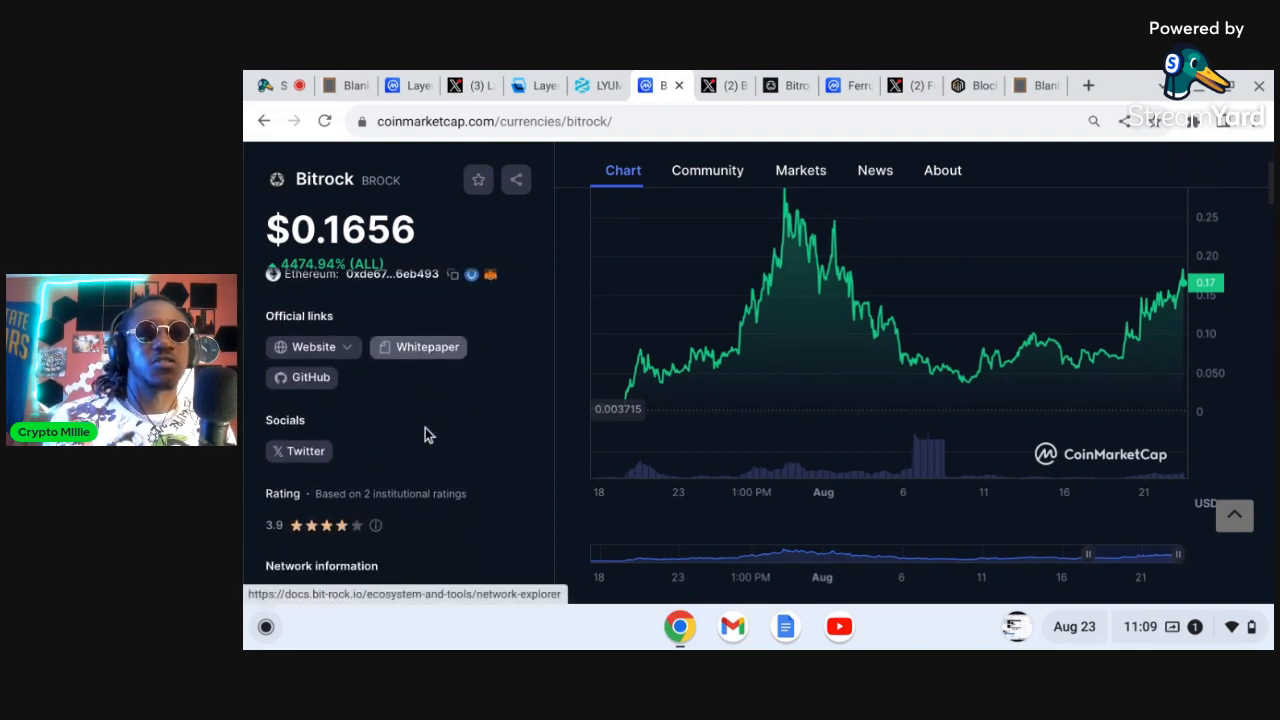
pyautogui.scroll(-3)
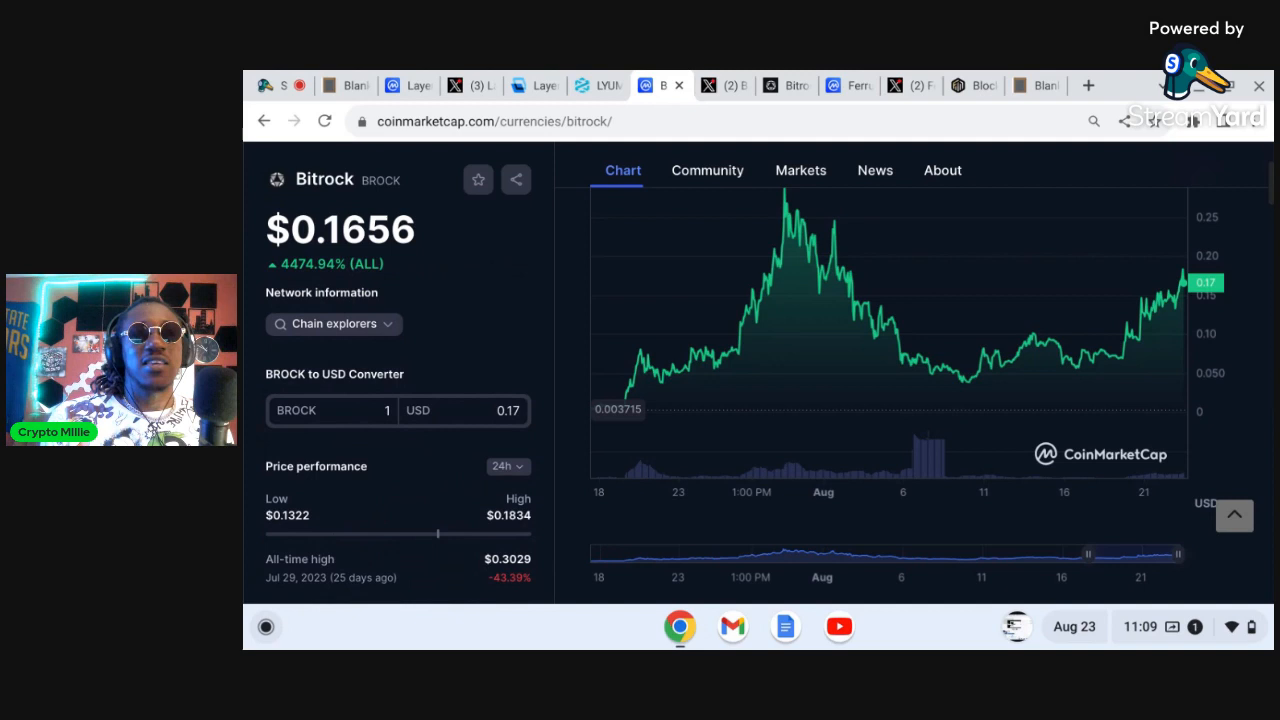
pyautogui.scroll(-3)
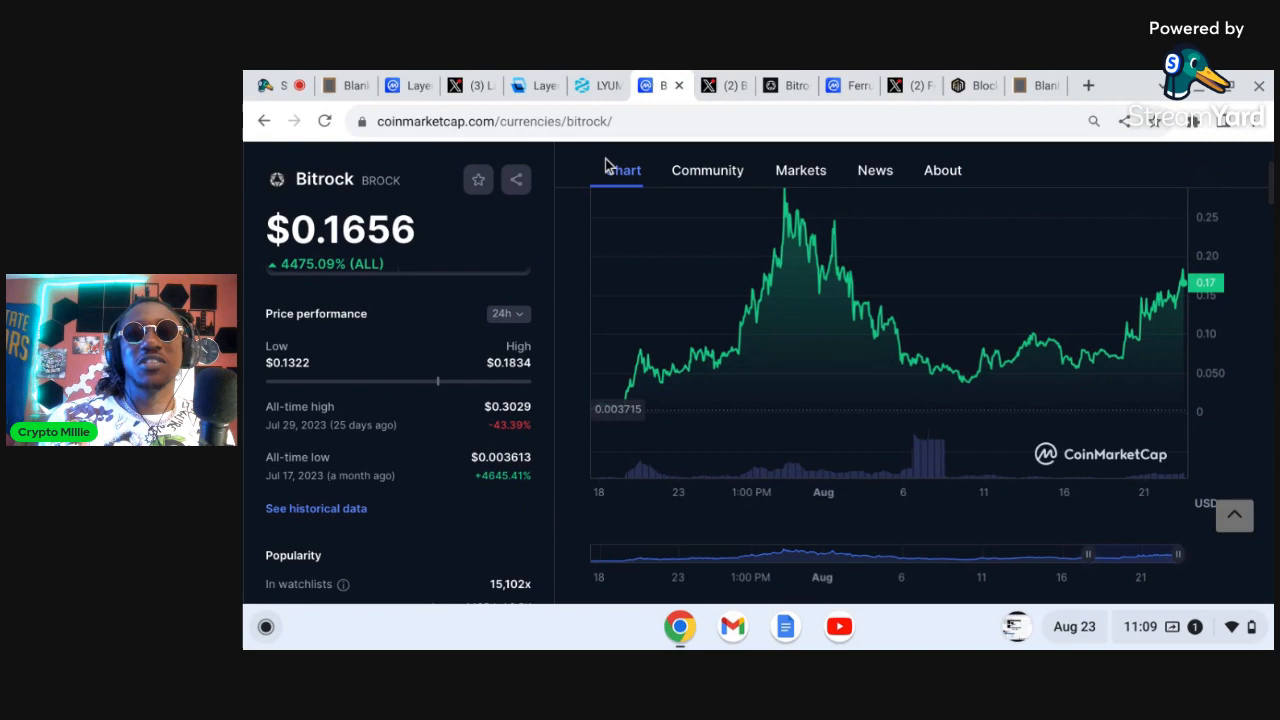
pyautogui.click(720, 85)
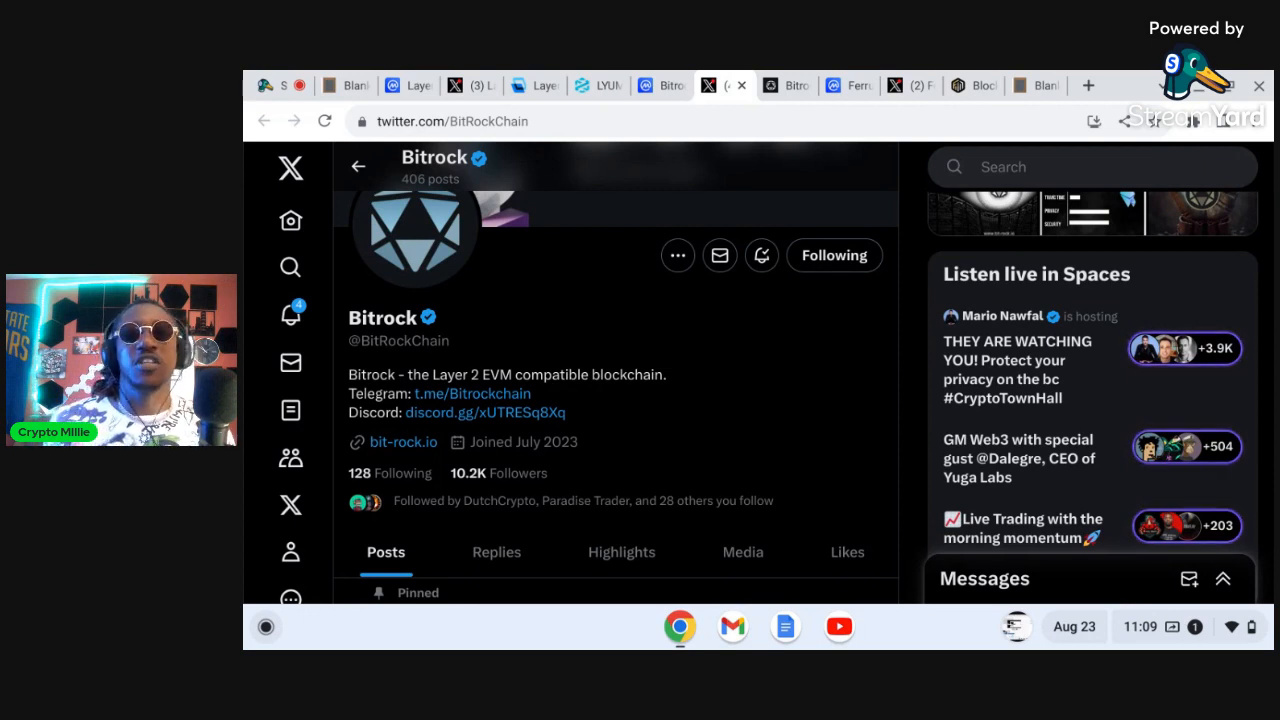
# - Scroll Bitrock's X profile before moving to the bit-rock.io website
pyautogui.scroll(-3)
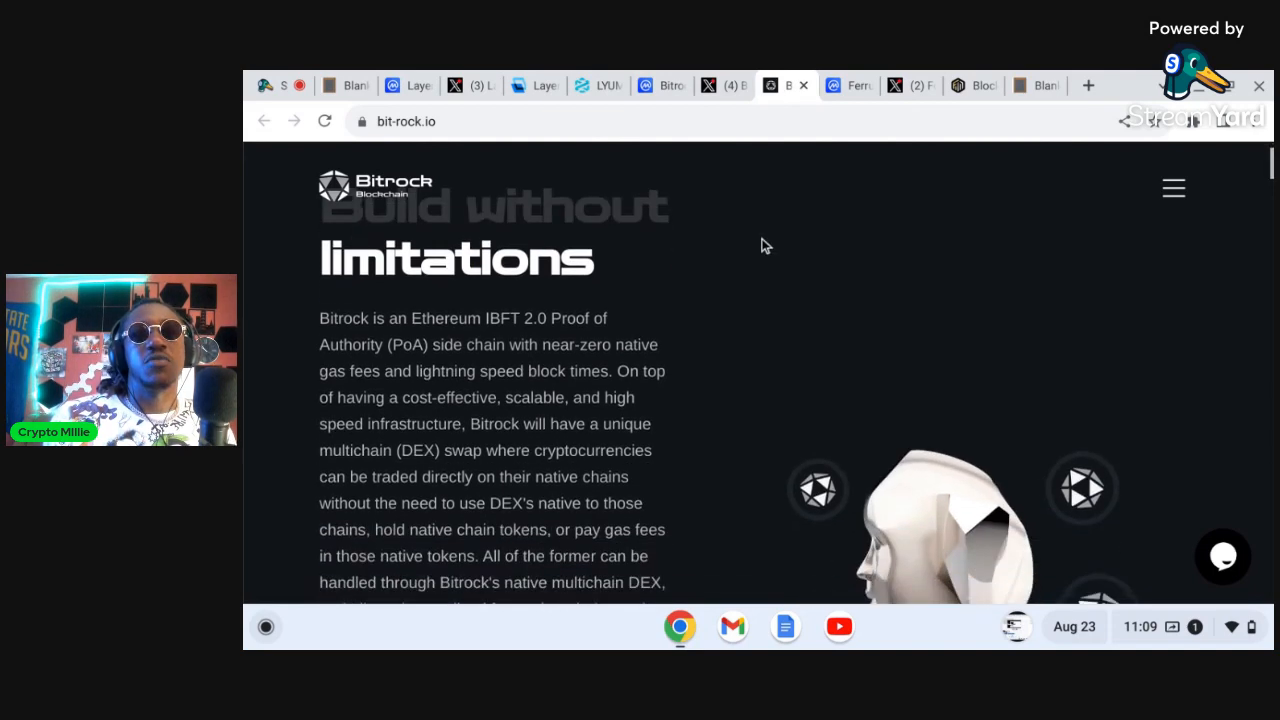
pyautogui.scroll(-3)
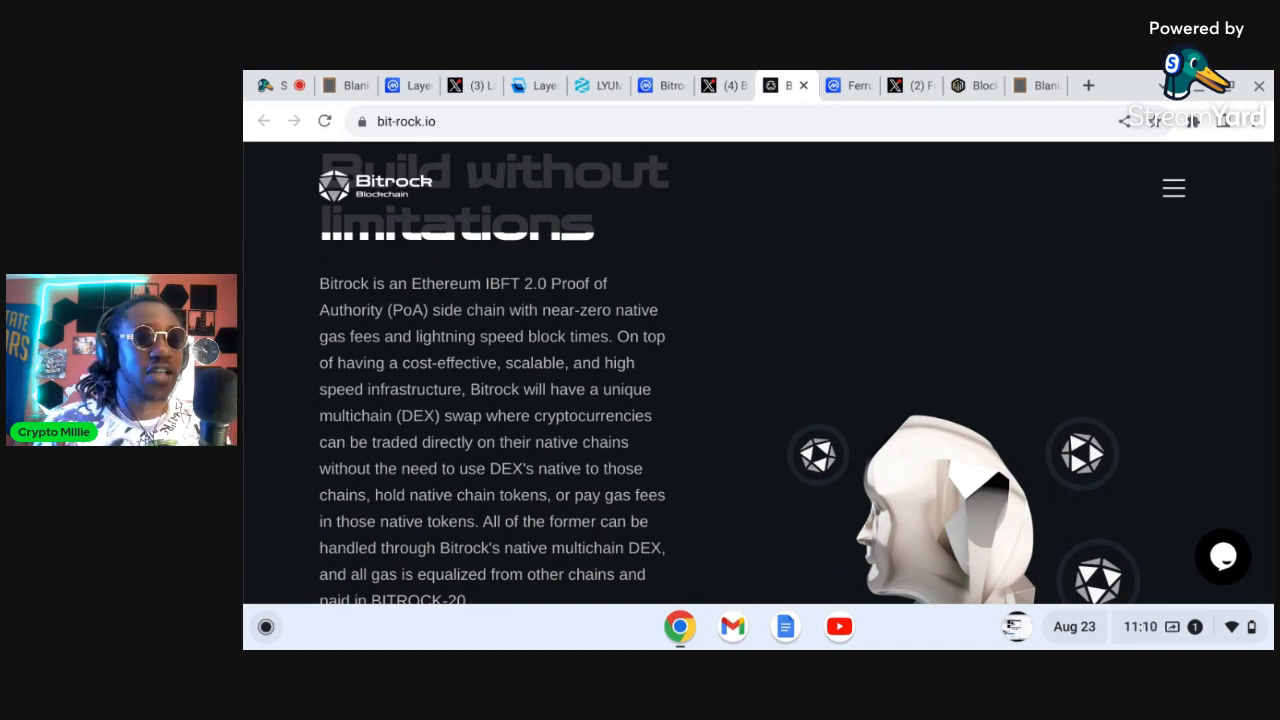
pyautogui.scroll(-3)
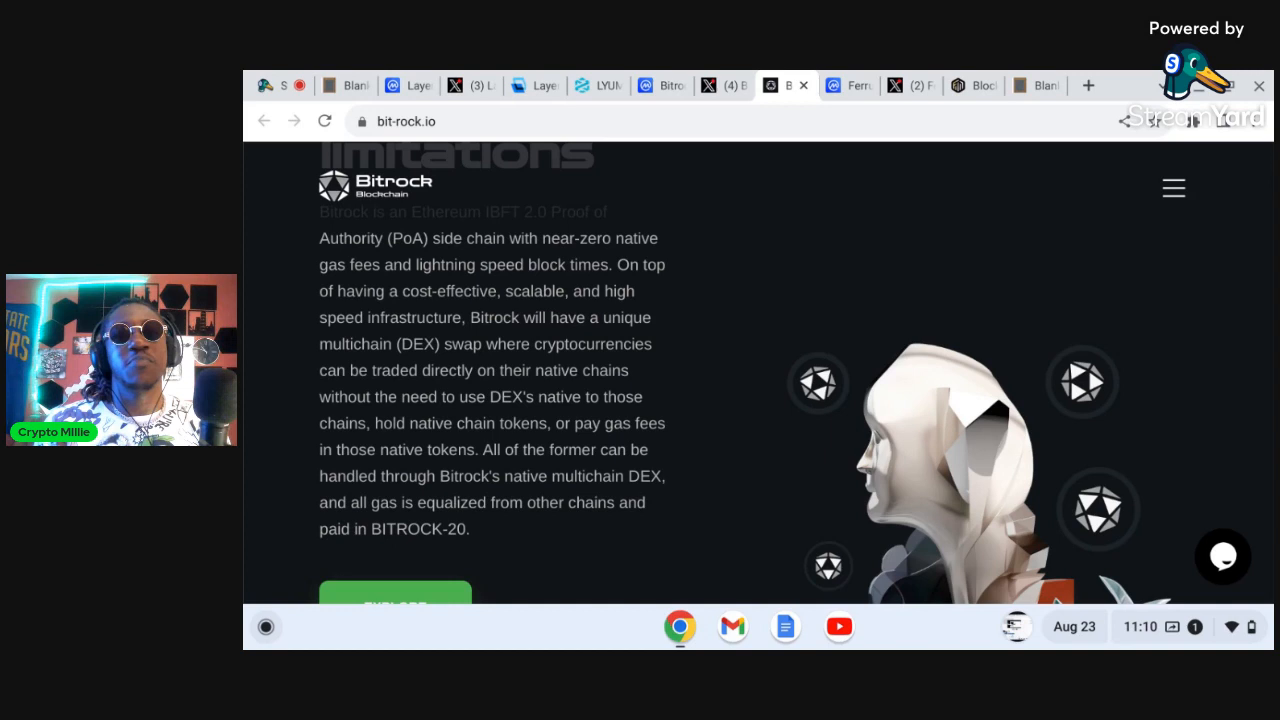
pyautogui.scroll(-3)
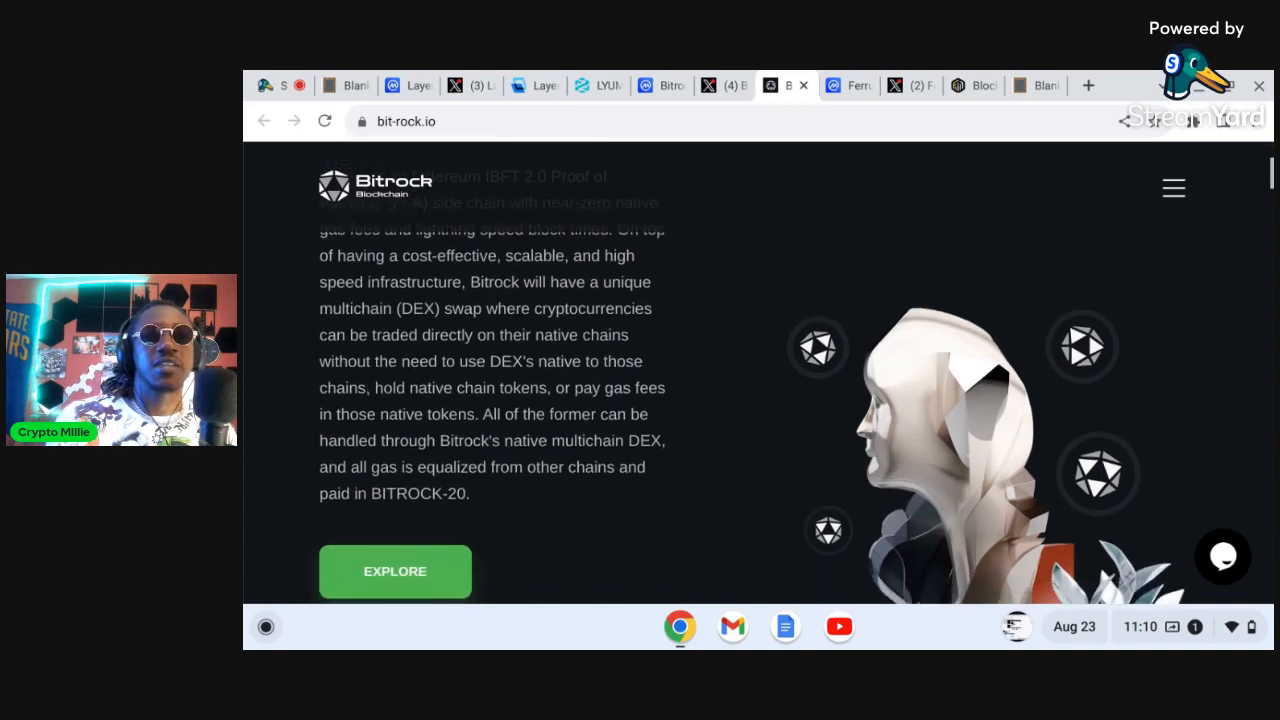
pyautogui.scroll(-3)
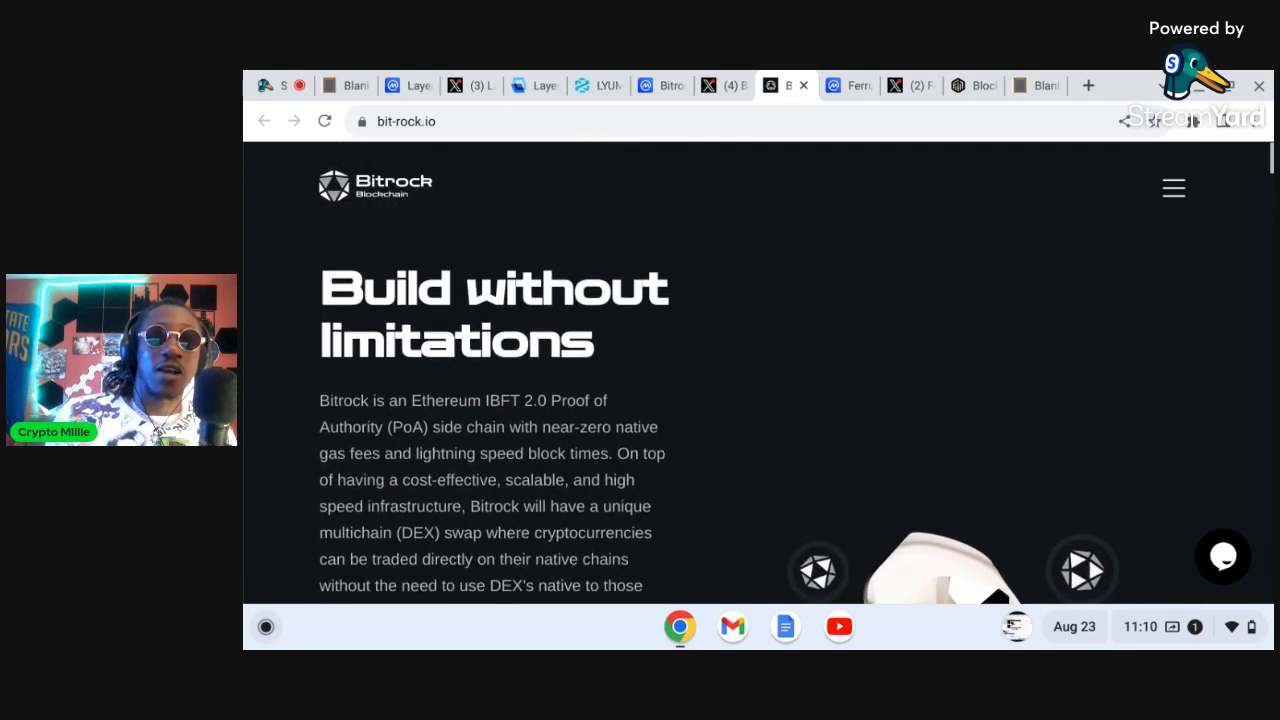
pyautogui.scroll(-3)
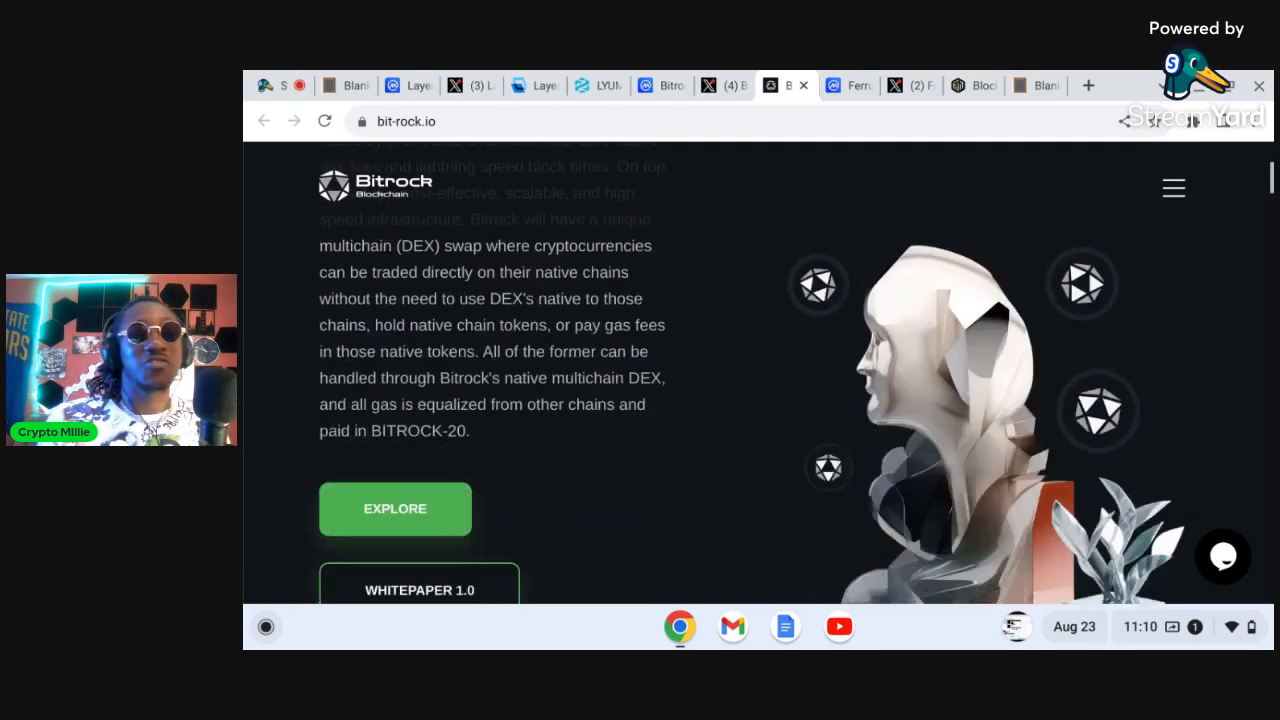
pyautogui.scroll(-3)
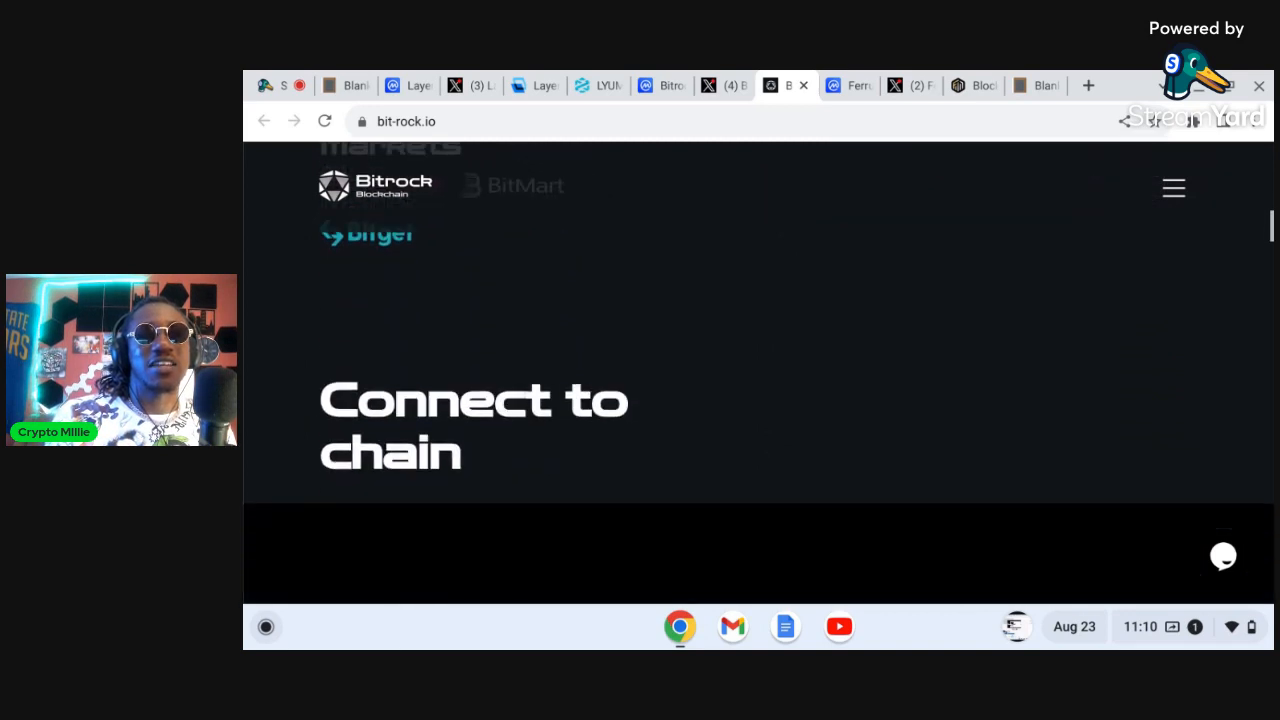
pyautogui.scroll(-3)
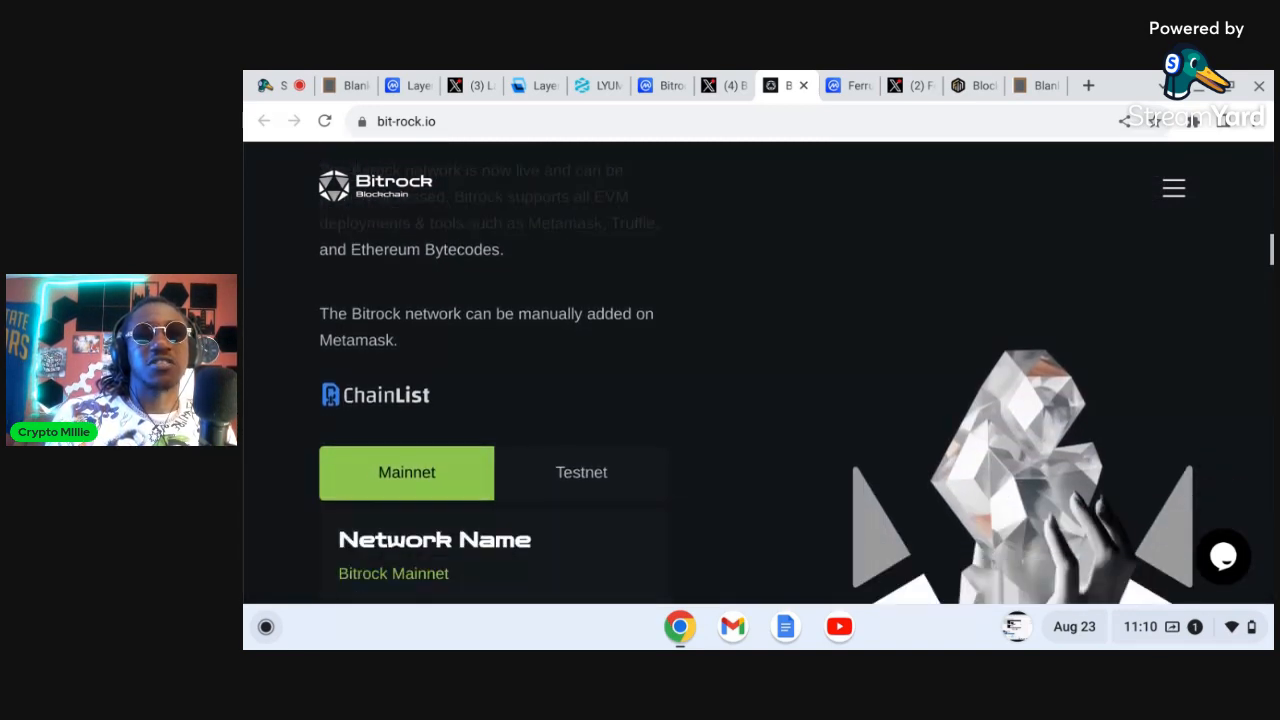
pyautogui.scroll(-3)
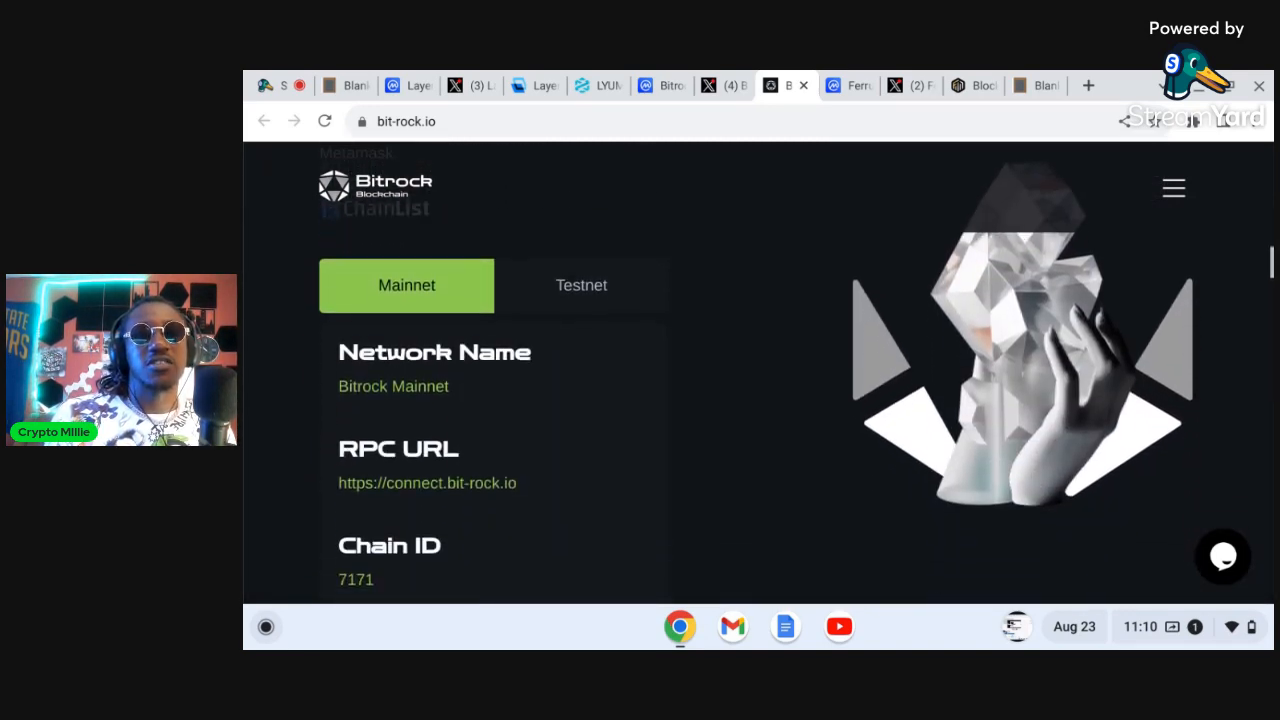
pyautogui.scroll(-3)
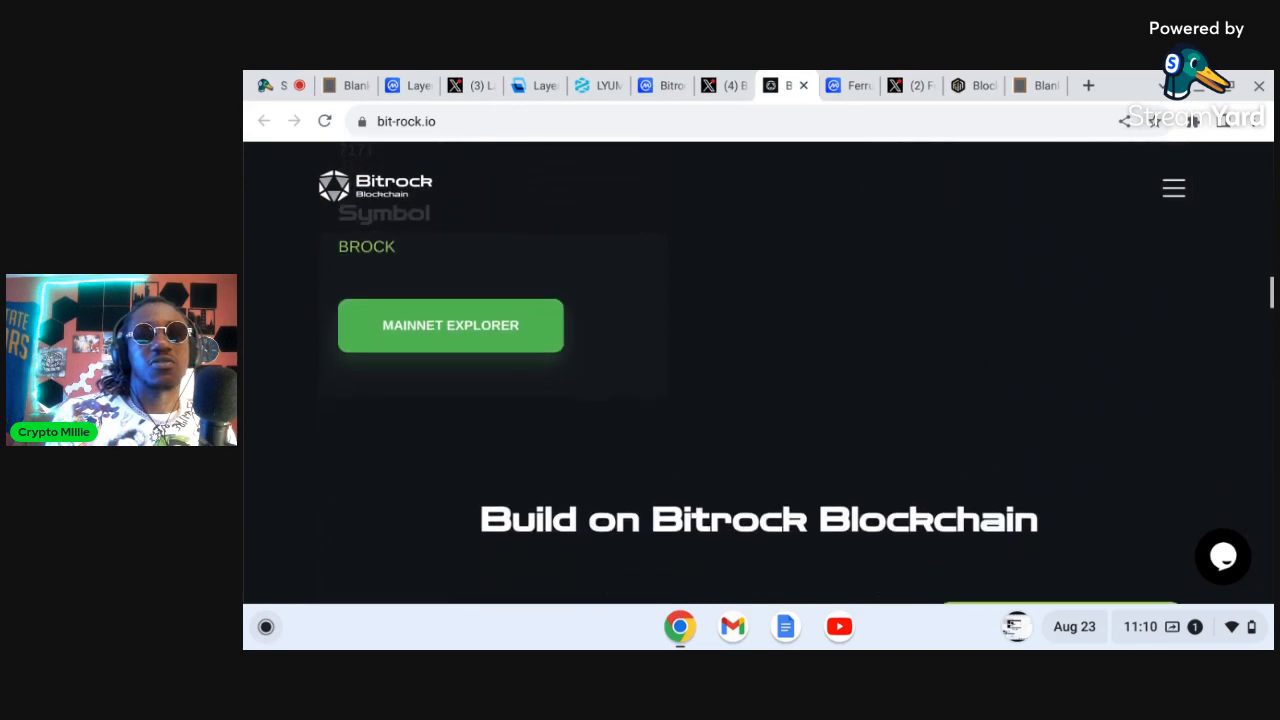
pyautogui.scroll(-3)
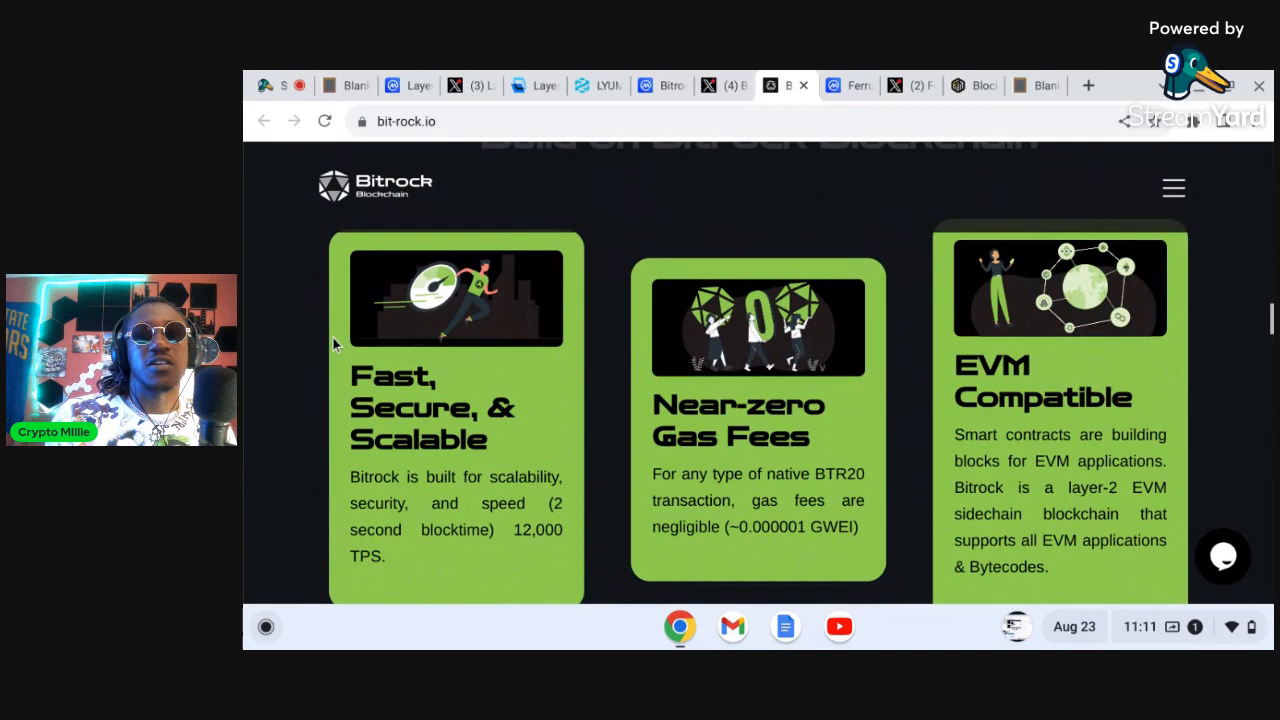
pyautogui.scroll(-3)
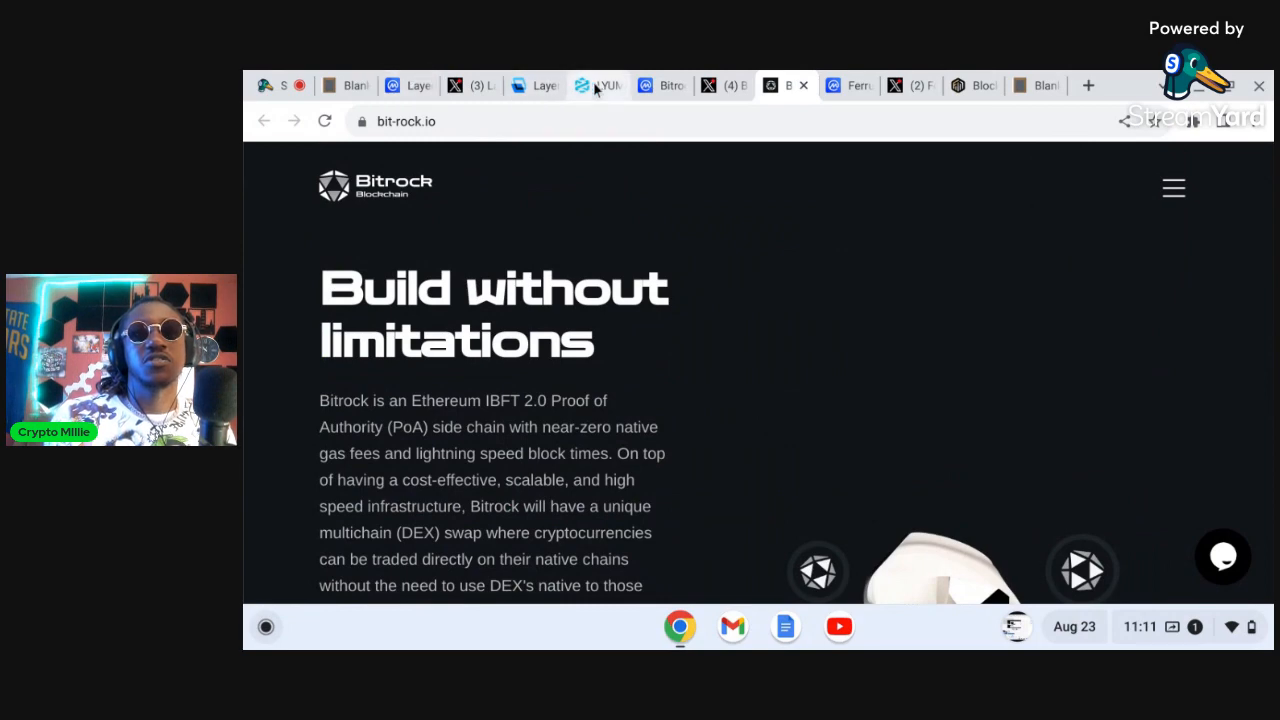
# - Review the LYUM/WBNB pair on DEXTools at $0.02577, including its PancakeSwap V2 pool info
pyautogui.click(595, 85)
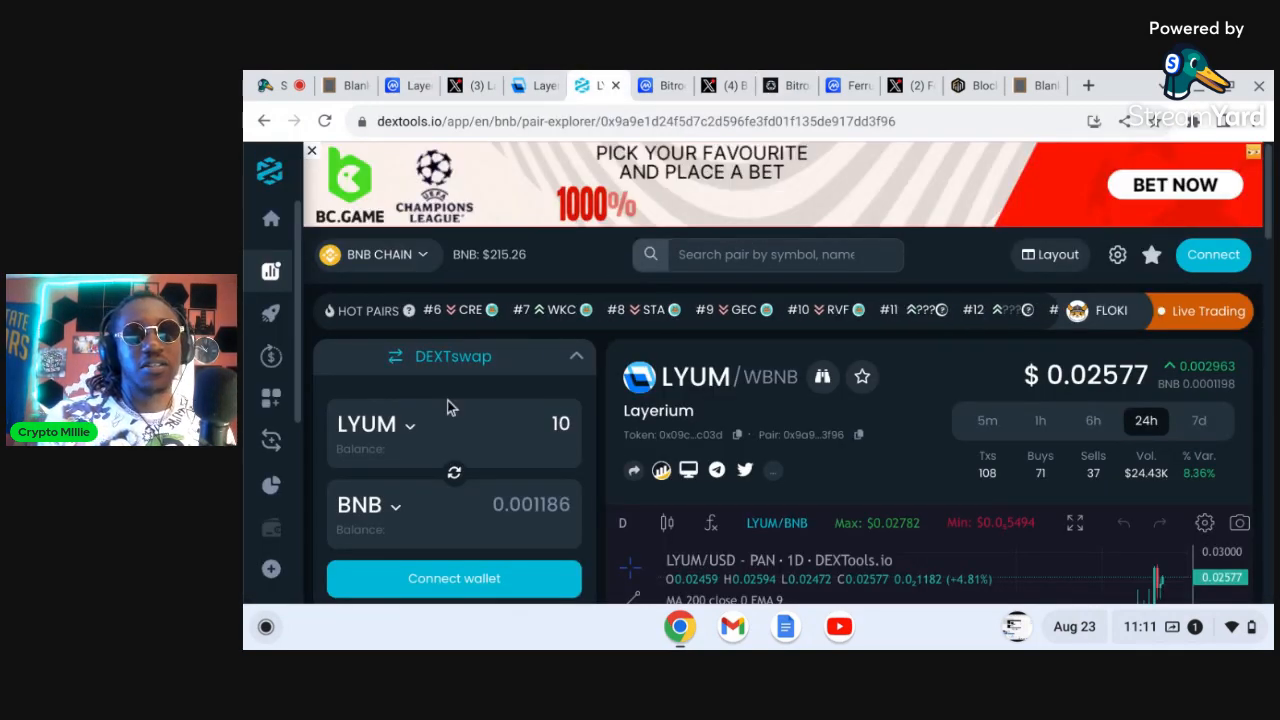
pyautogui.scroll(-3)
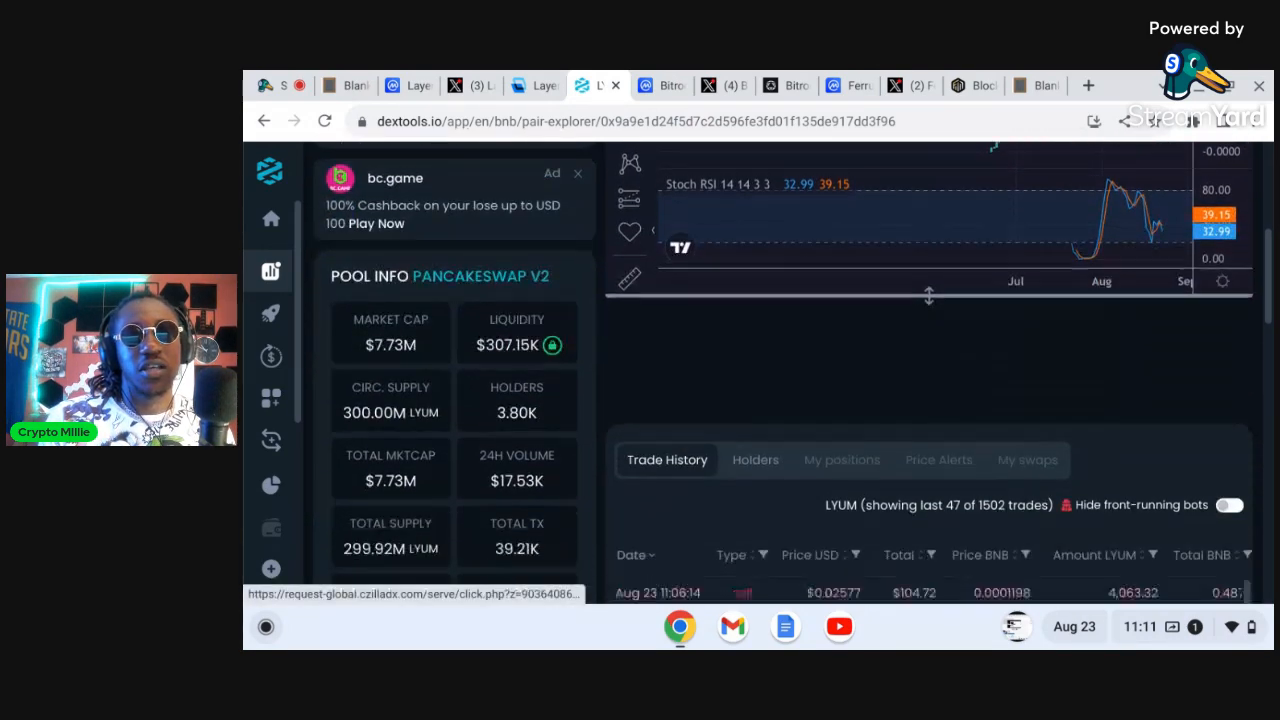
pyautogui.scroll(-3)
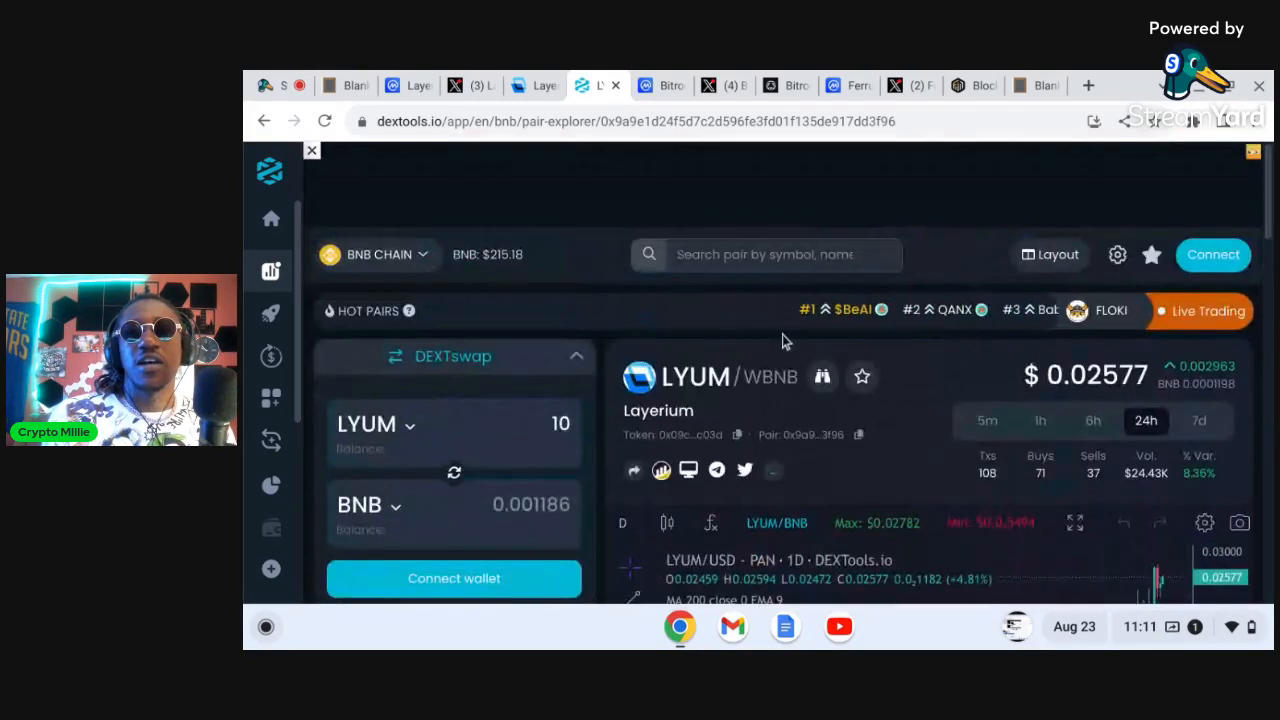
# - Search DEXTools pairs for 'bitrock', listing BITROCK/WETH at $0.1660 first
pyautogui.click(780, 254)
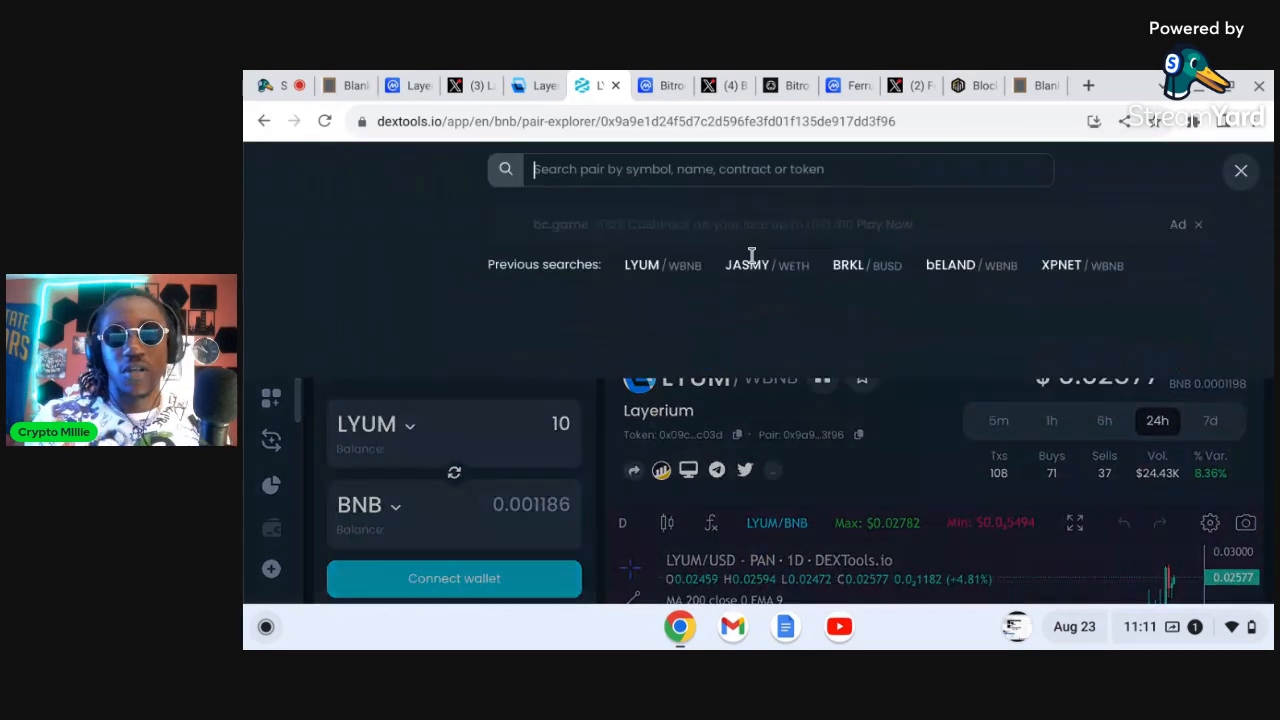
pyautogui.write('b')
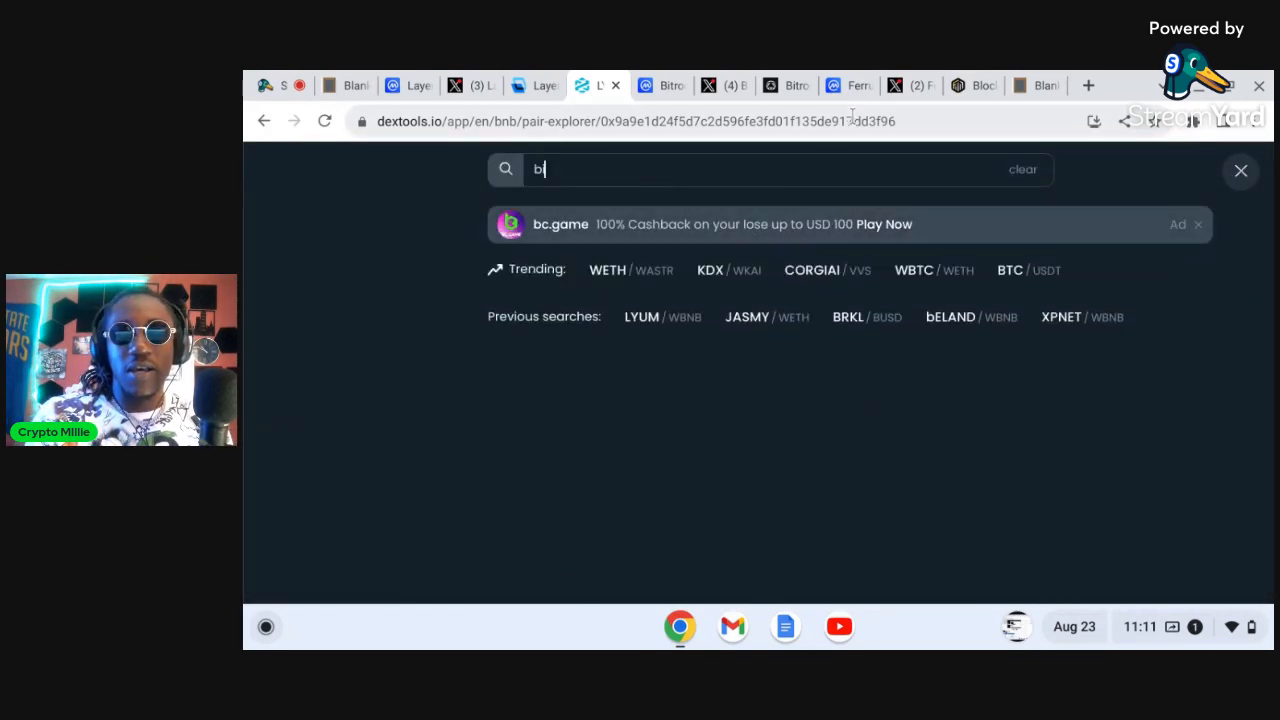
pyautogui.write('itrock')
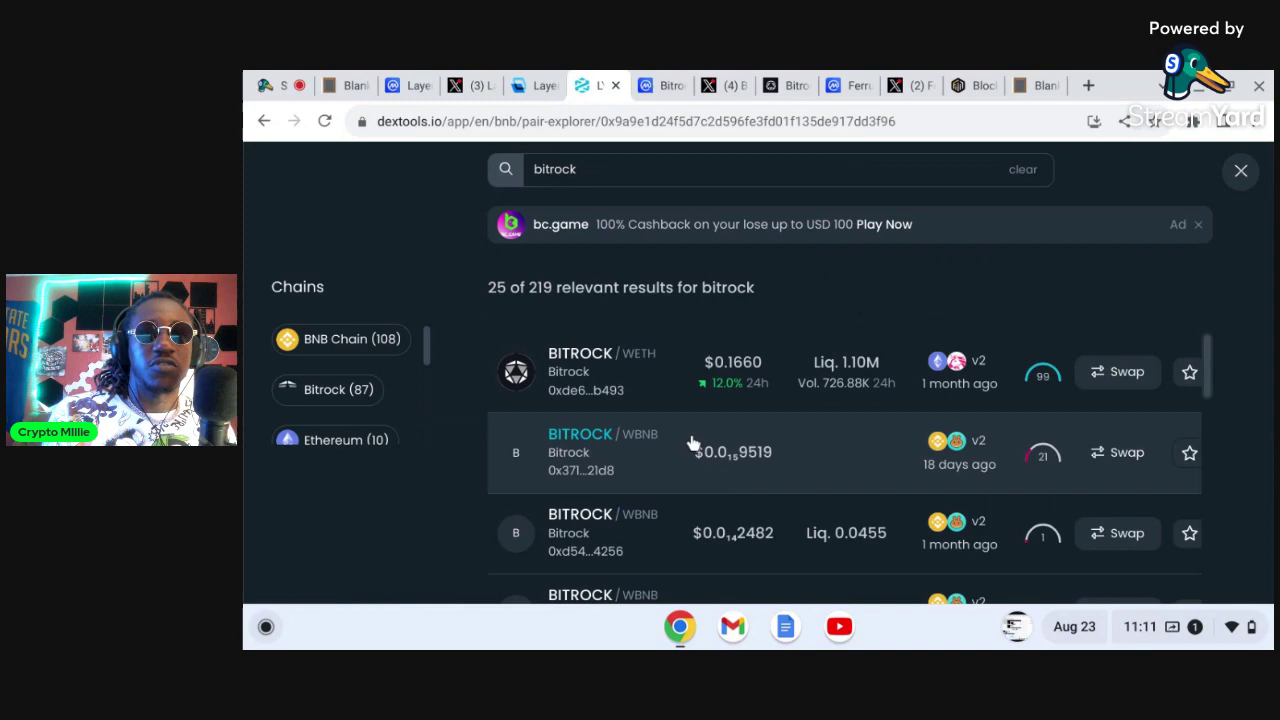
pyautogui.moveTo(675, 393)
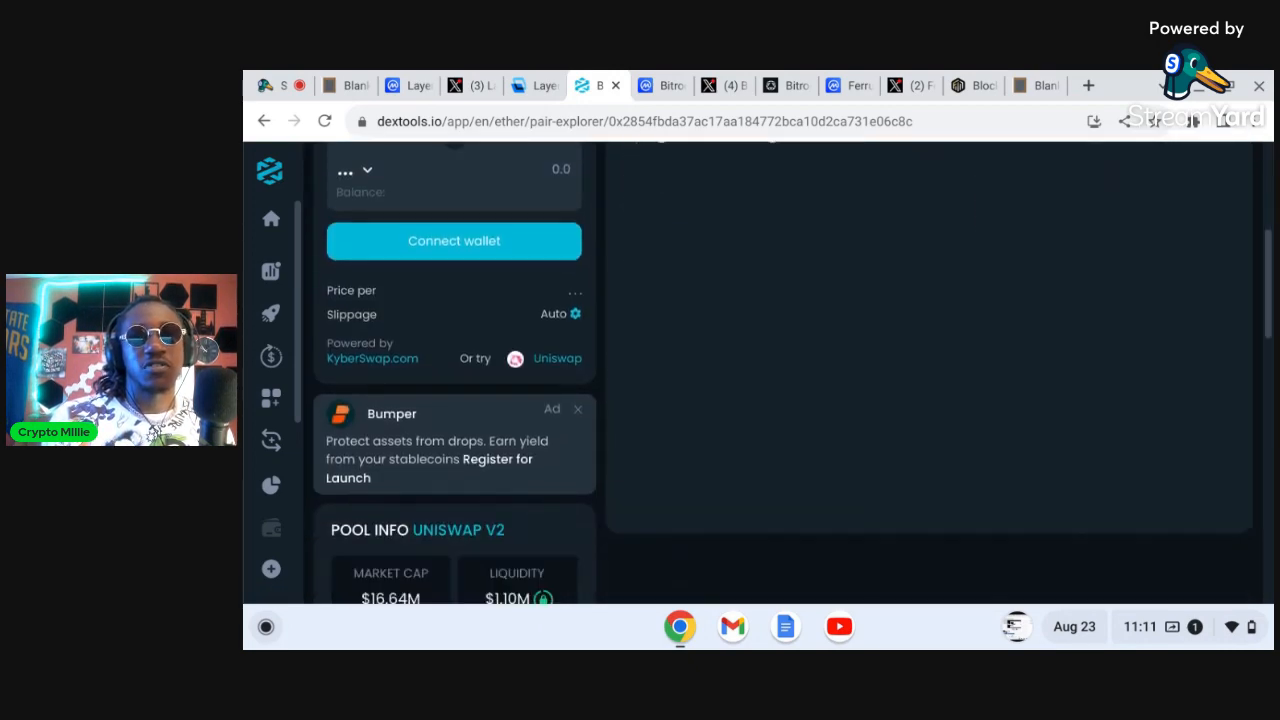
pyautogui.scroll(-3)
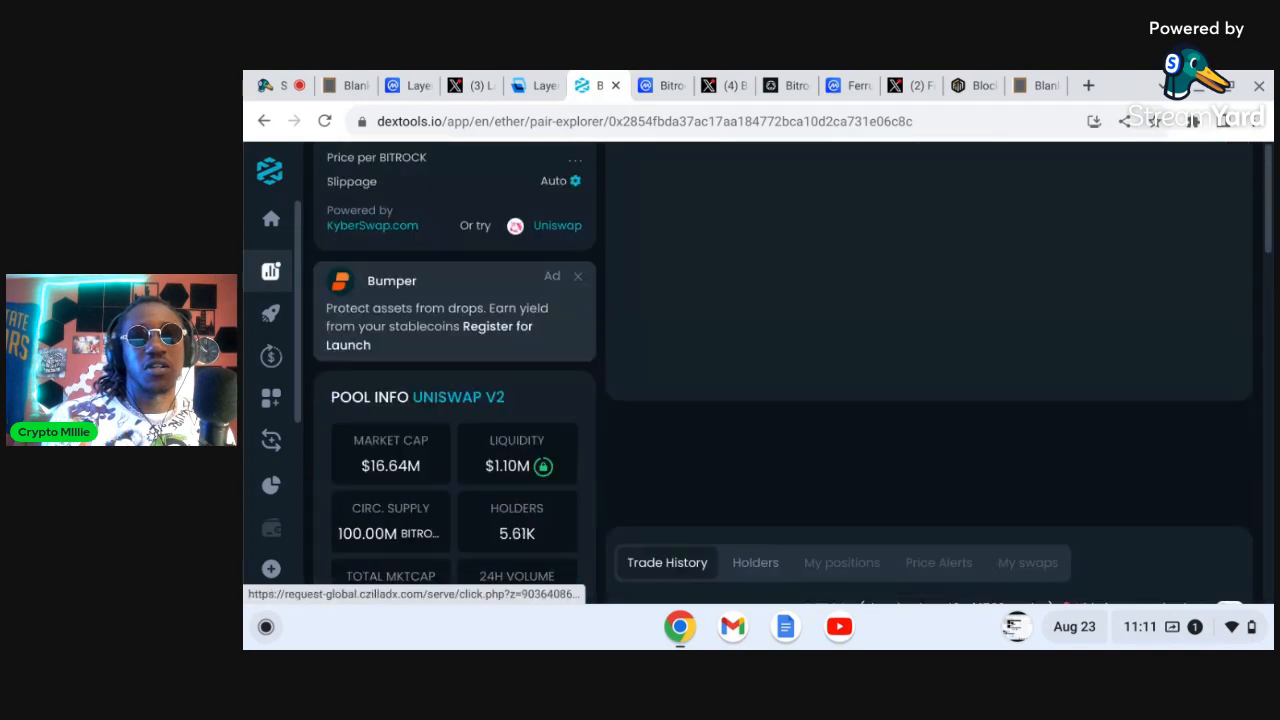
pyautogui.scroll(-3)
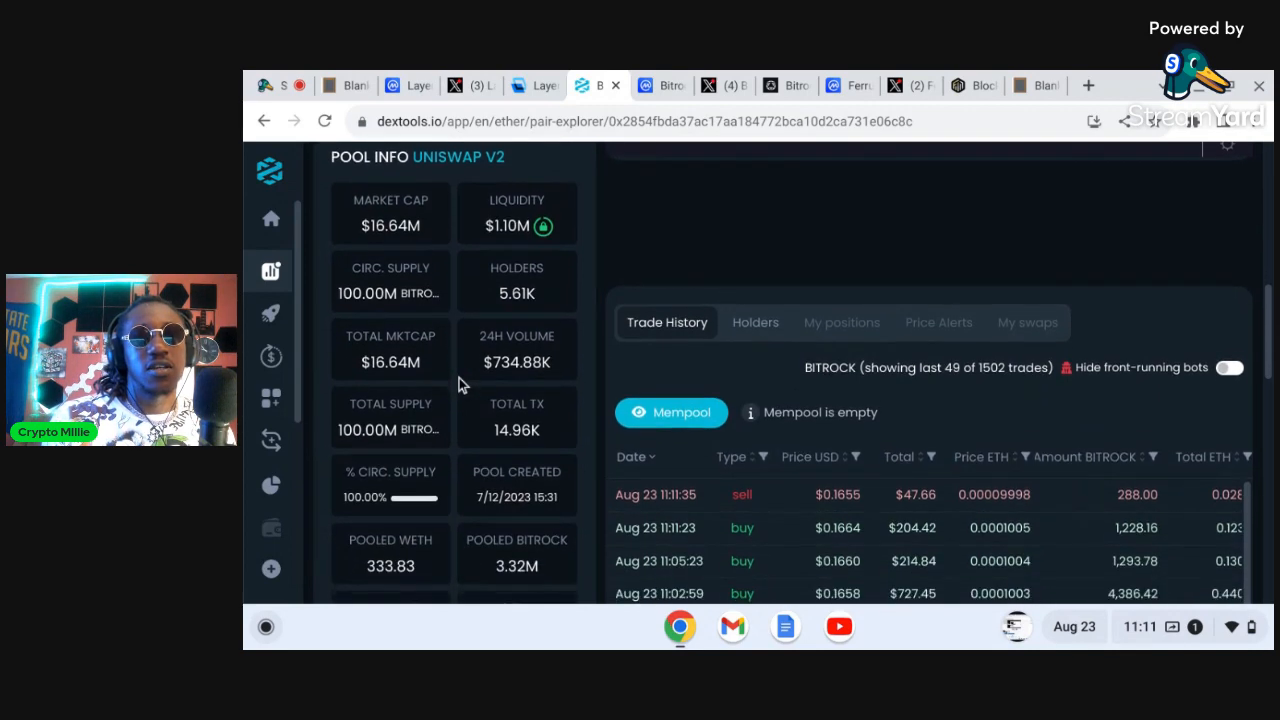
pyautogui.scroll(-3)
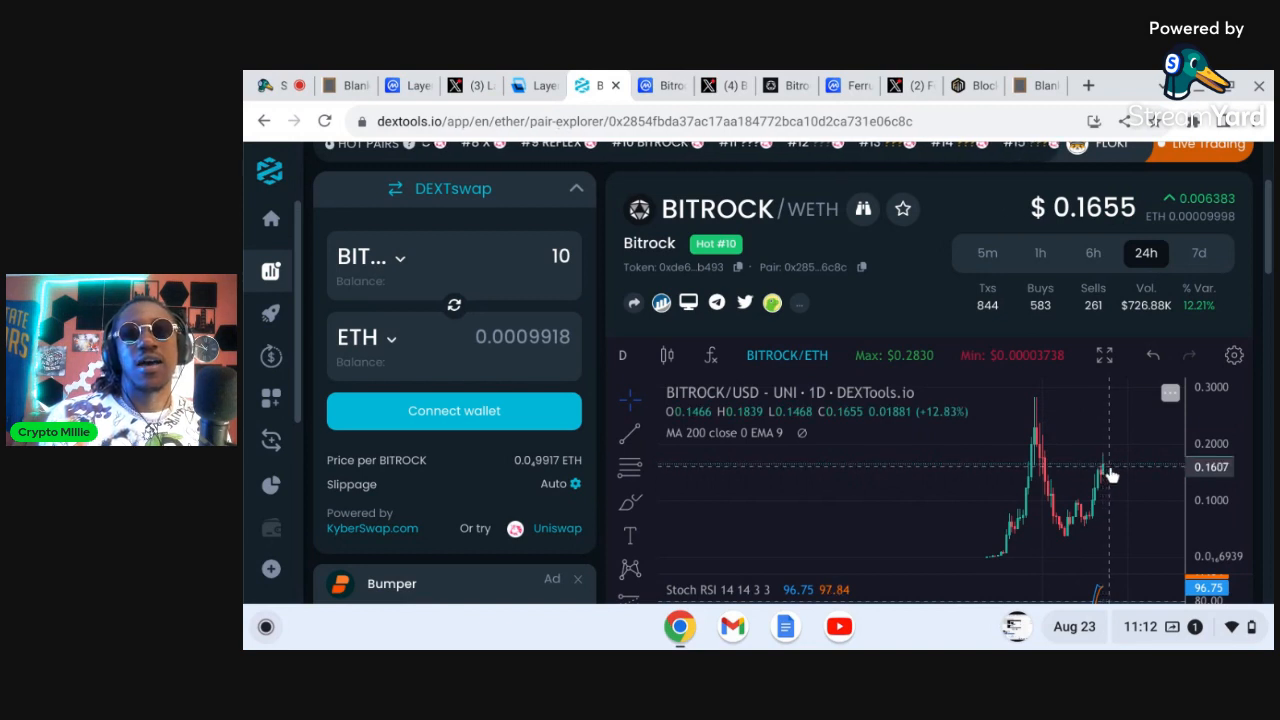
pyautogui.moveTo(1100, 435)
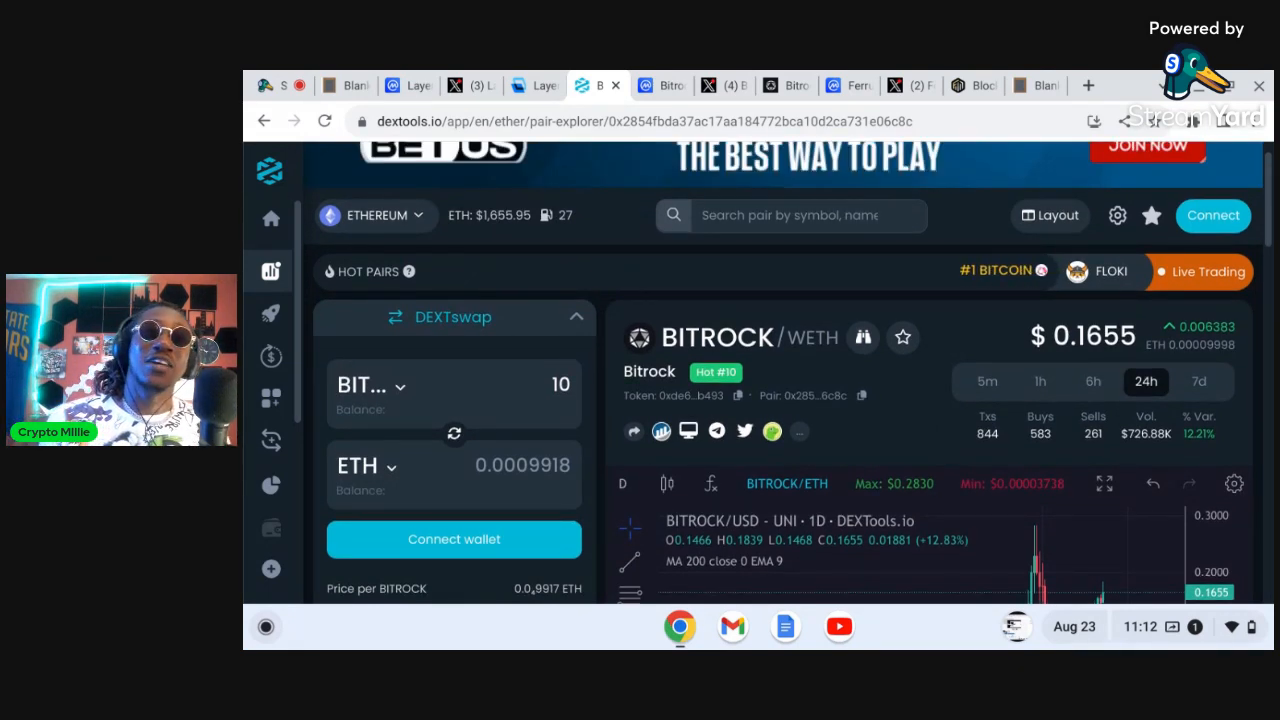
# - Read Ferrum Network (FRM)'s CoinMarketCap About section on interoperability and multi-chain services
pyautogui.click(850, 85)
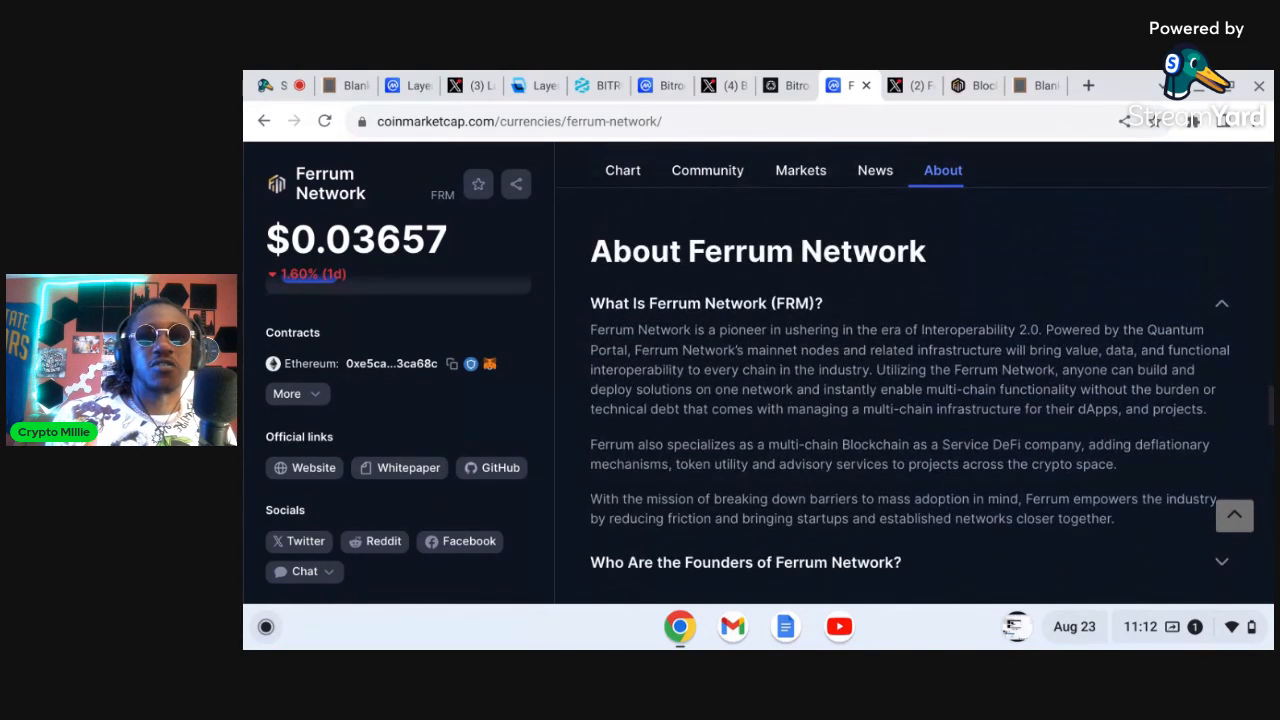
pyautogui.scroll(-3)
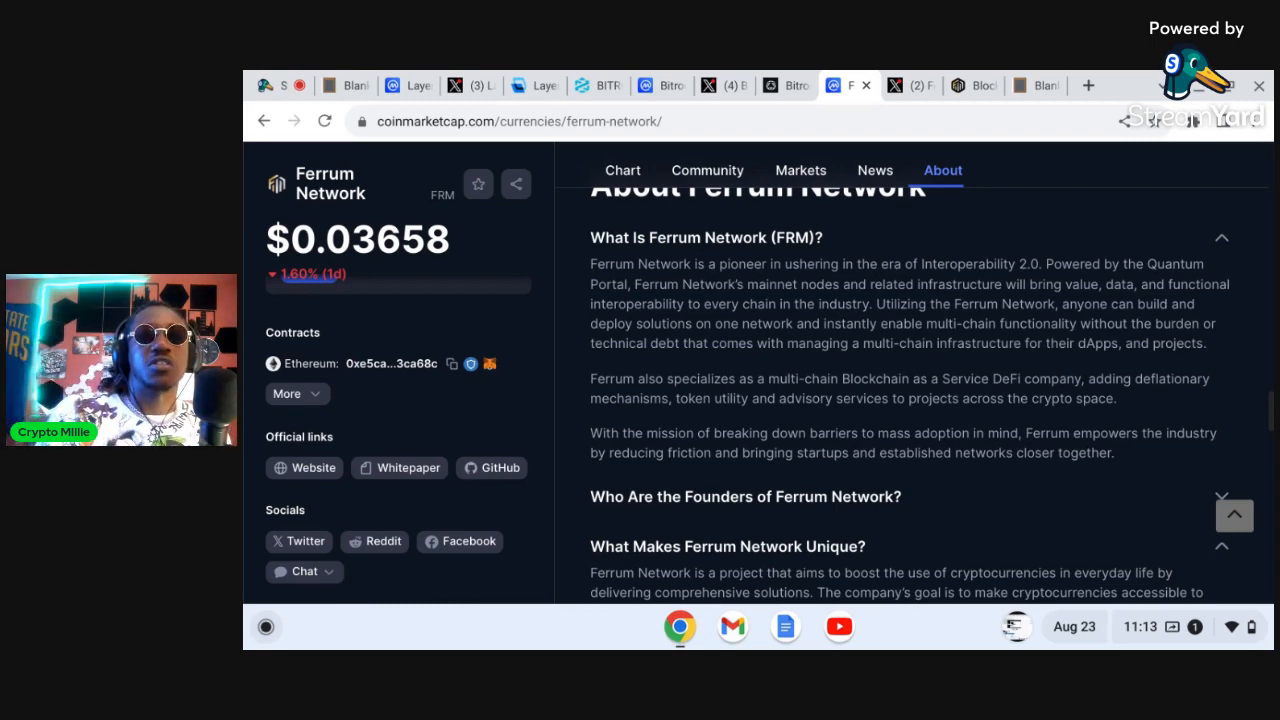
pyautogui.scroll(-3)
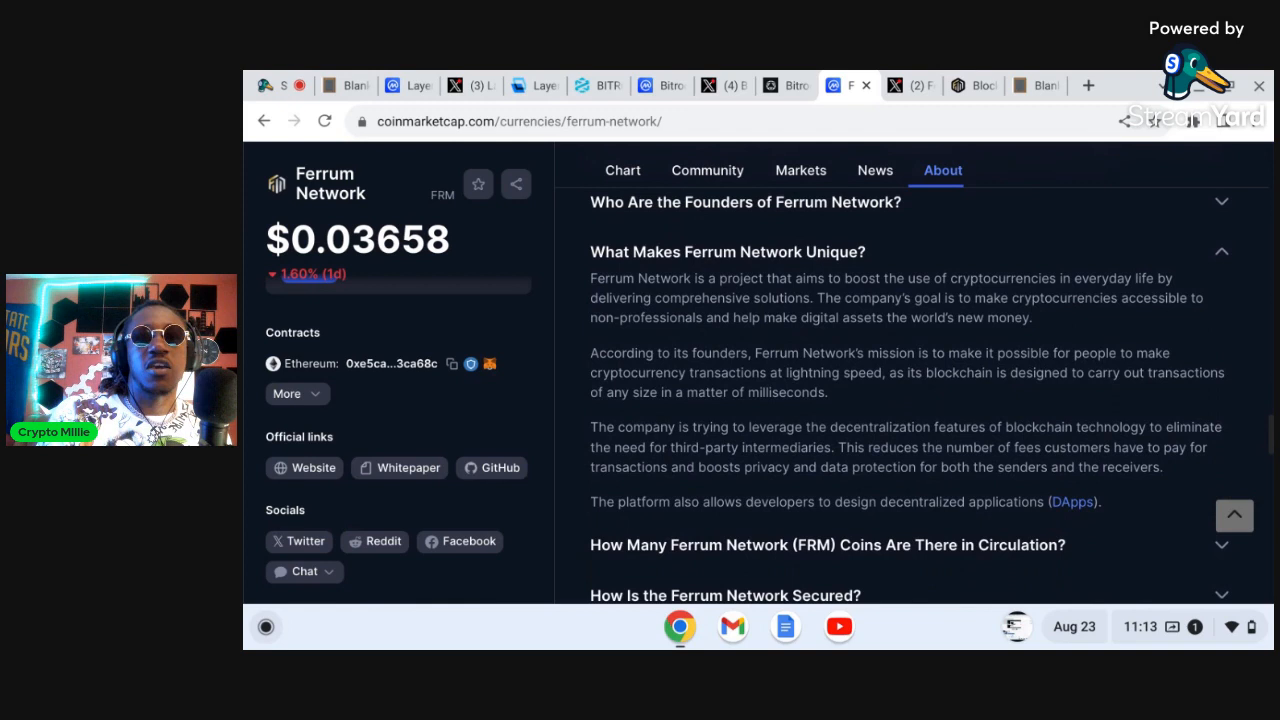
pyautogui.scroll(-3)
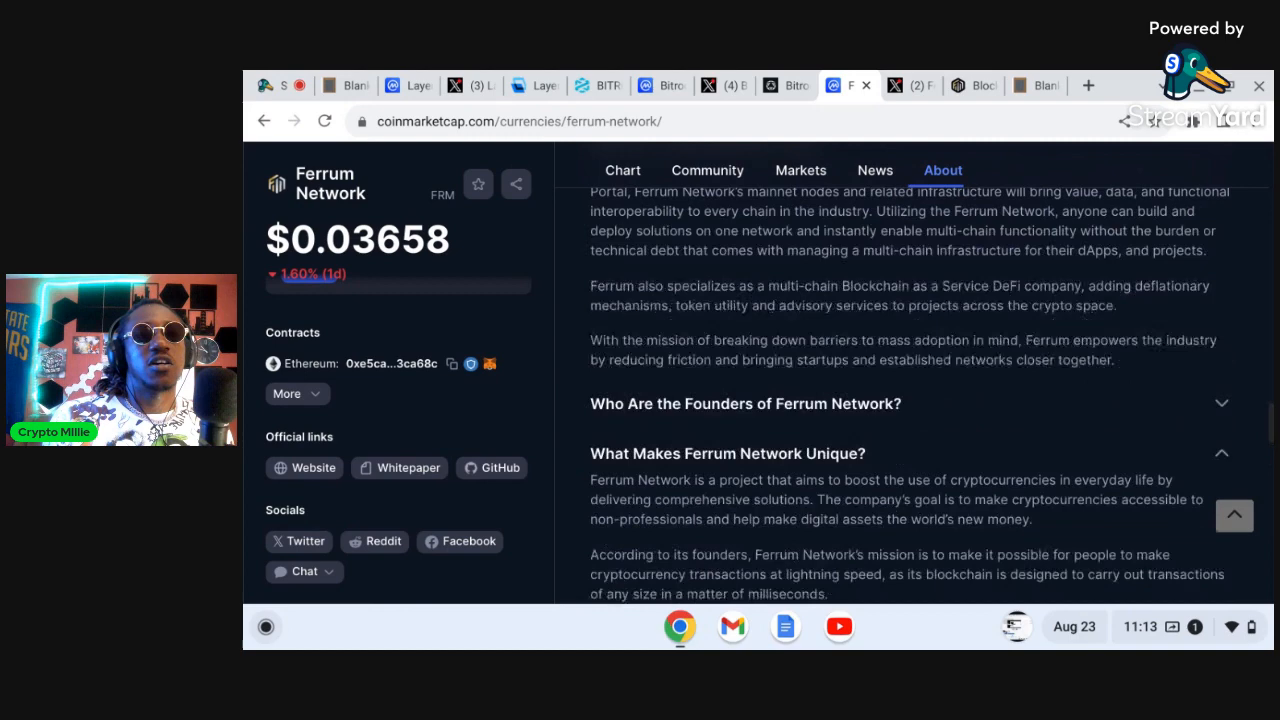
# - Show Ferrum Network's all-time chart (up 308.96%) and review market cap $2,403,680 and supply stats
pyautogui.click(800, 170)
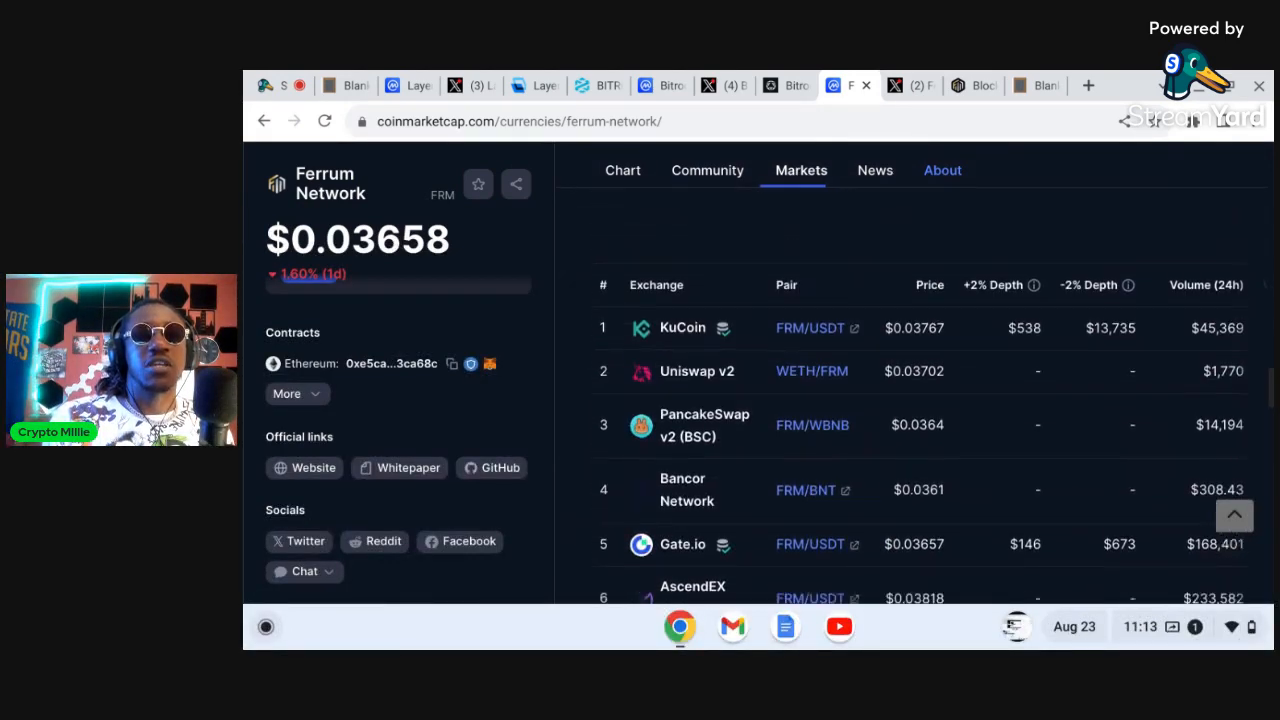
pyautogui.click(622, 170)
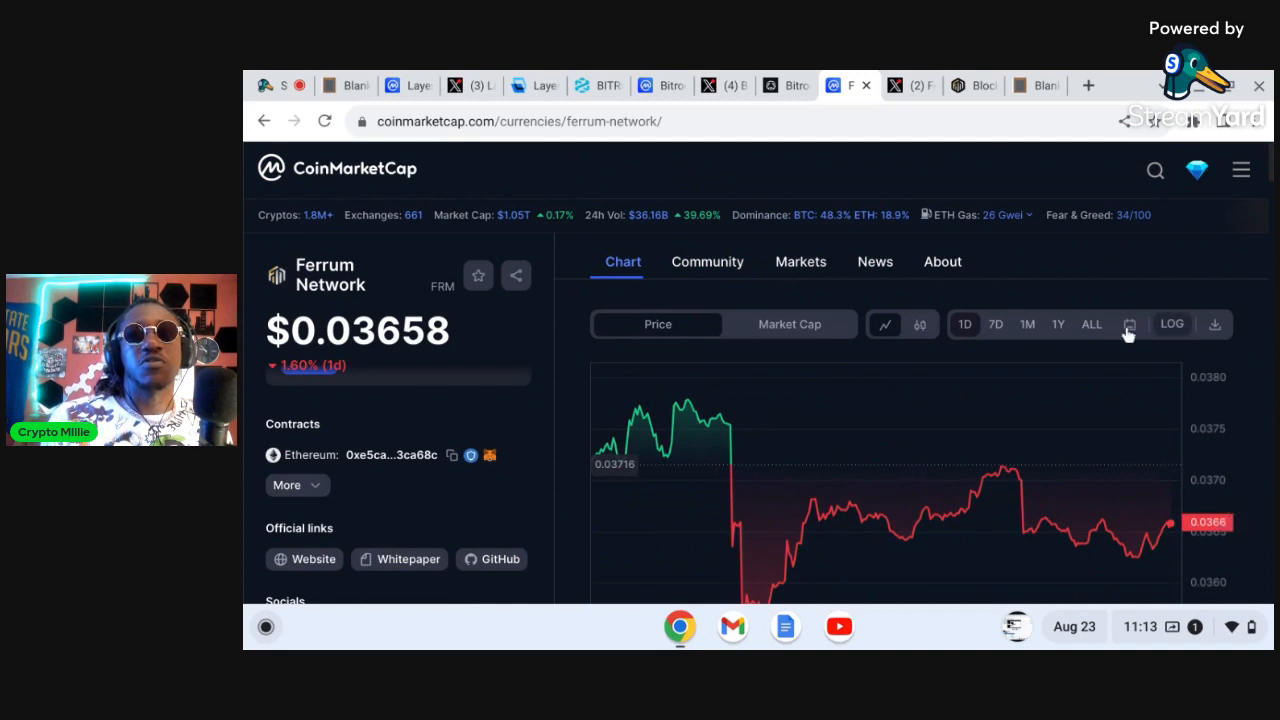
pyautogui.click(1090, 324)
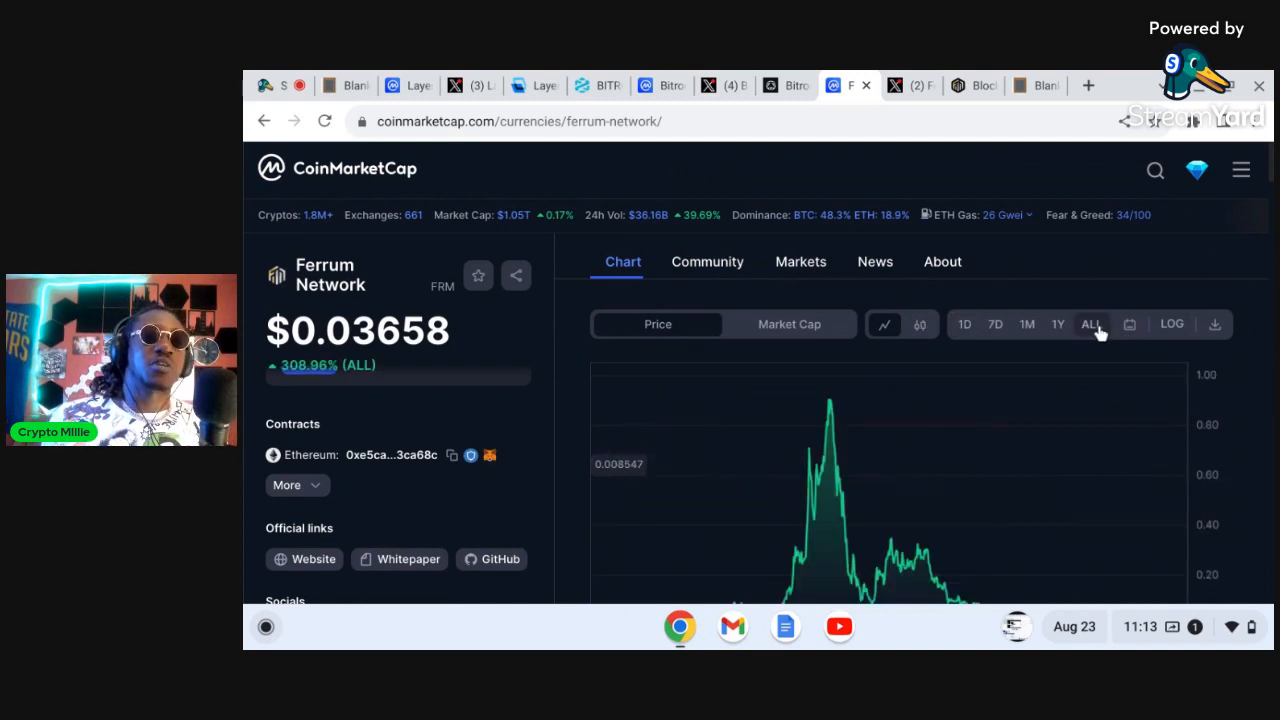
pyautogui.scroll(-3)
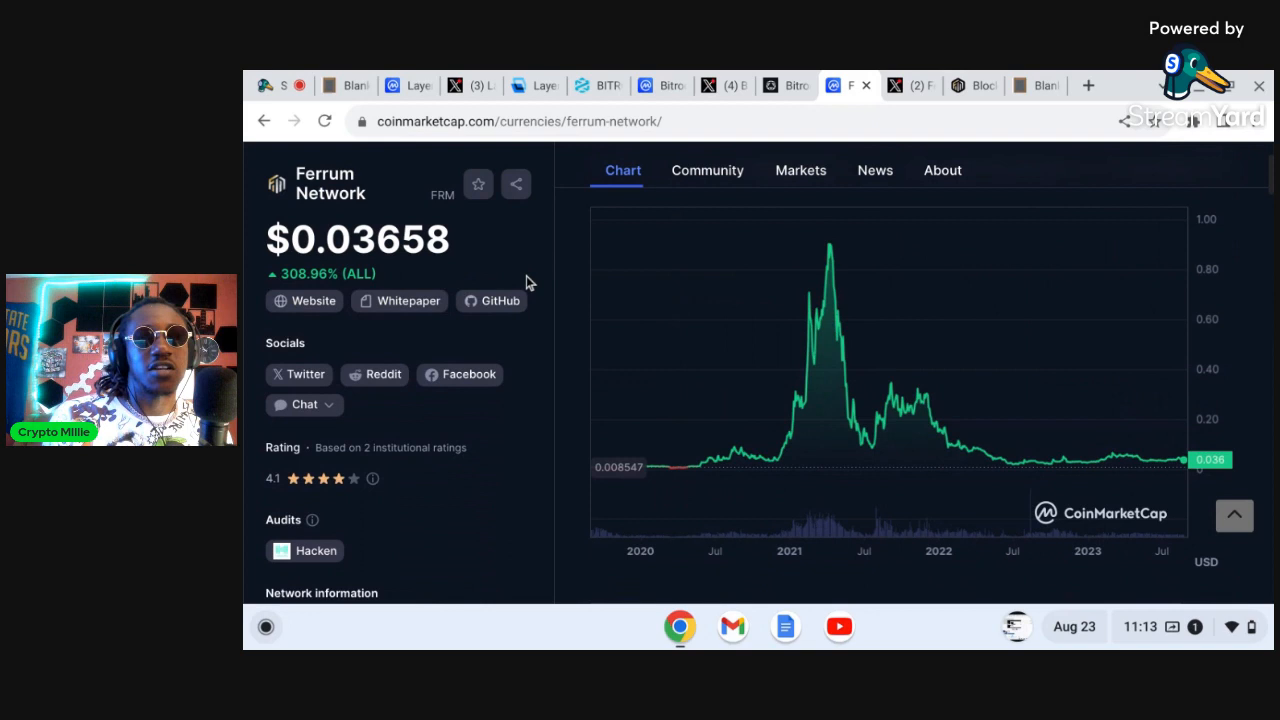
pyautogui.scroll(-3)
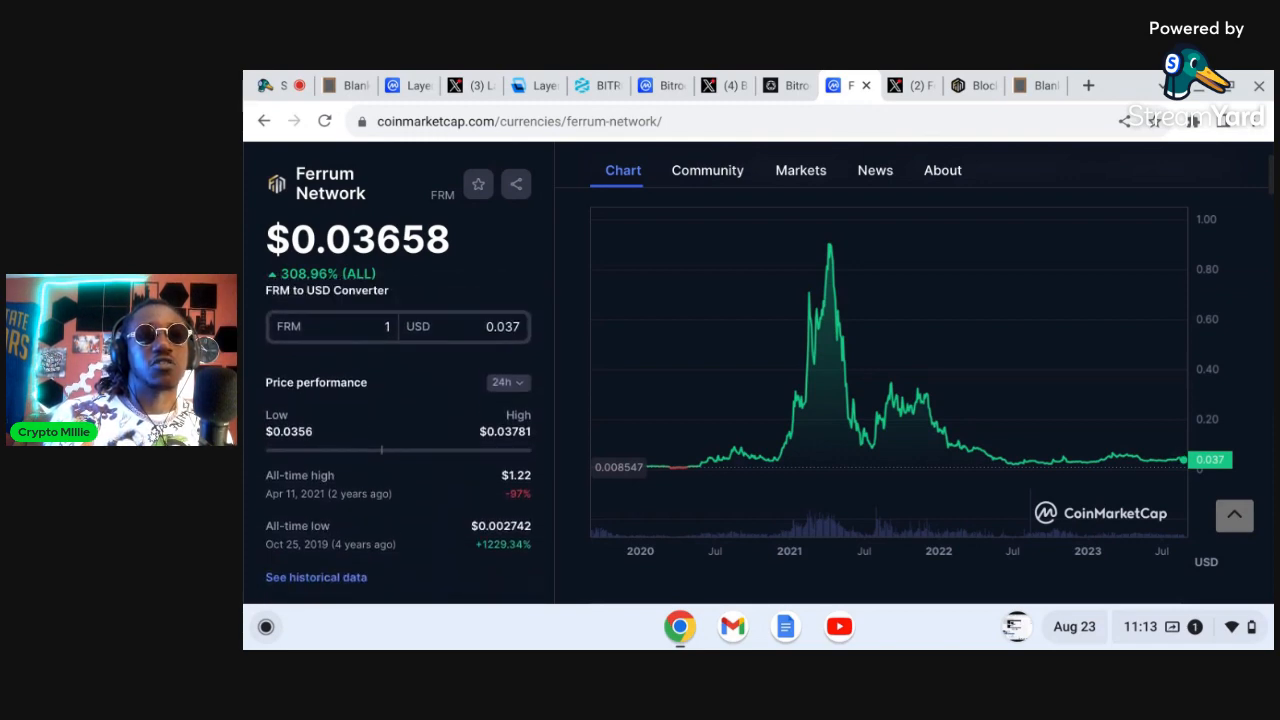
pyautogui.scroll(-3)
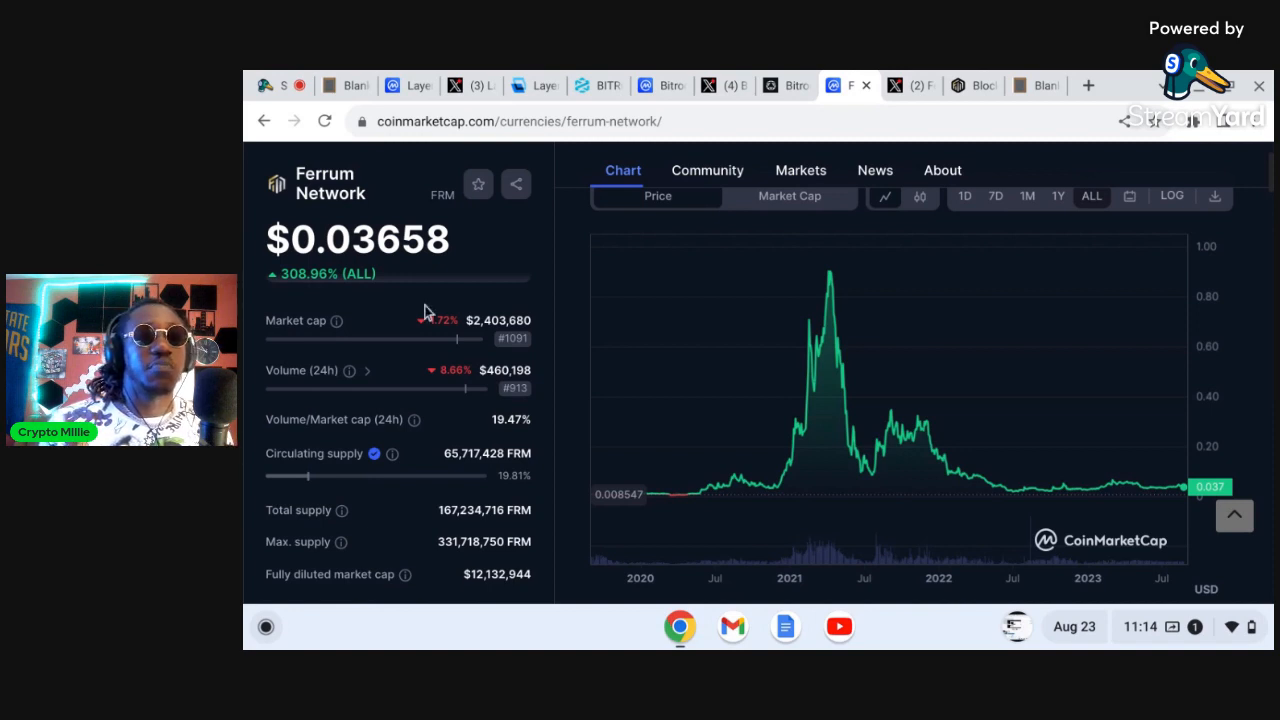
pyautogui.scroll(-3)
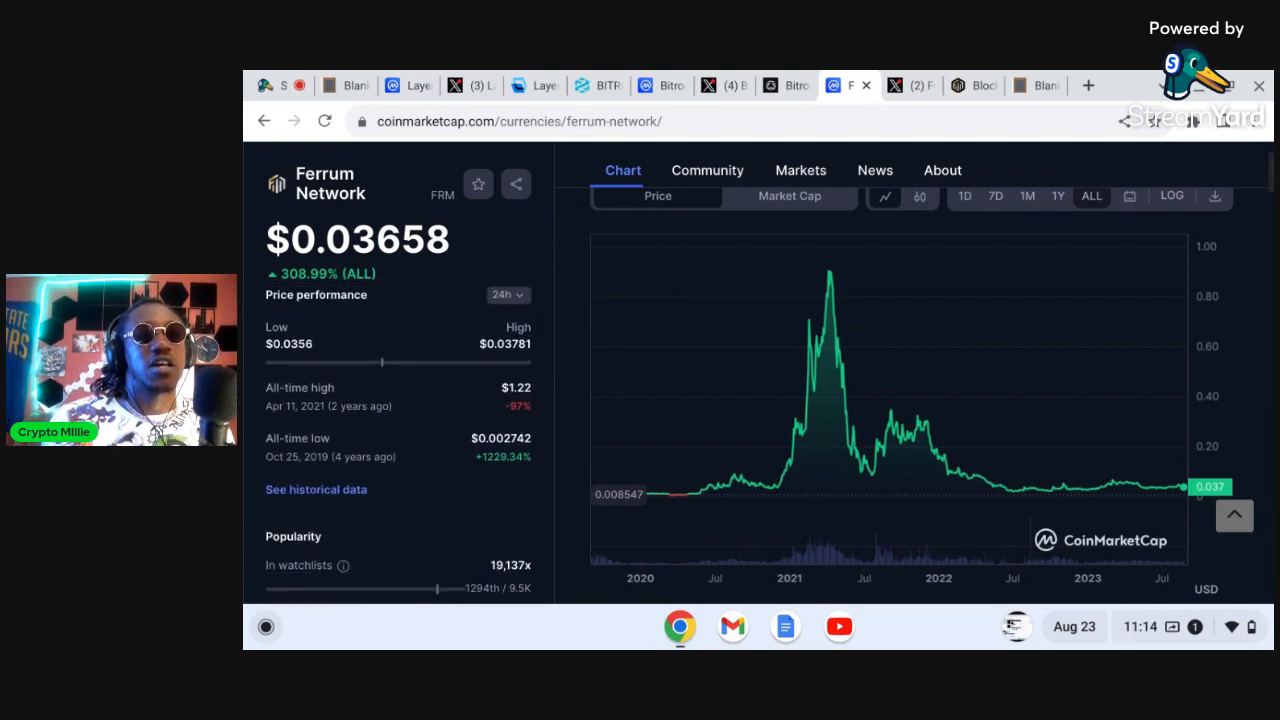
pyautogui.scroll(-3)
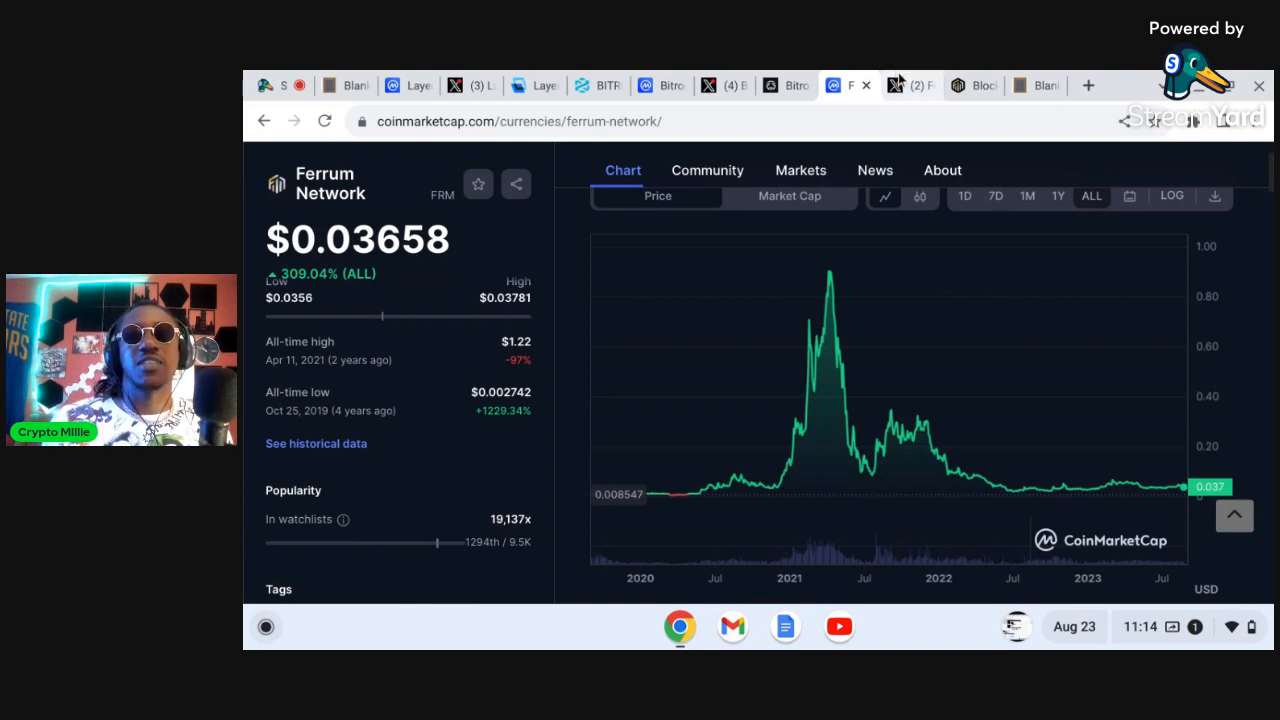
# - View Ferrum Network's X profile (54.6K followers), then its website homepage
pyautogui.click(900, 85)
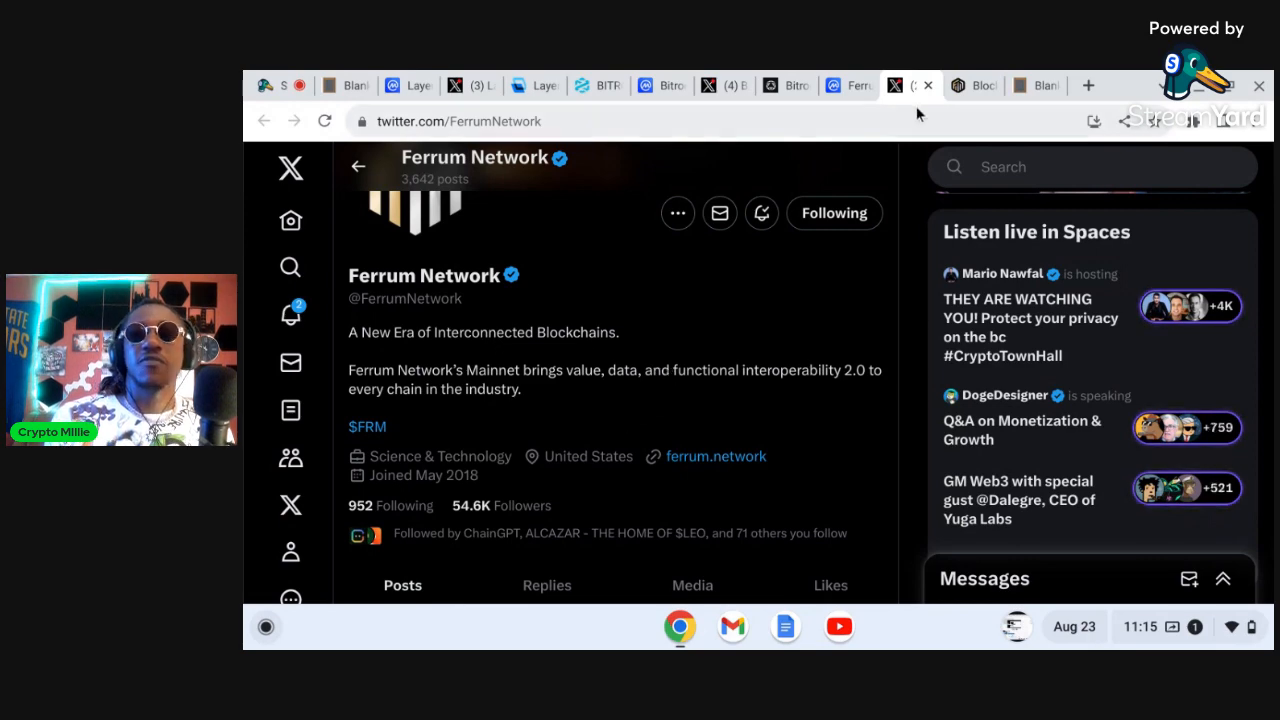
pyautogui.moveTo(987, 86)
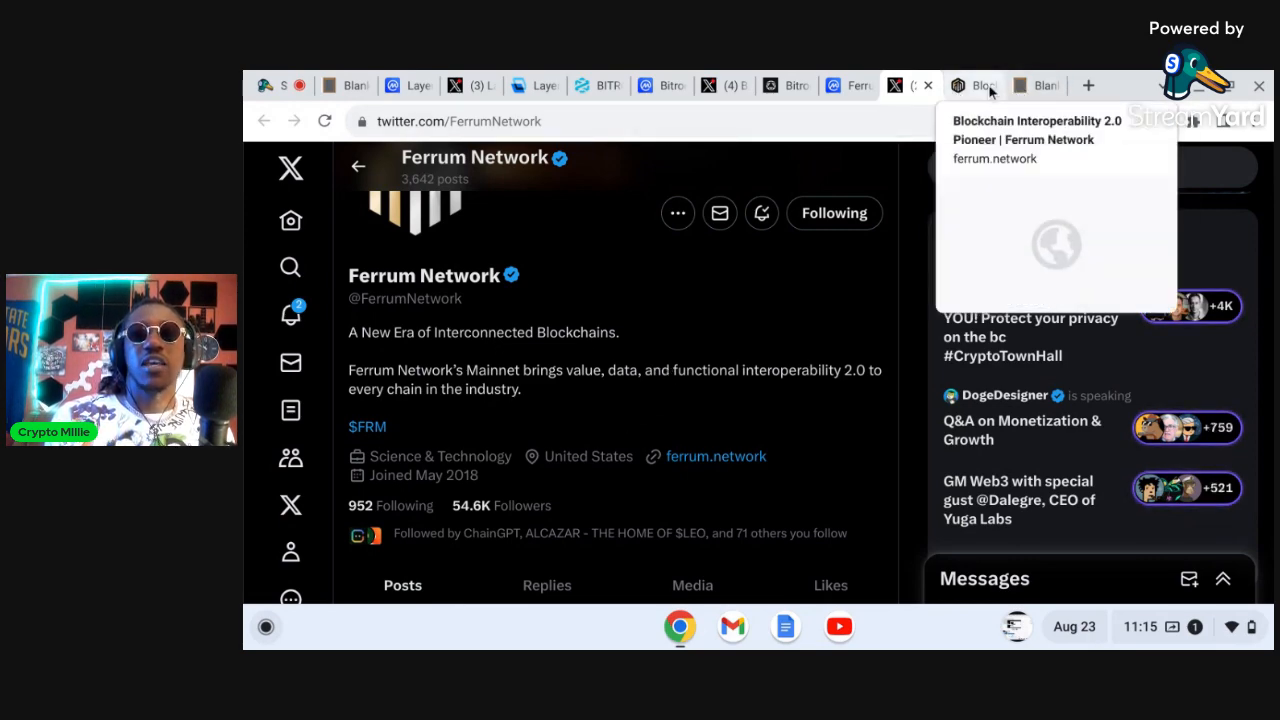
pyautogui.click(975, 85)
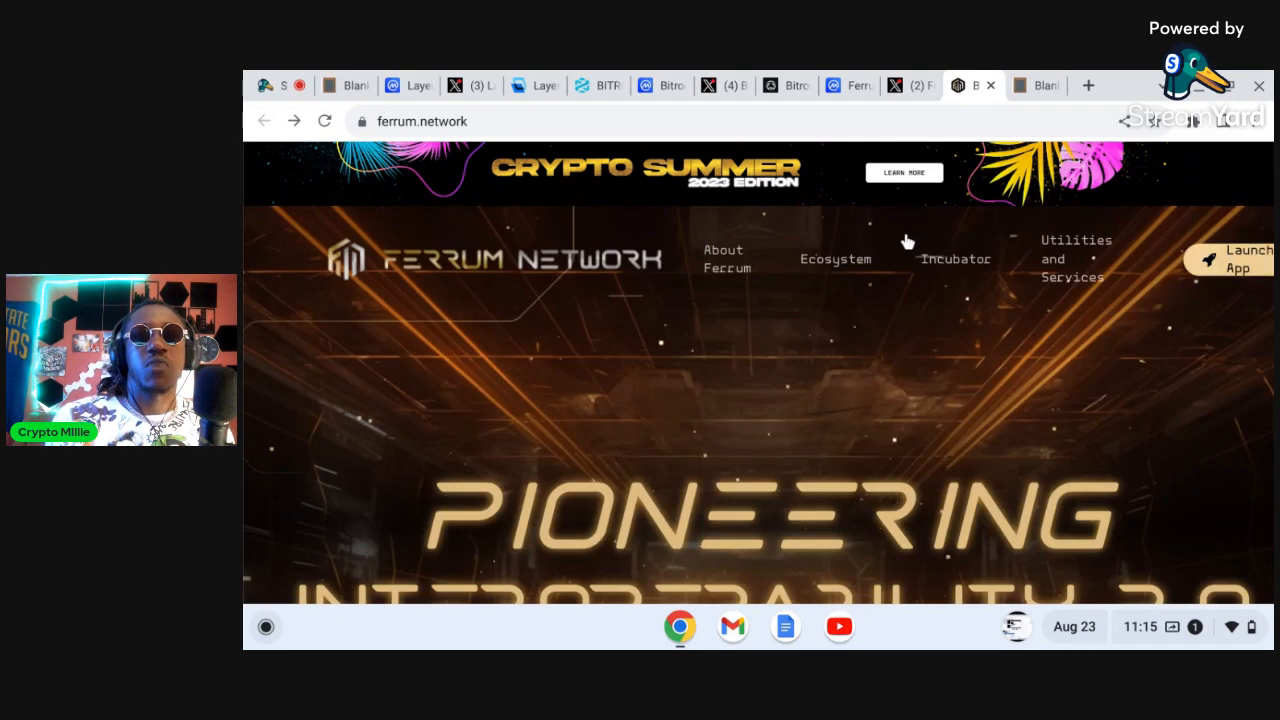
pyautogui.scroll(-3)
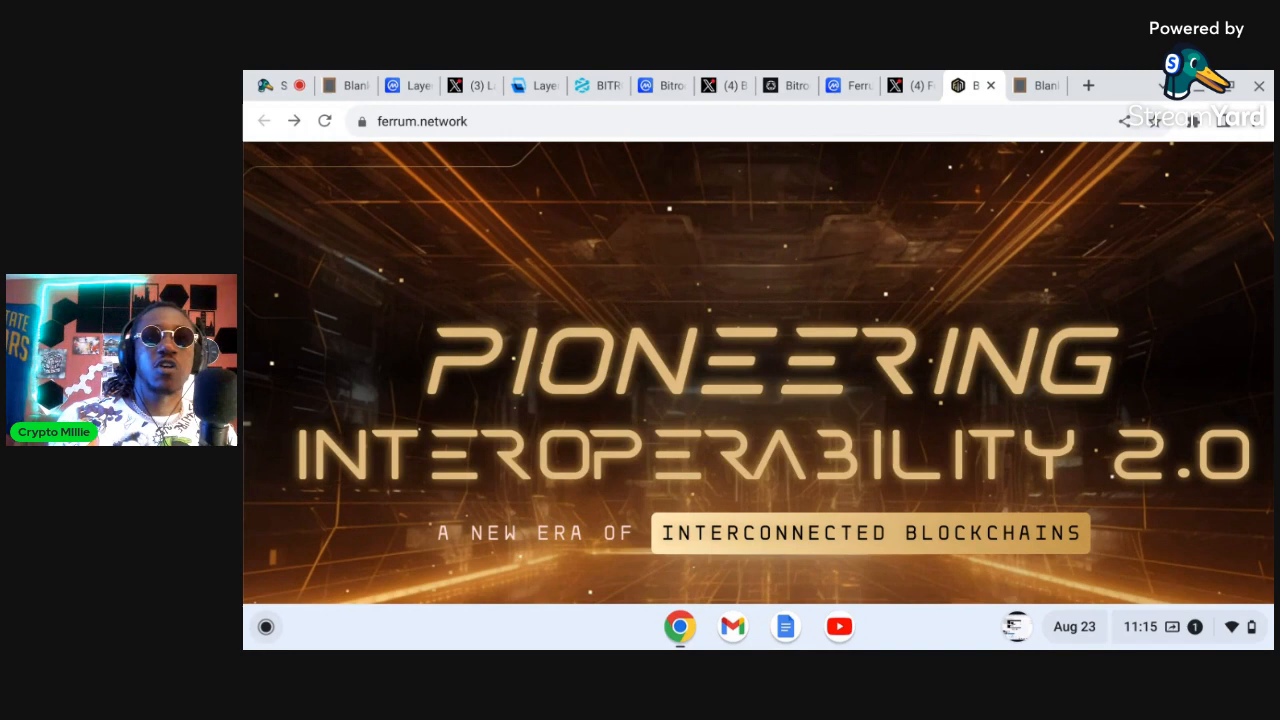
pyautogui.scroll(-3)
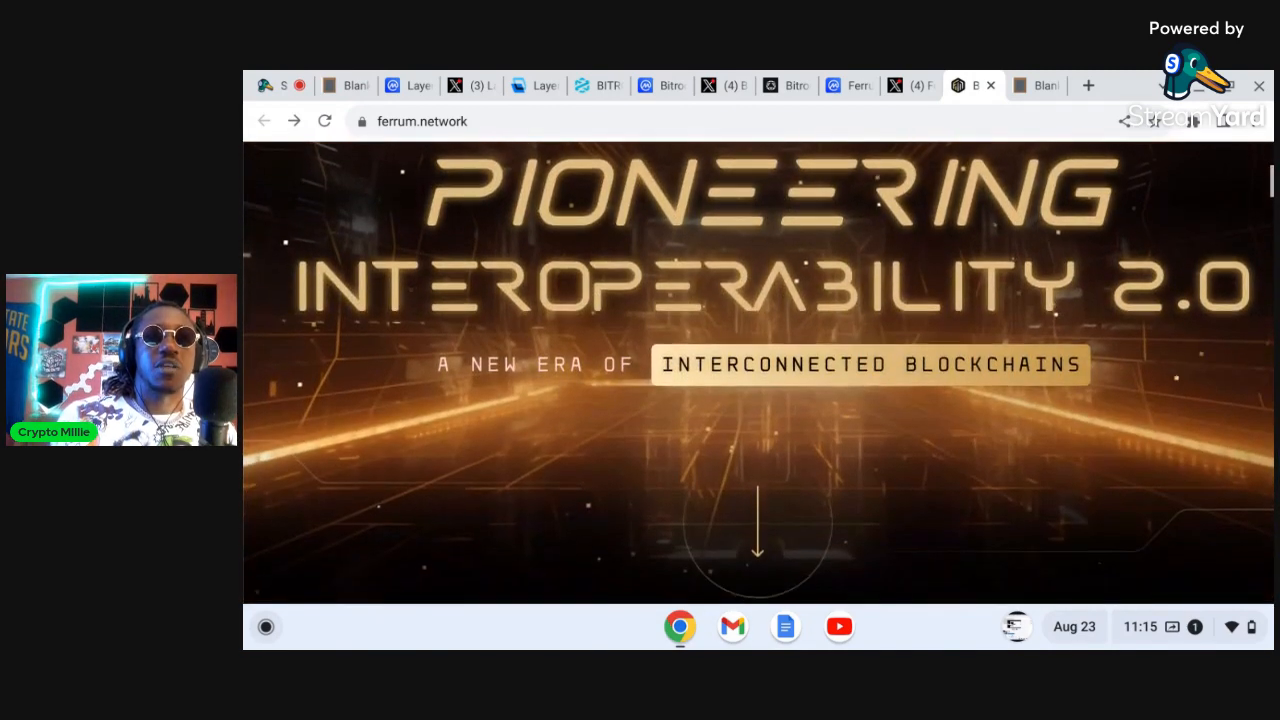
pyautogui.scroll(-3)
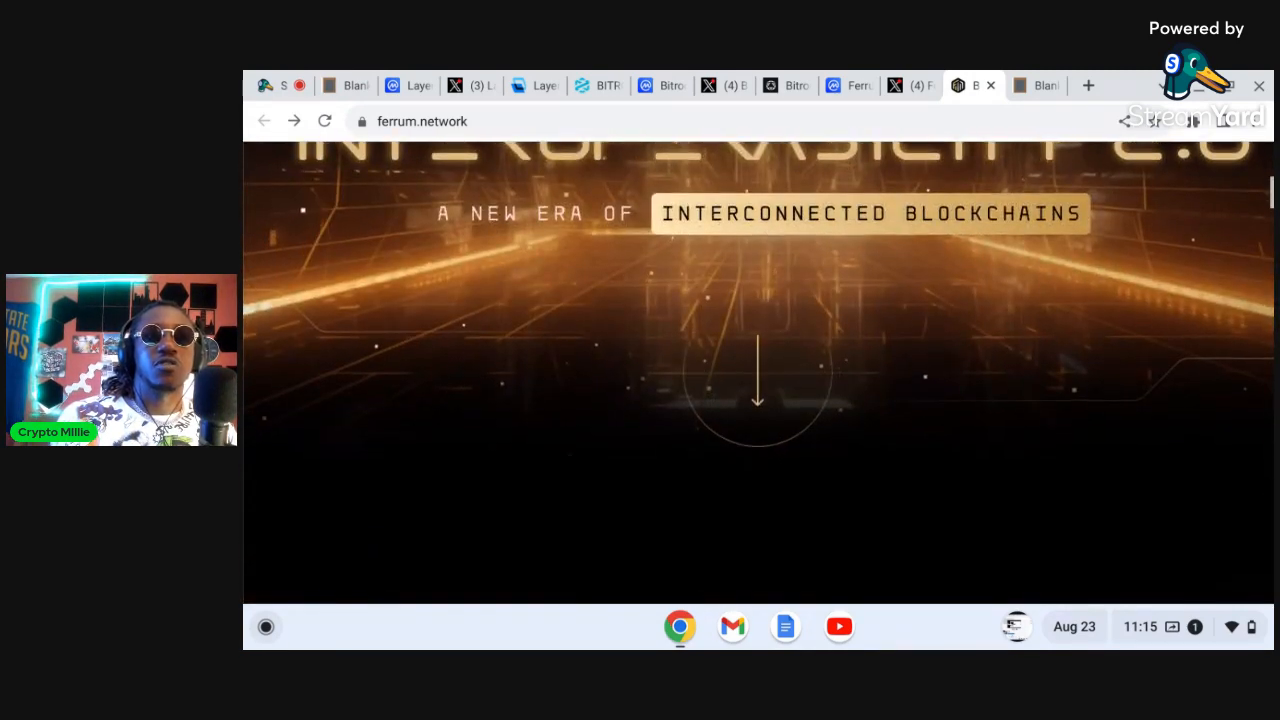
pyautogui.scroll(-3)
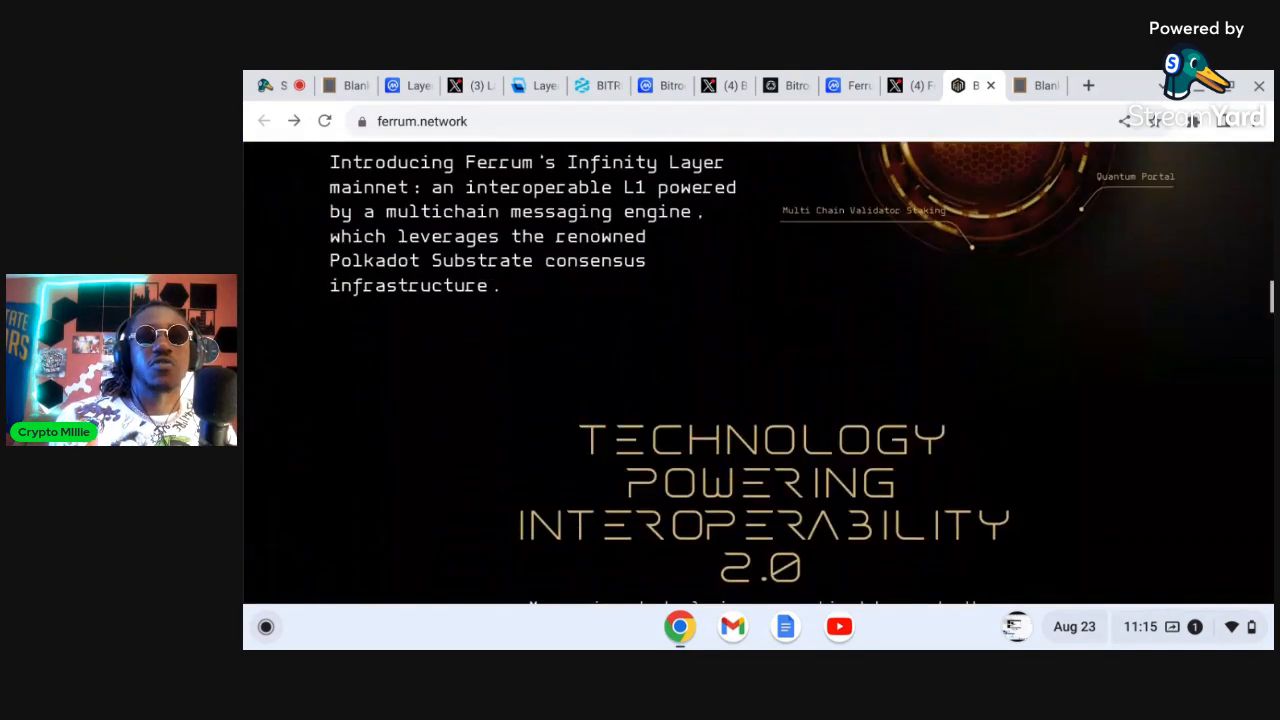
pyautogui.scroll(-3)
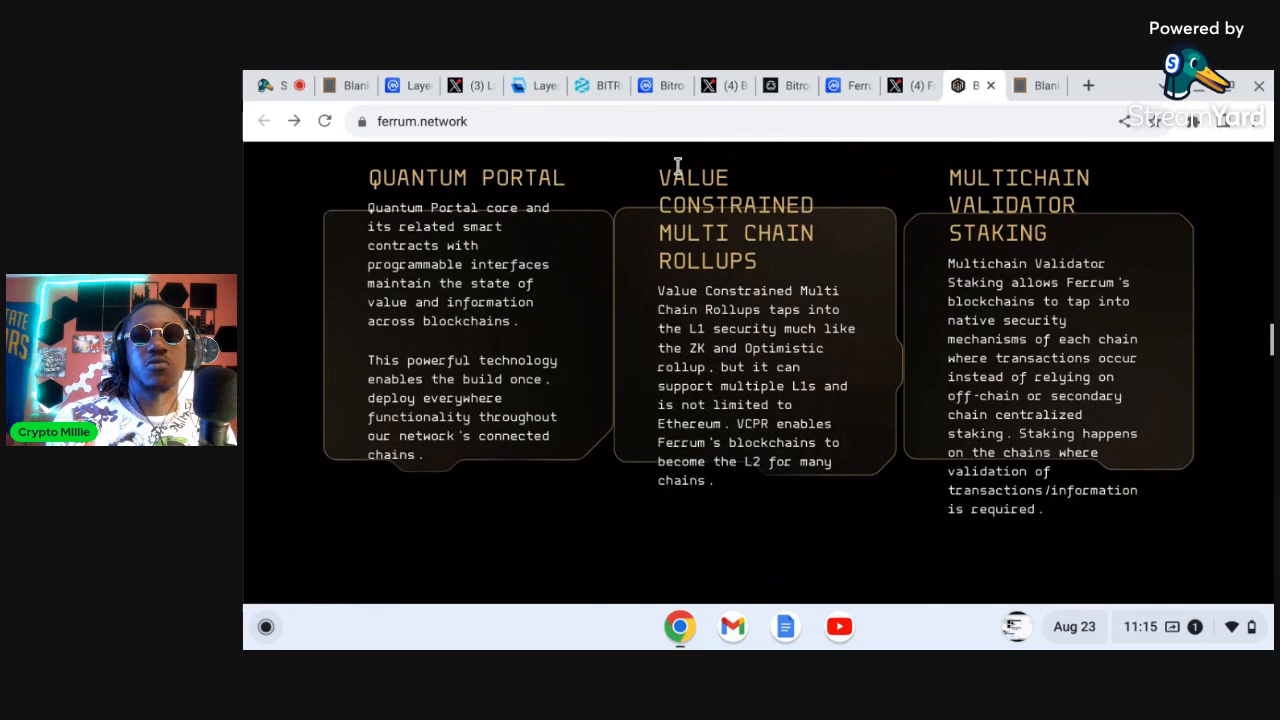
pyautogui.moveTo(914, 237)
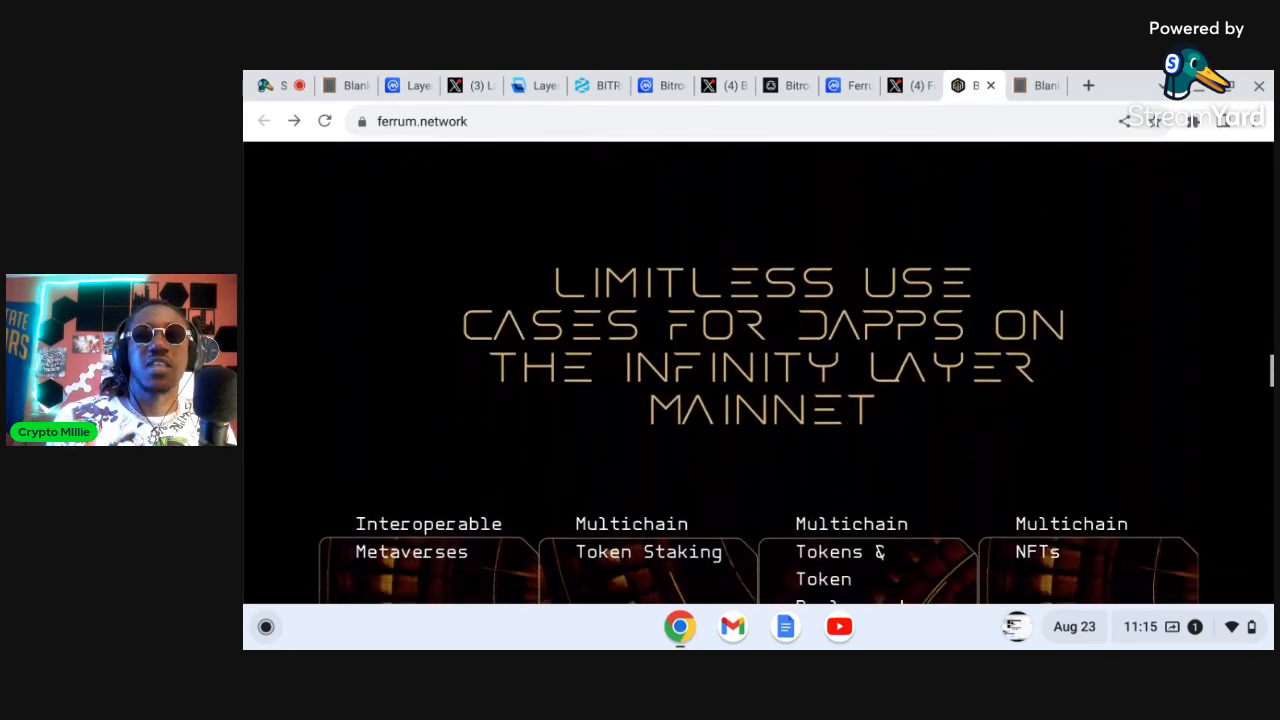
pyautogui.scroll(-3)
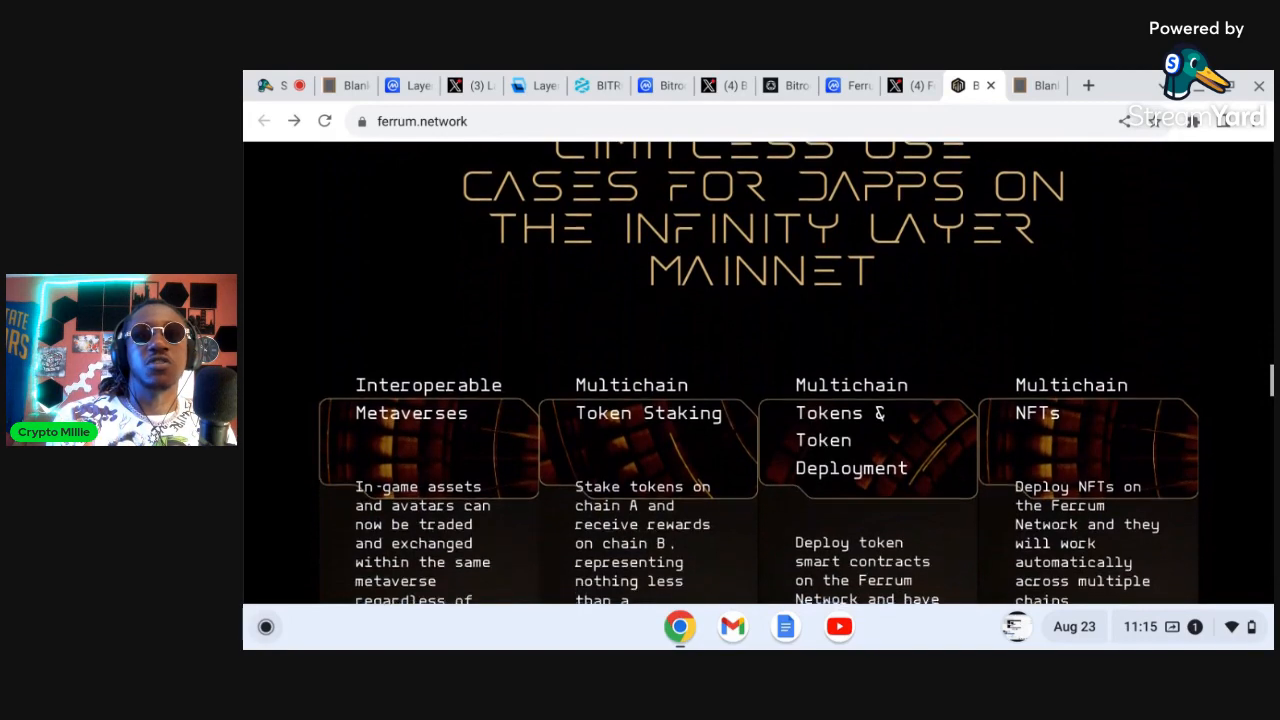
pyautogui.scroll(-3)
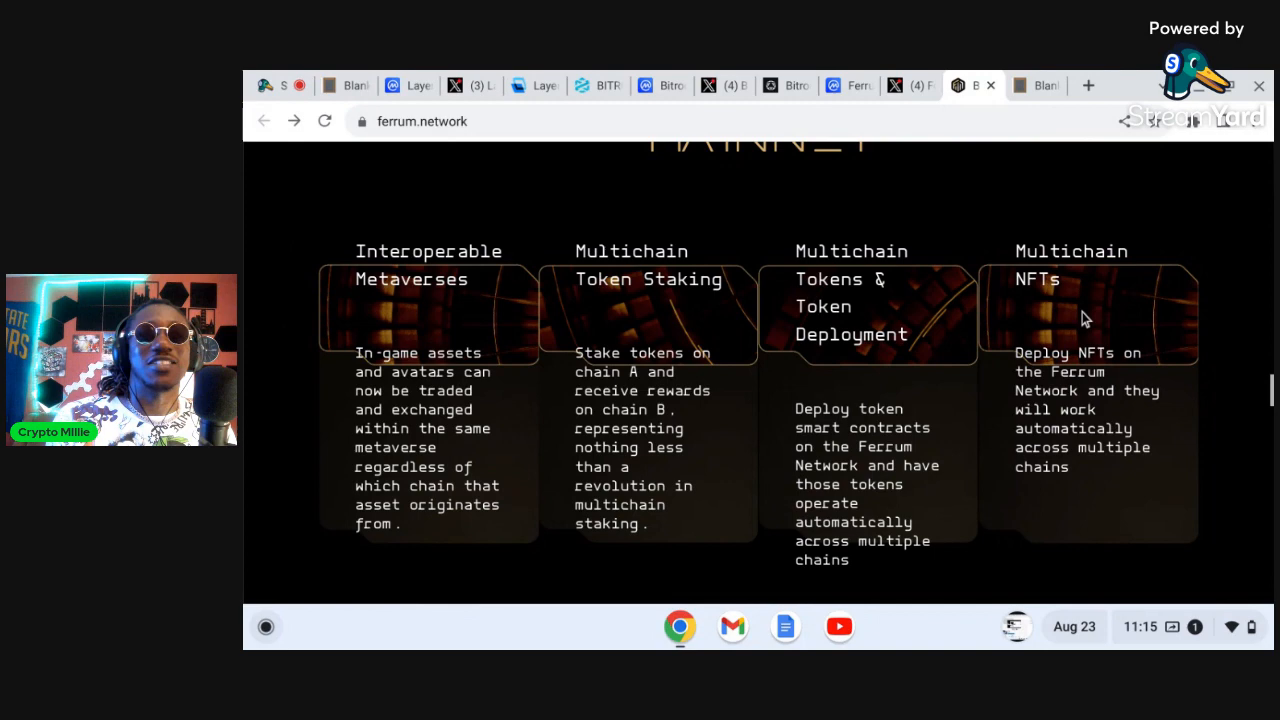
pyautogui.scroll(3)
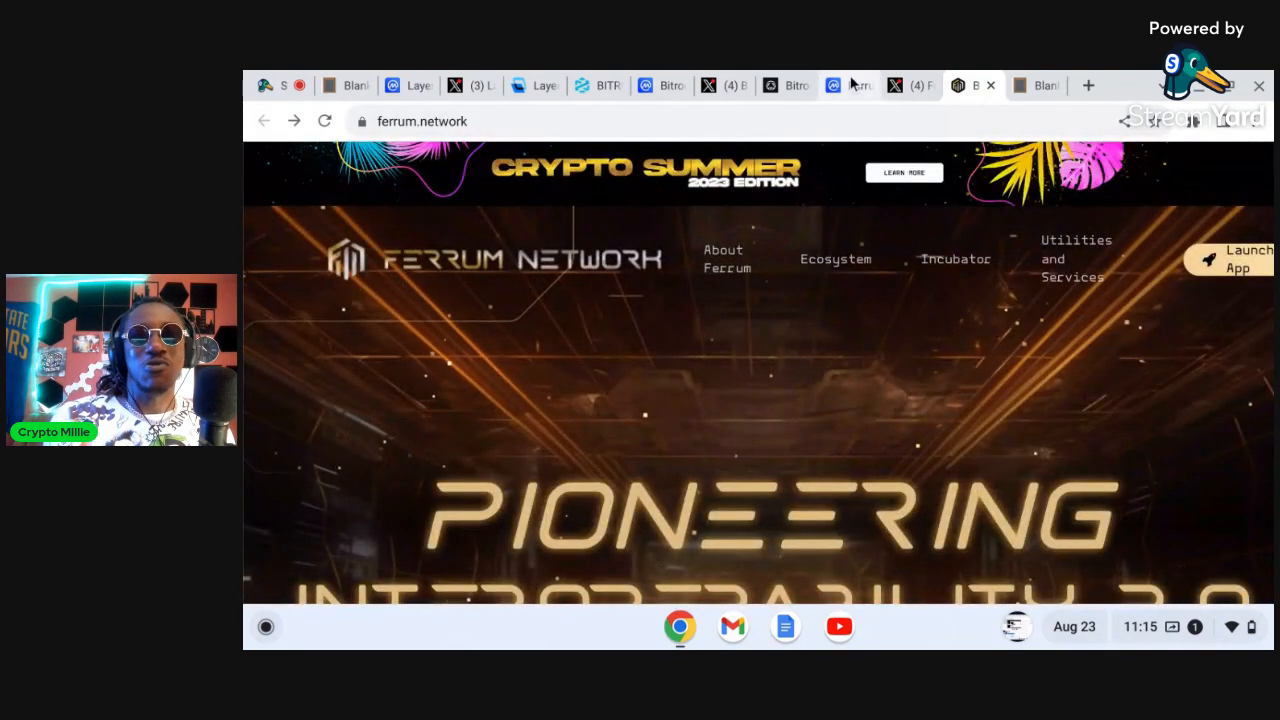
pyautogui.click(836, 85)
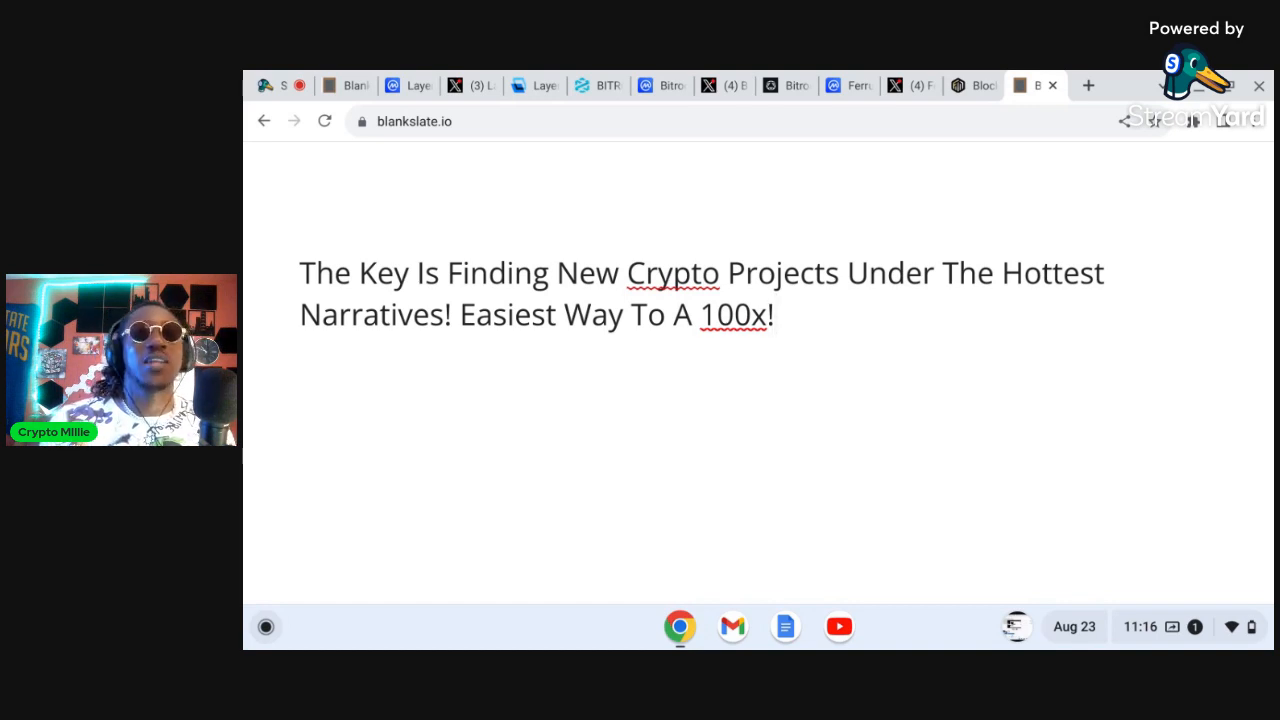
pyautogui.moveTo(718, 85)
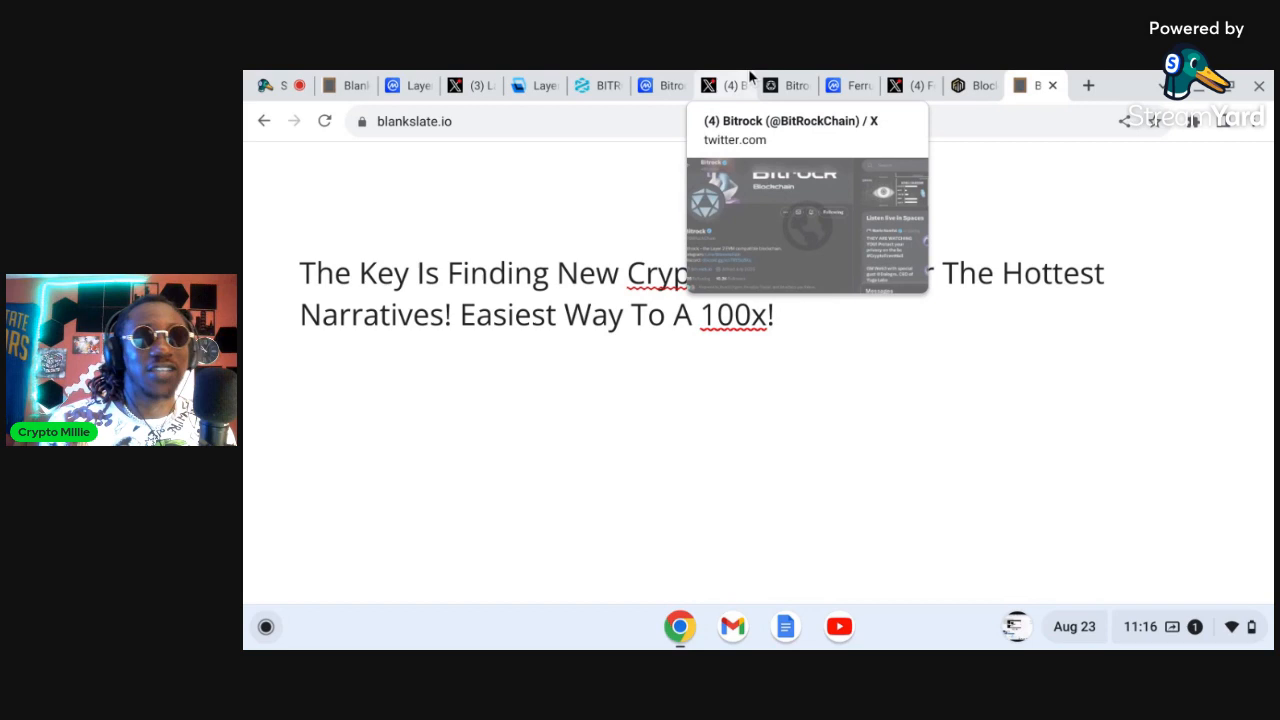